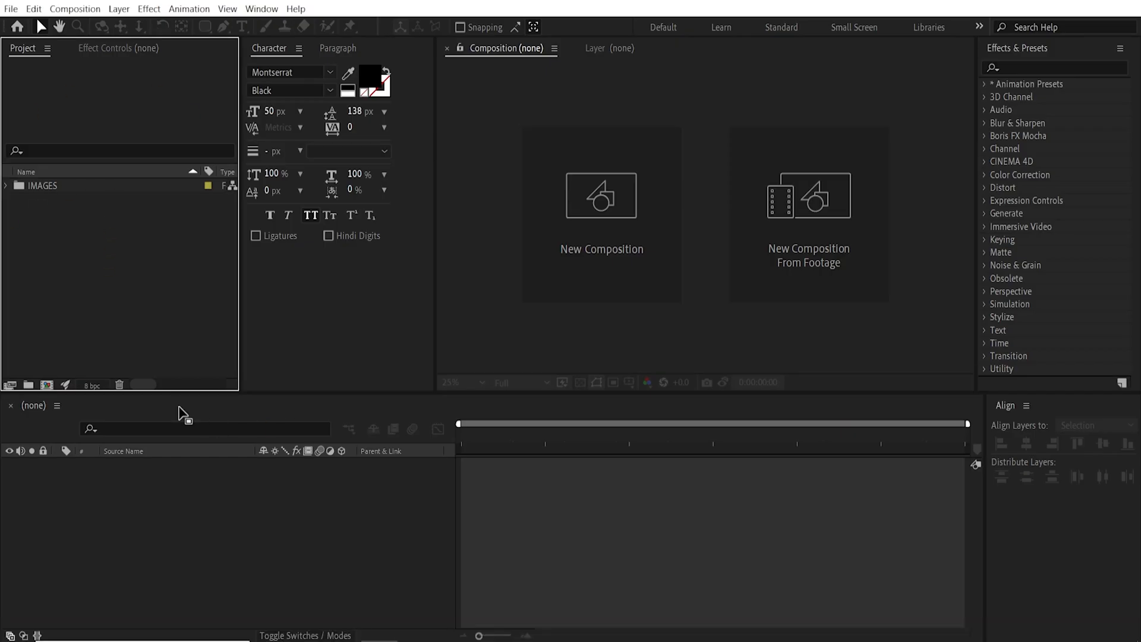
Expand the IMAGES folder and start a new composition from the Composition menu.
left_click(43, 185)
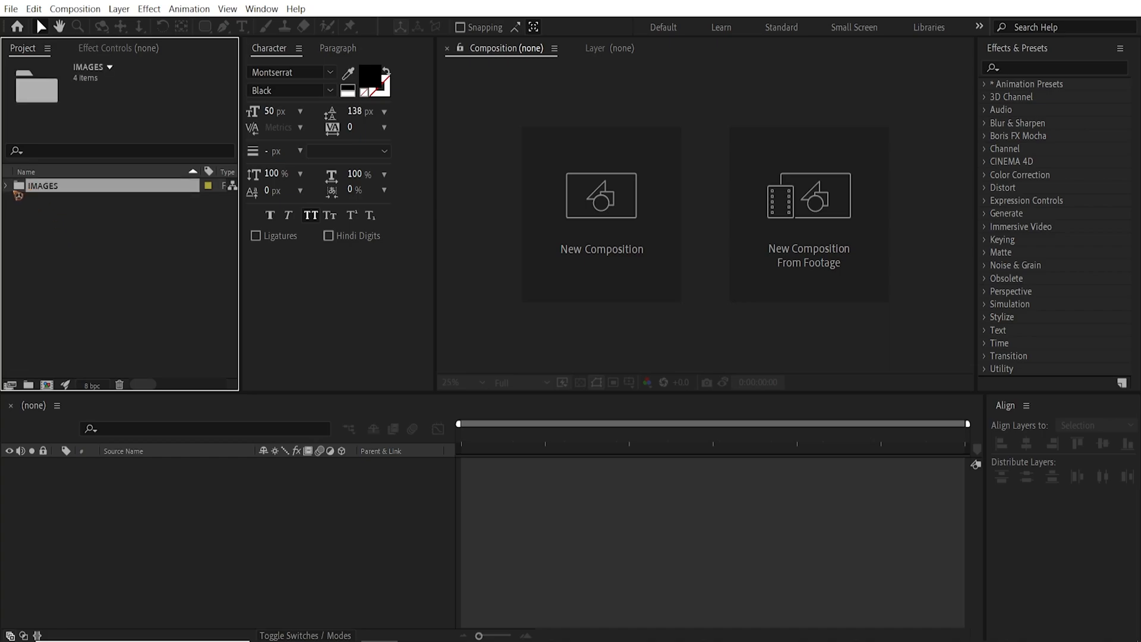
left_click(5, 185)
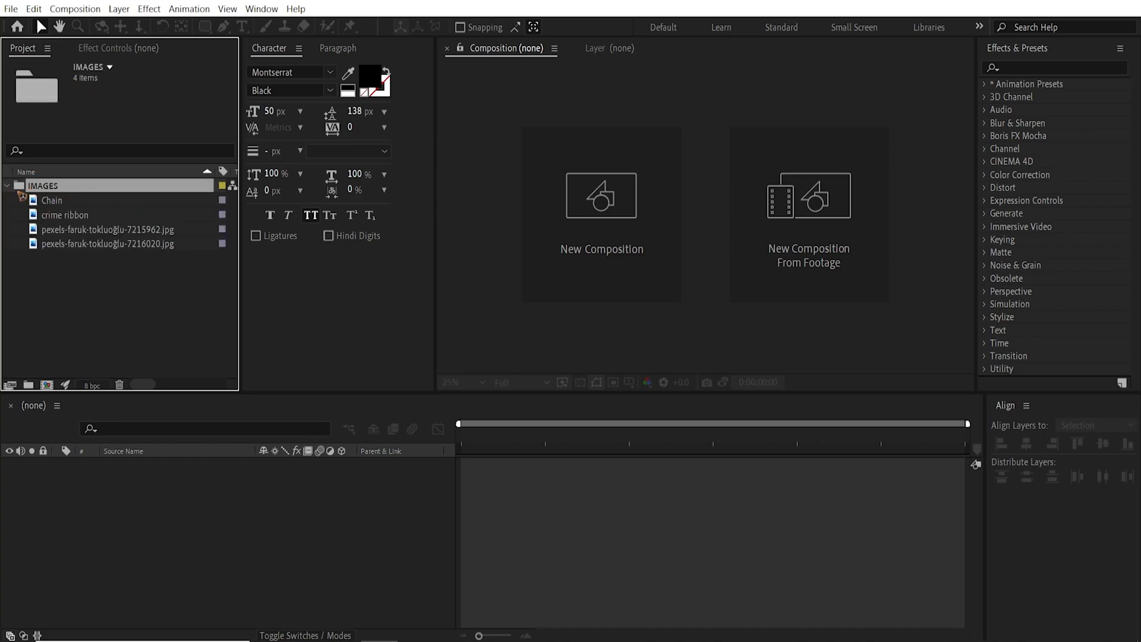
left_click(75, 8)
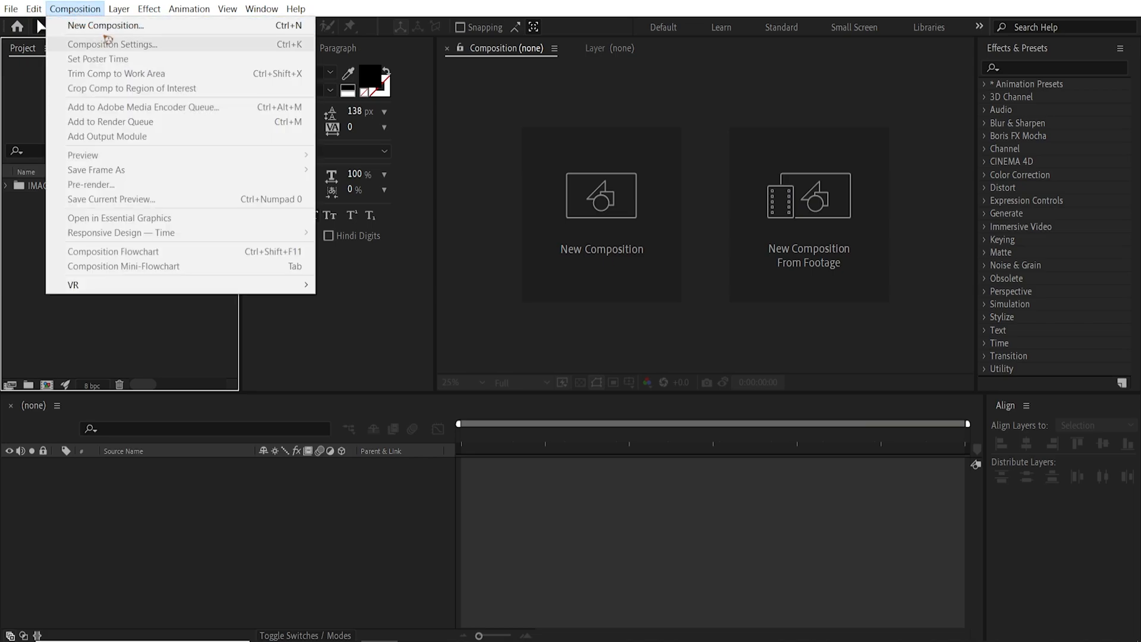
left_click(112, 44)
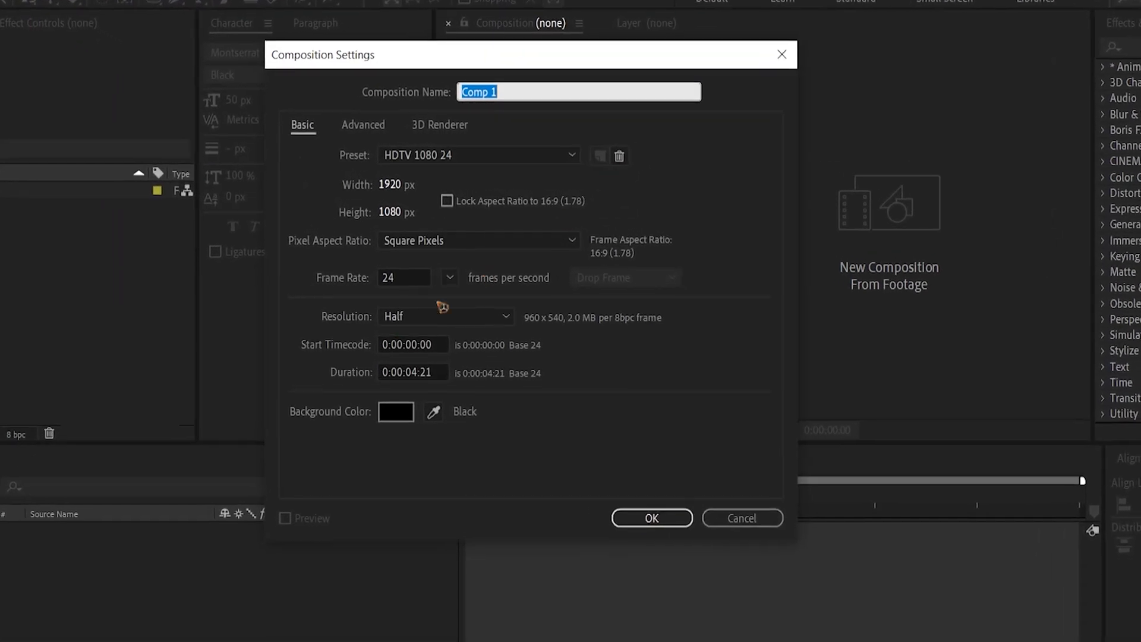
Name the new 1920×1080, 24 fps composition 'Main comp' and confirm it.
type("Mai")
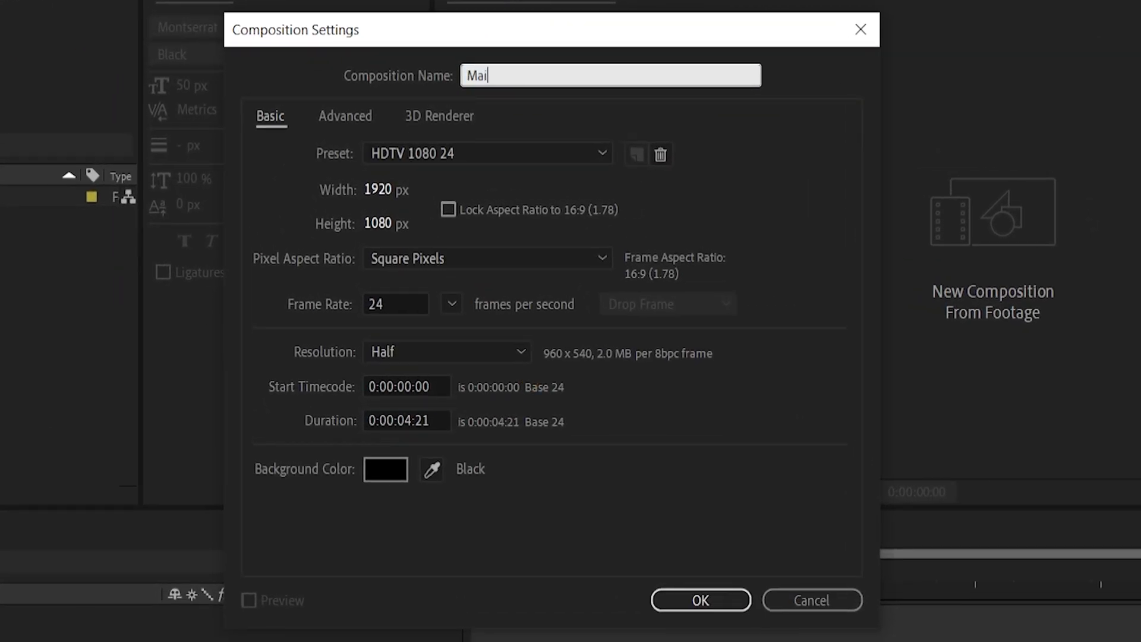
type("n comp")
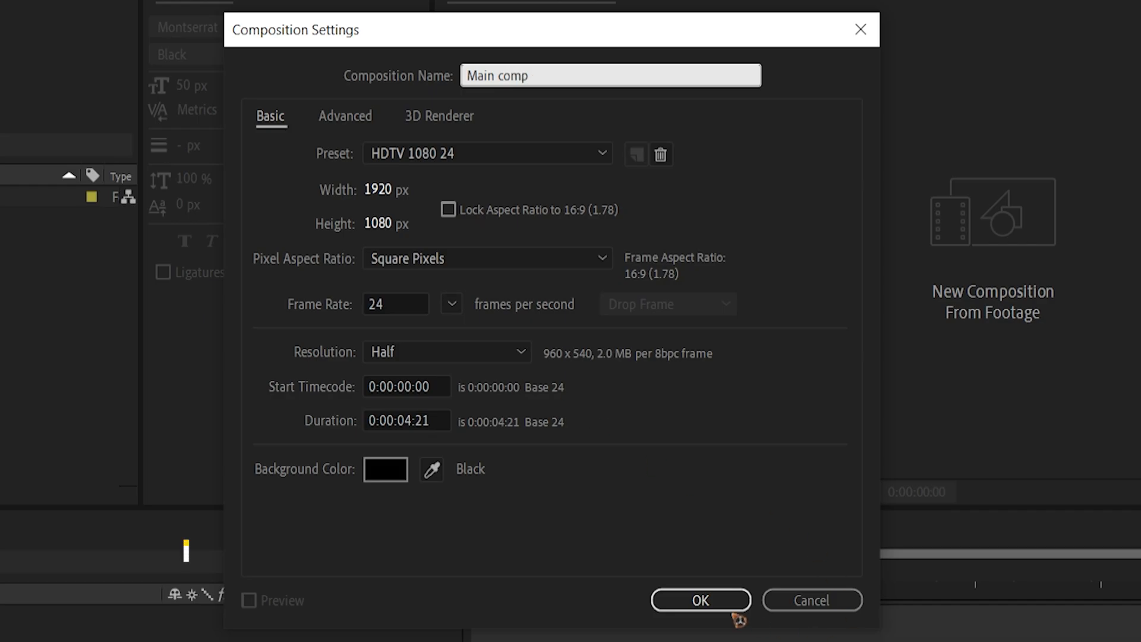
left_click(699, 600)
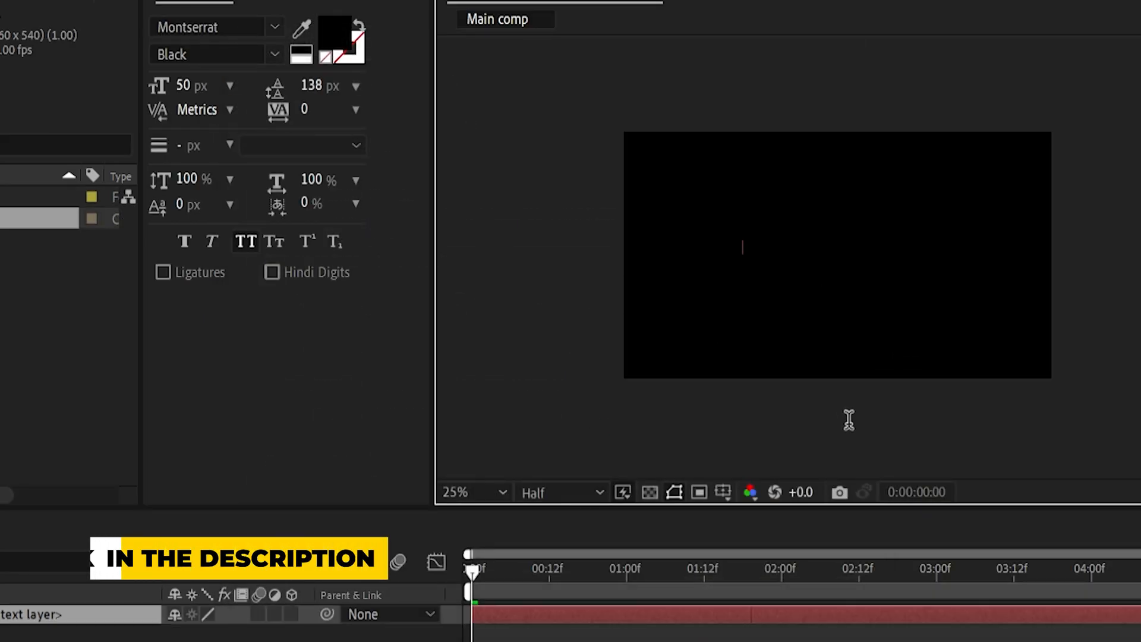
Set the MOTION DESIGNER title text fill colour to white.
left_click(333, 38)
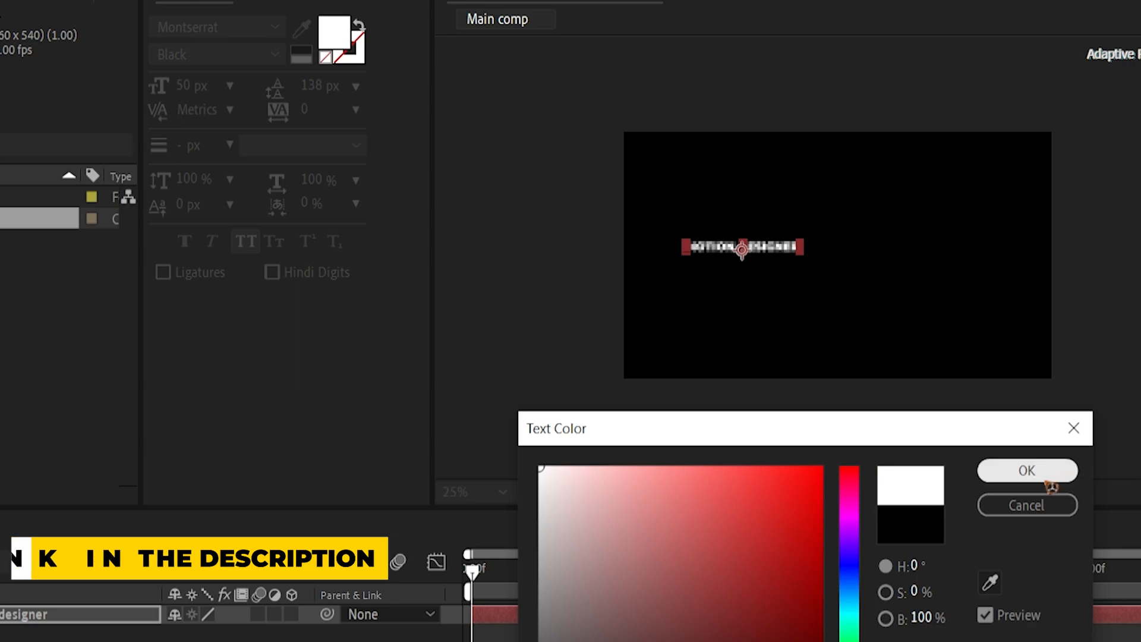
left_click(1026, 470)
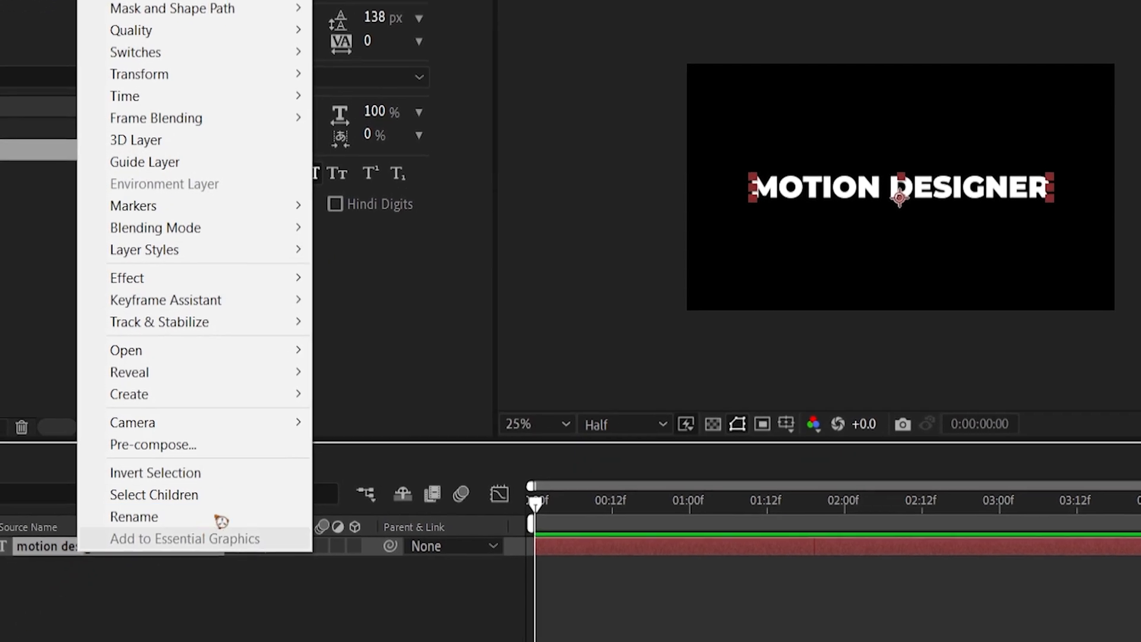
Pre-compose the title text layer into a composition named 'Title'.
left_click(153, 445)
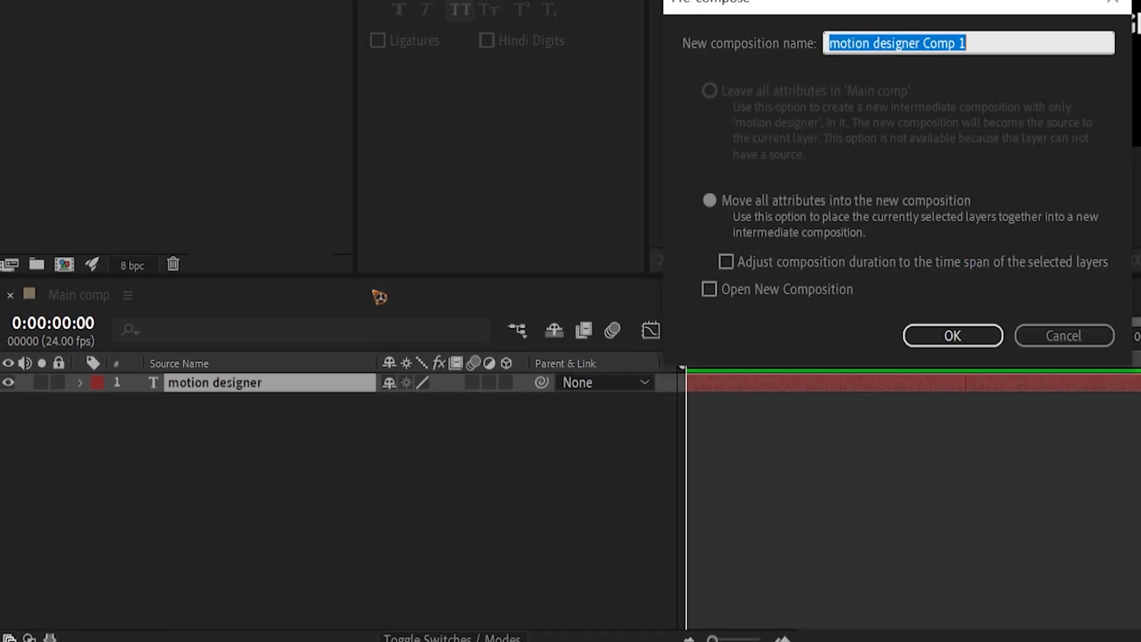
type("Title")
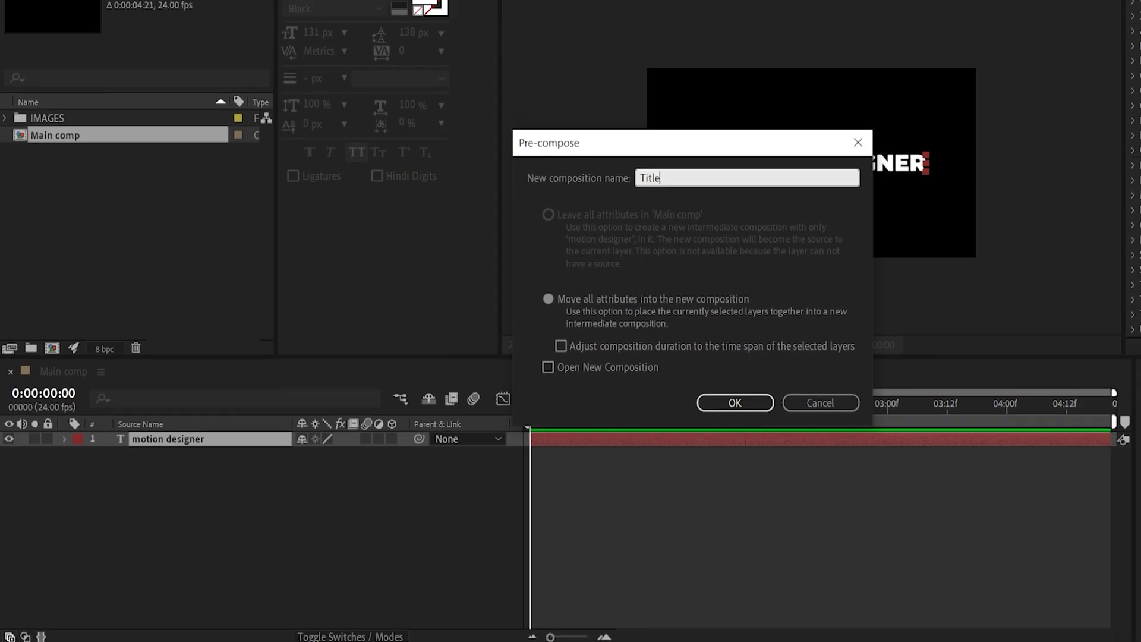
left_click(733, 403)
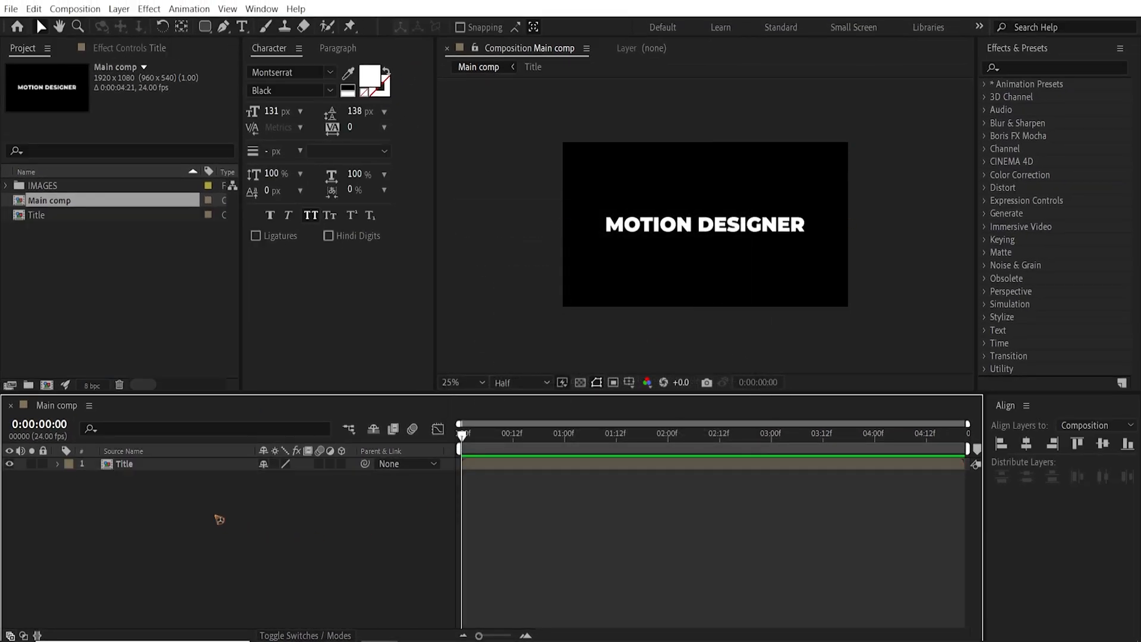
Add the grunge photo above Title and set Title's track matte to Luma Inverted Matte.
left_click(6, 186)
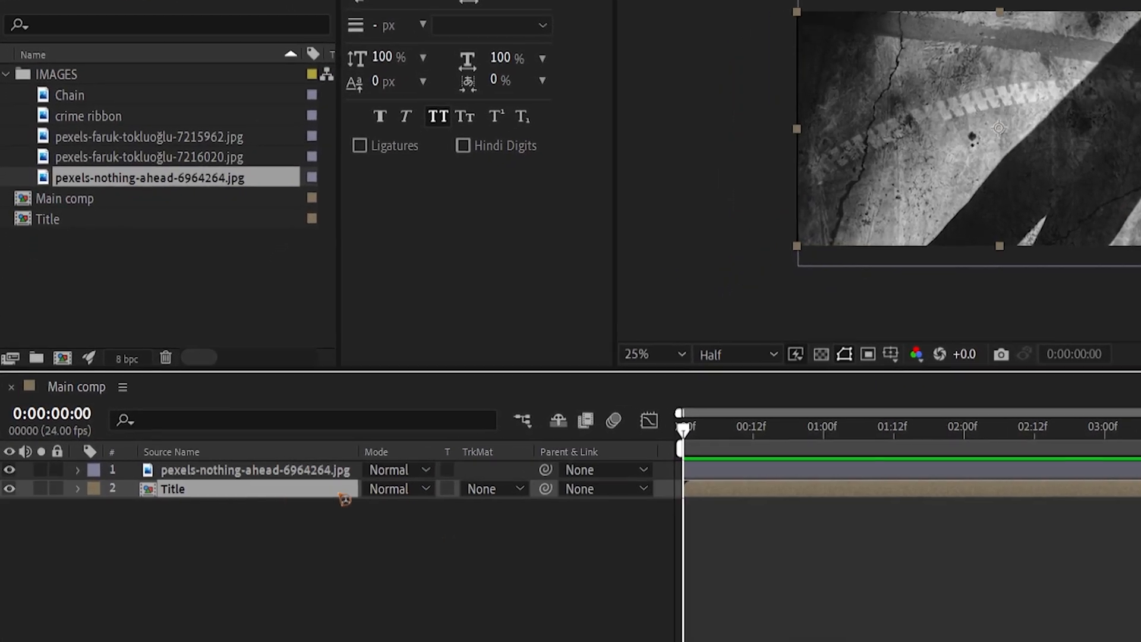
left_click(493, 488)
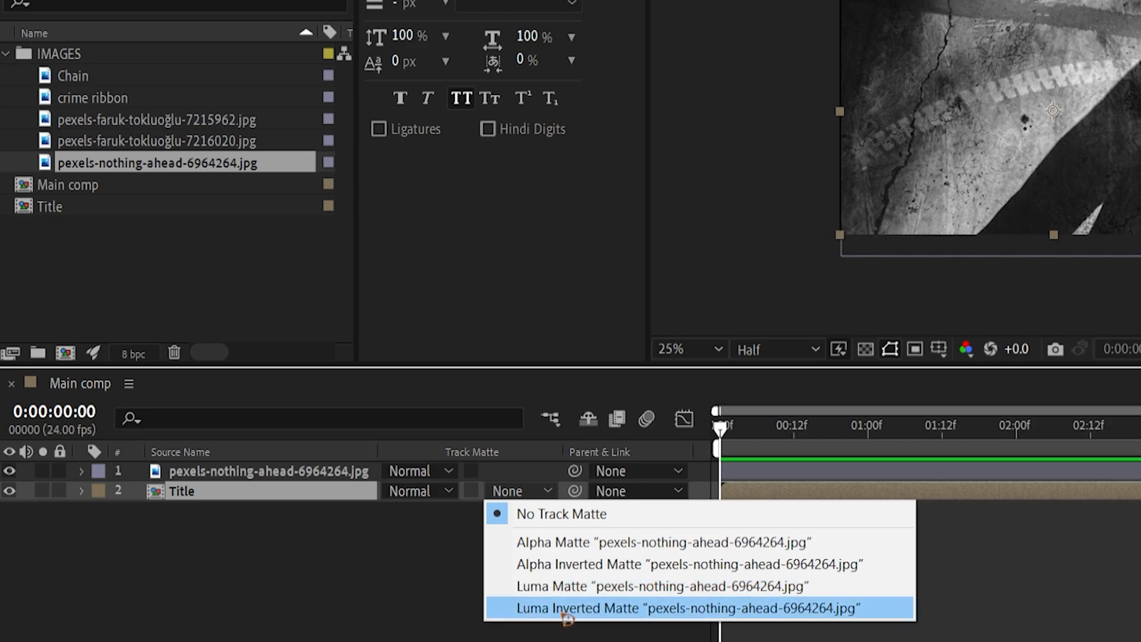
left_click(687, 607)
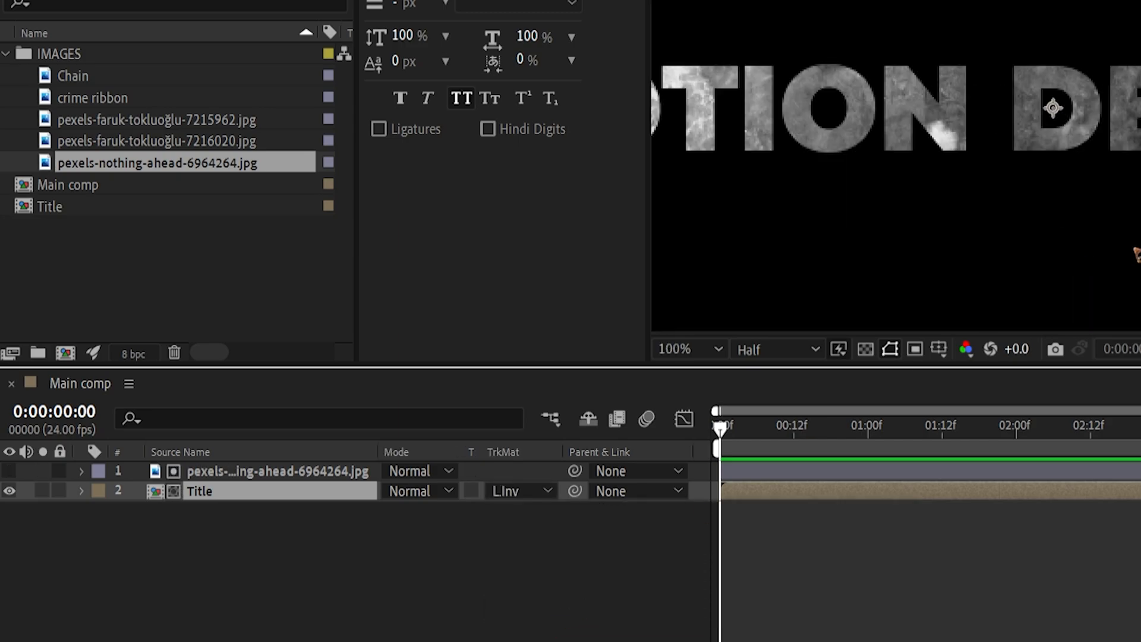
Pre-compose the photo and Title layers together as 'Final title'.
left_click(687, 350)
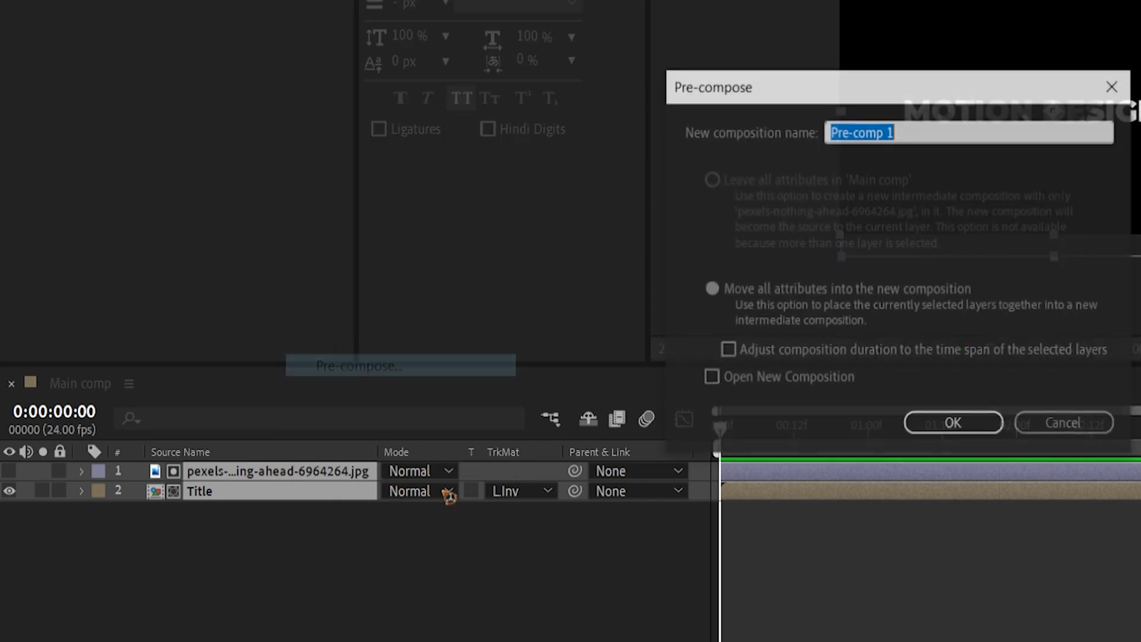
type("Fin")
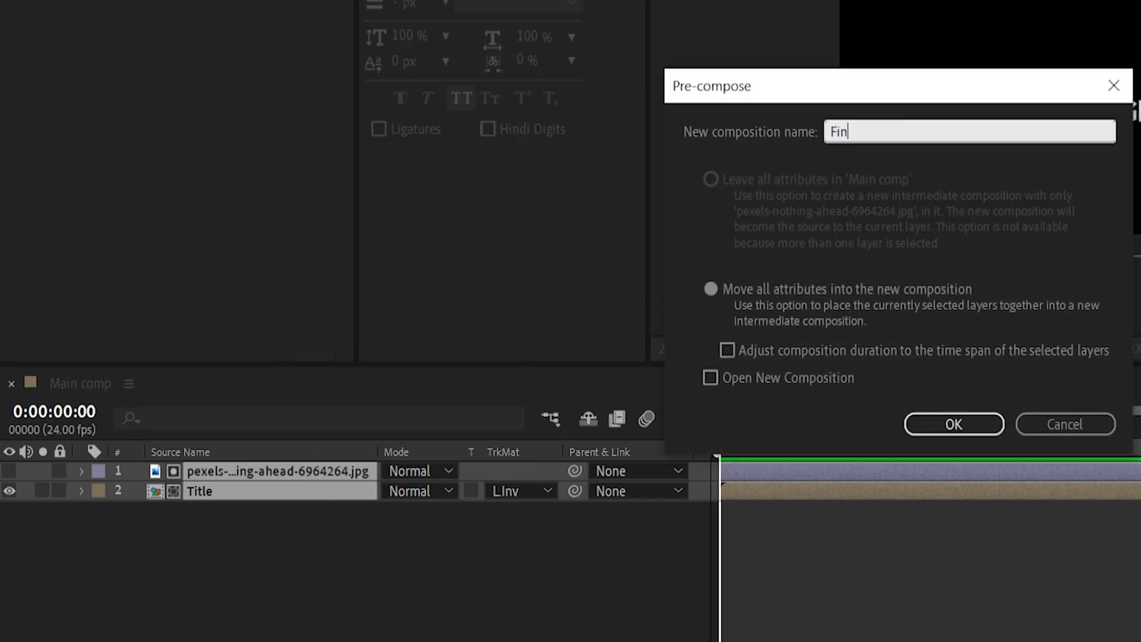
type("al title_")
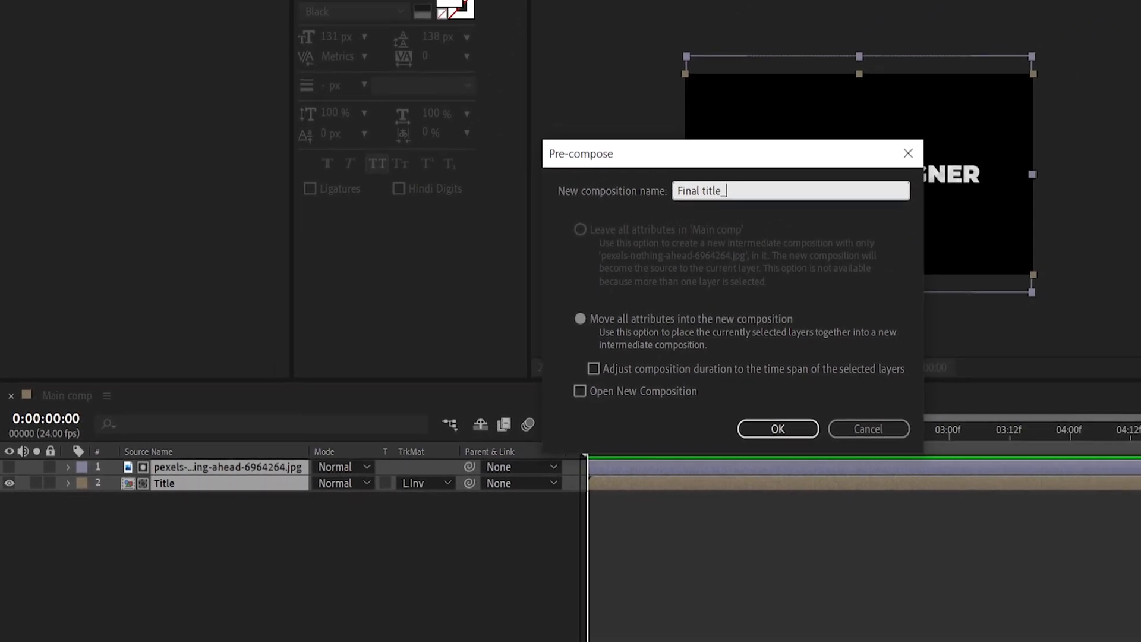
left_click(777, 429)
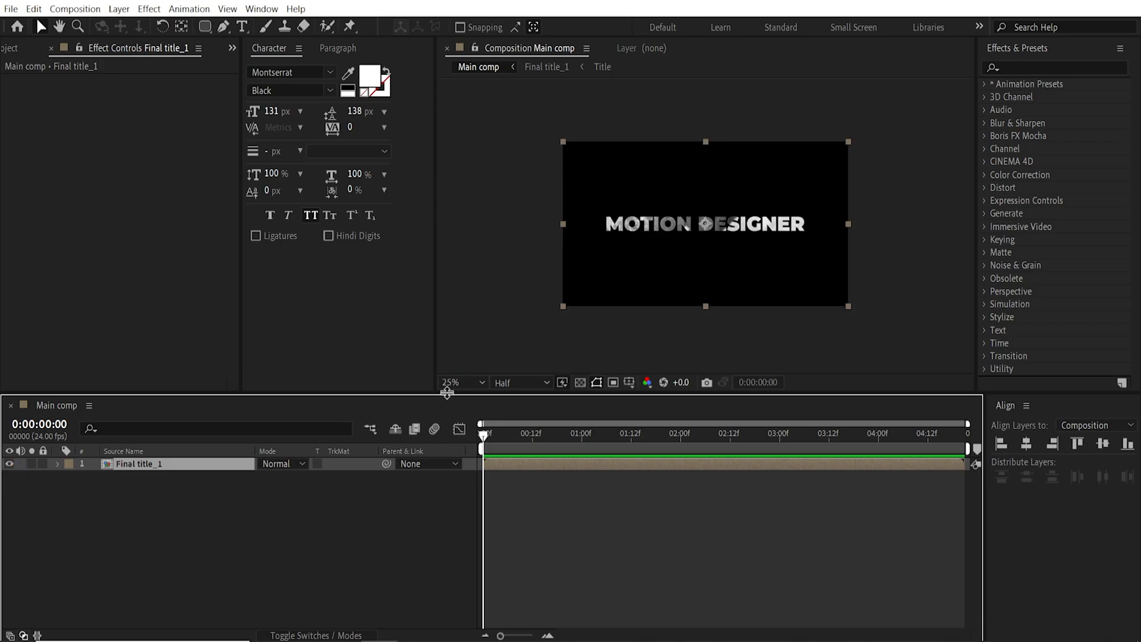
Check the title on the transparency grid, hide Final title_1 and pick the dark corridor photo.
left_click(578, 381)
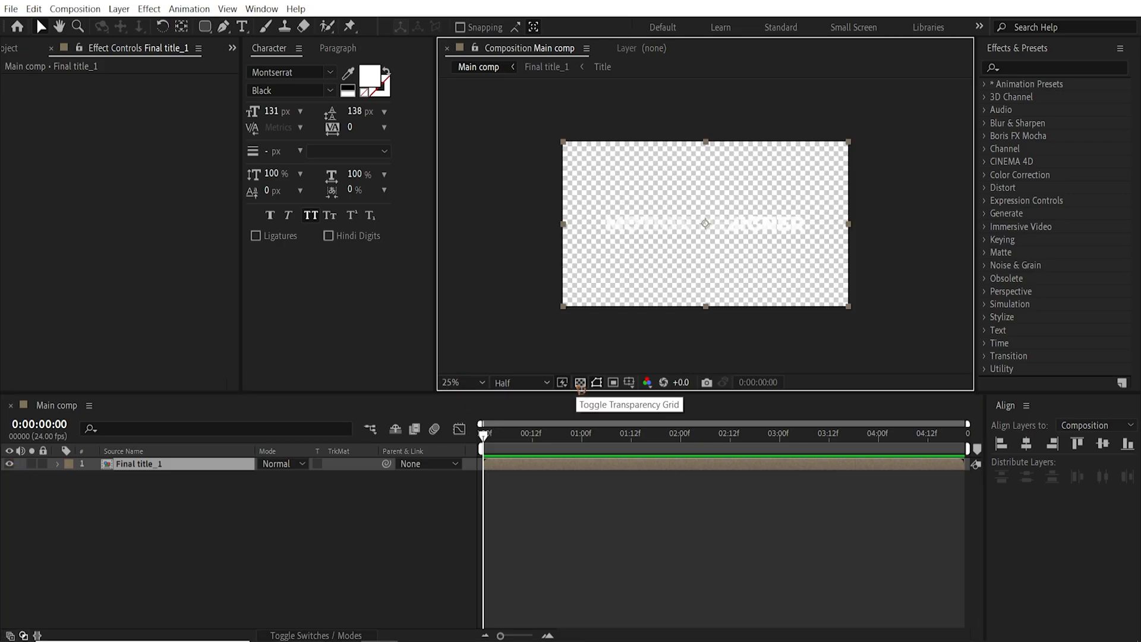
left_click(578, 381)
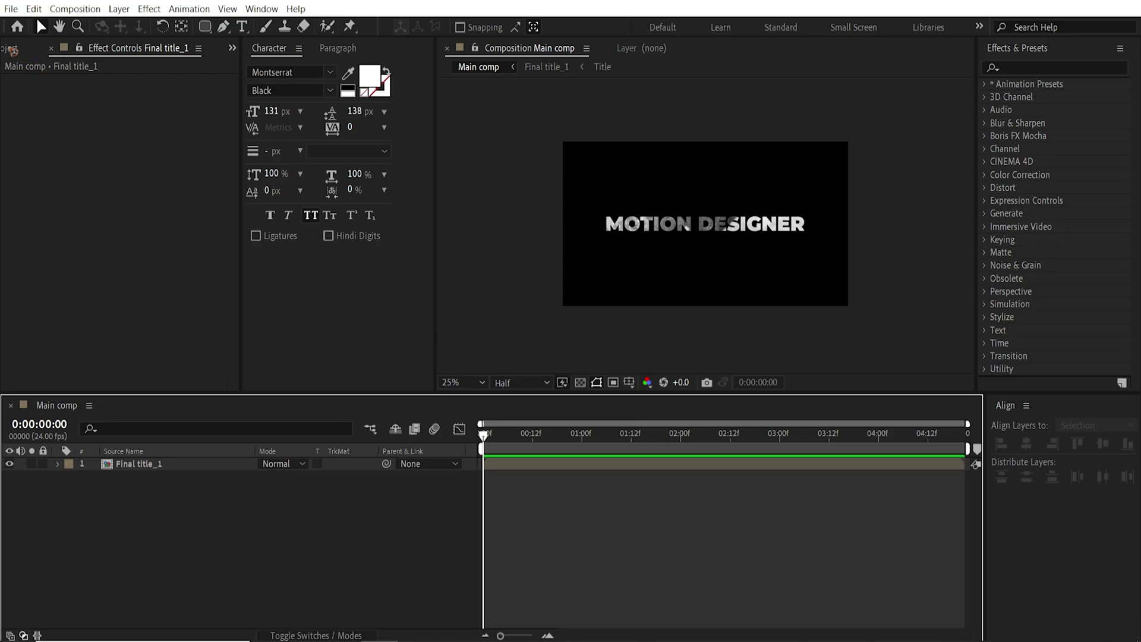
left_click(22, 48)
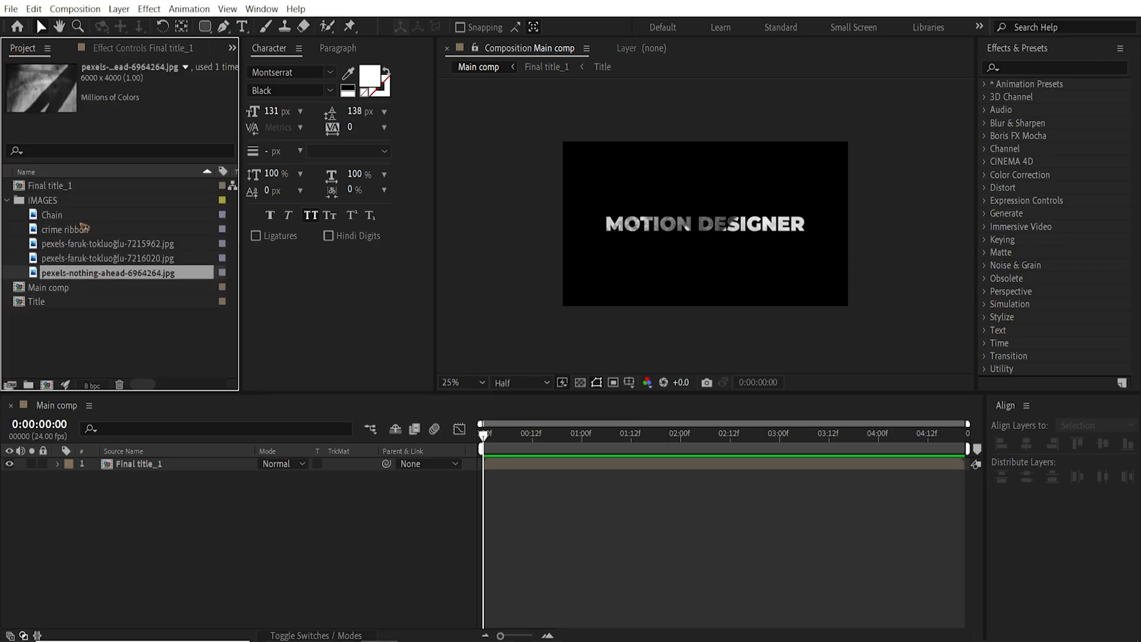
left_click(109, 244)
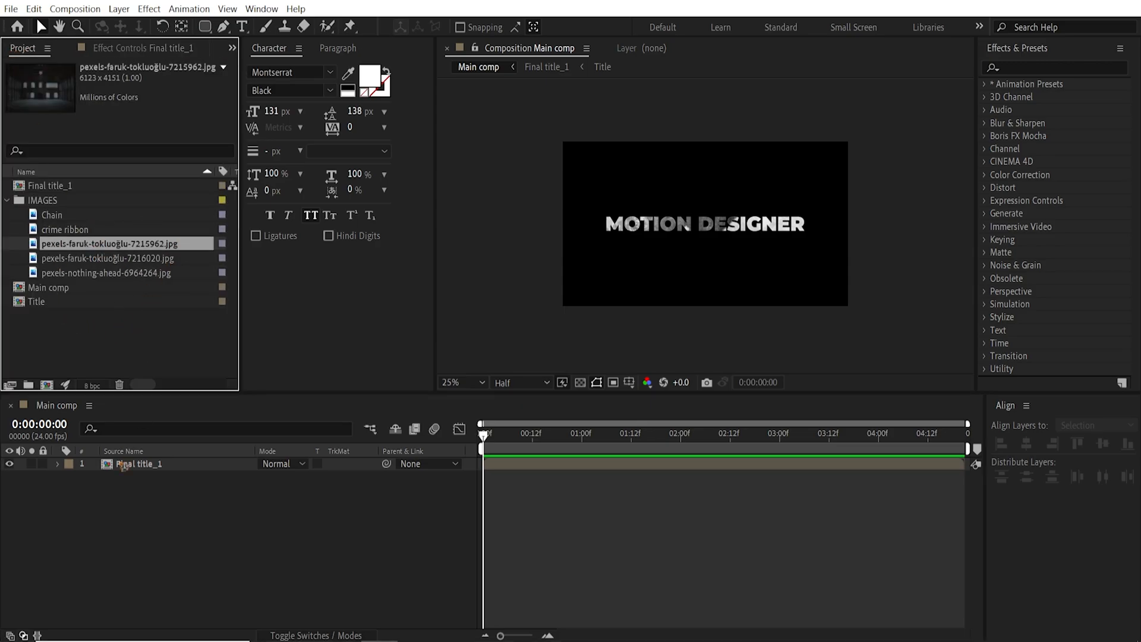
left_click(138, 463)
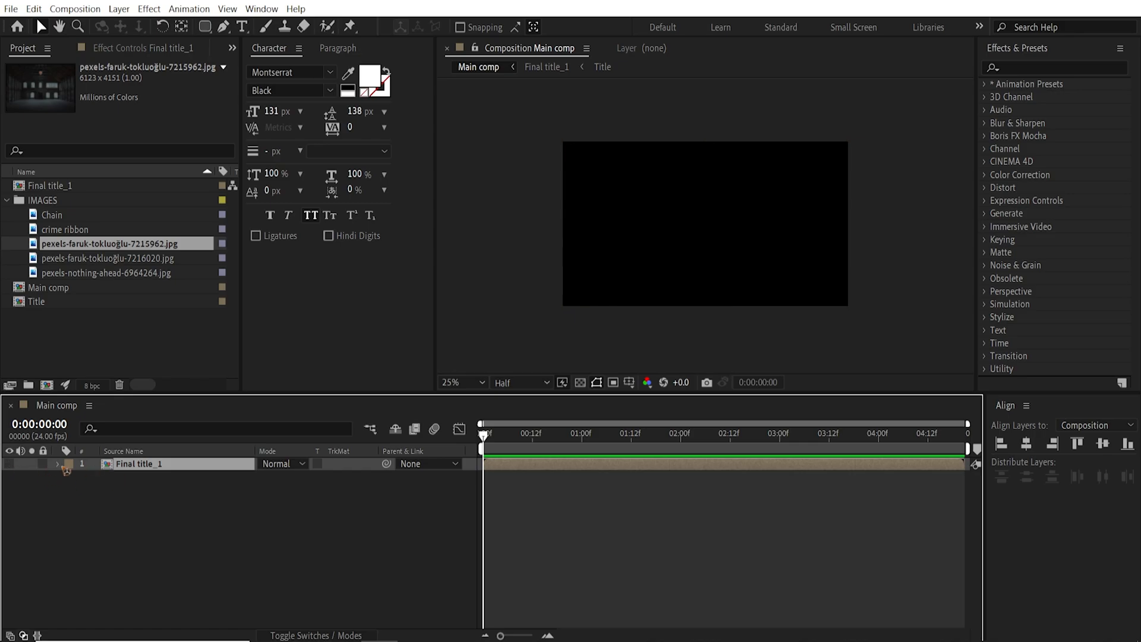
left_click(110, 258)
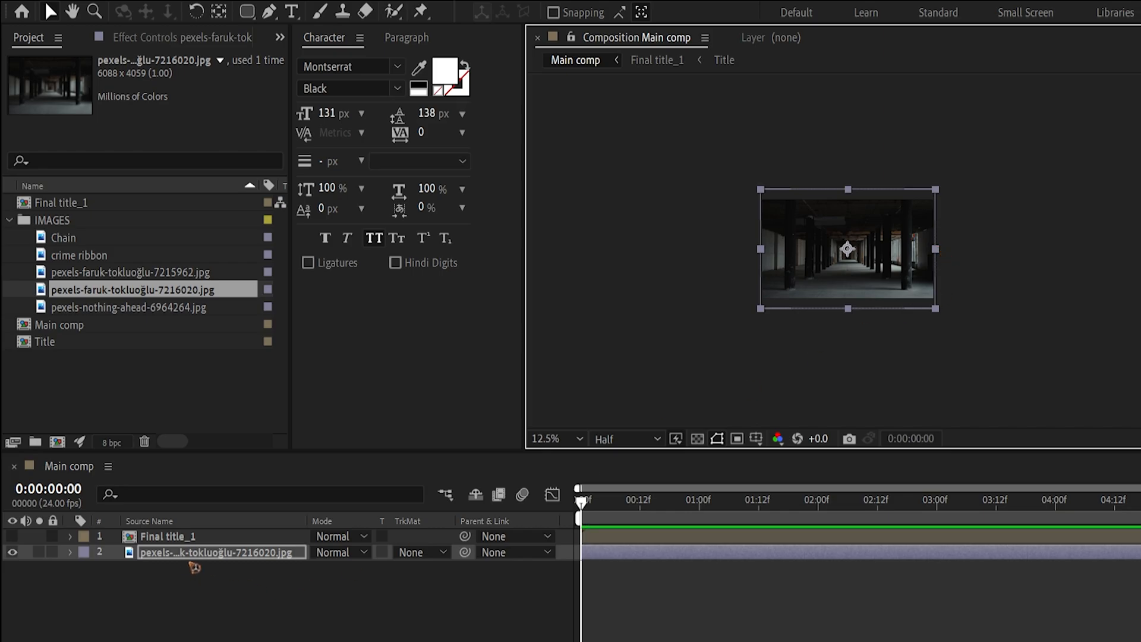
Pre-compose the corridor photo layer beneath the title as 'Image PH'.
left_click(253, 470)
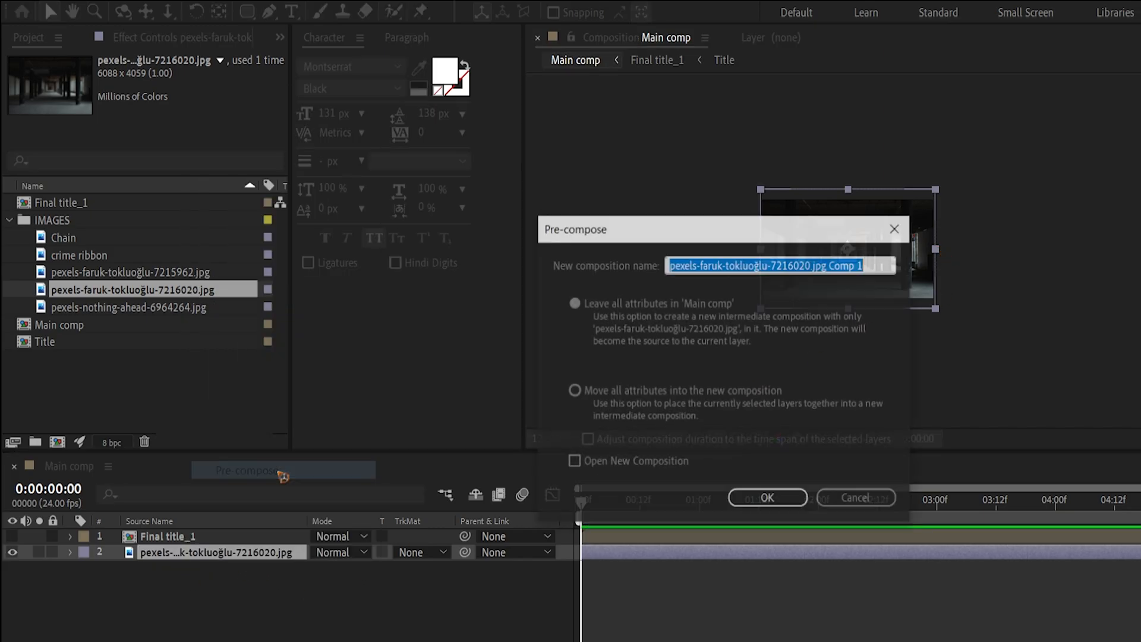
type("Im")
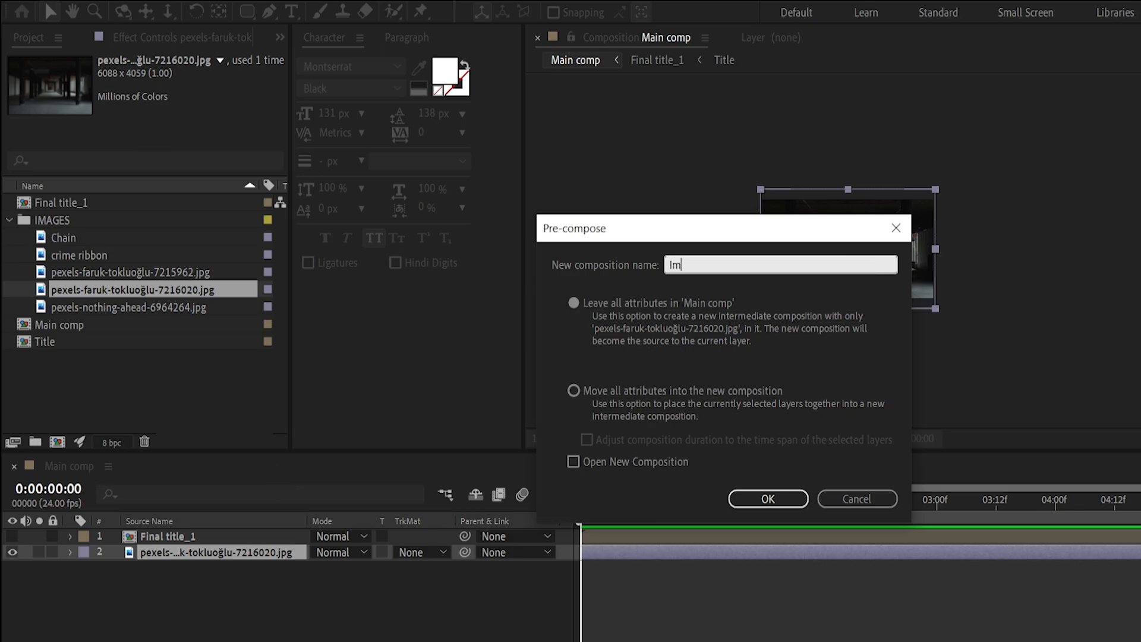
type("Image PH_1")
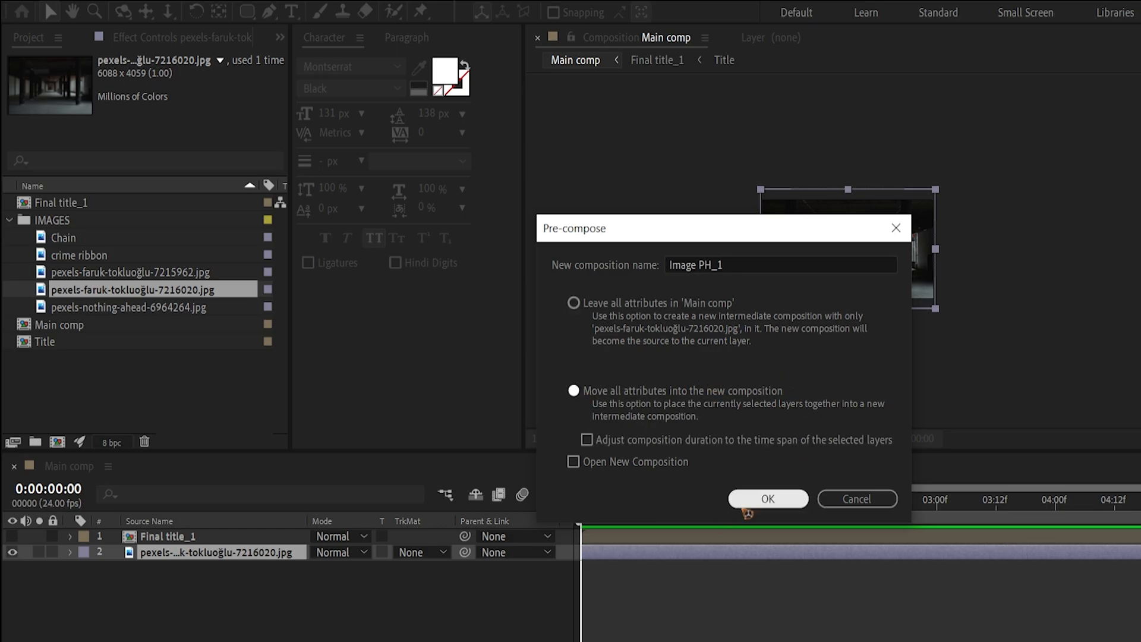
left_click(766, 498)
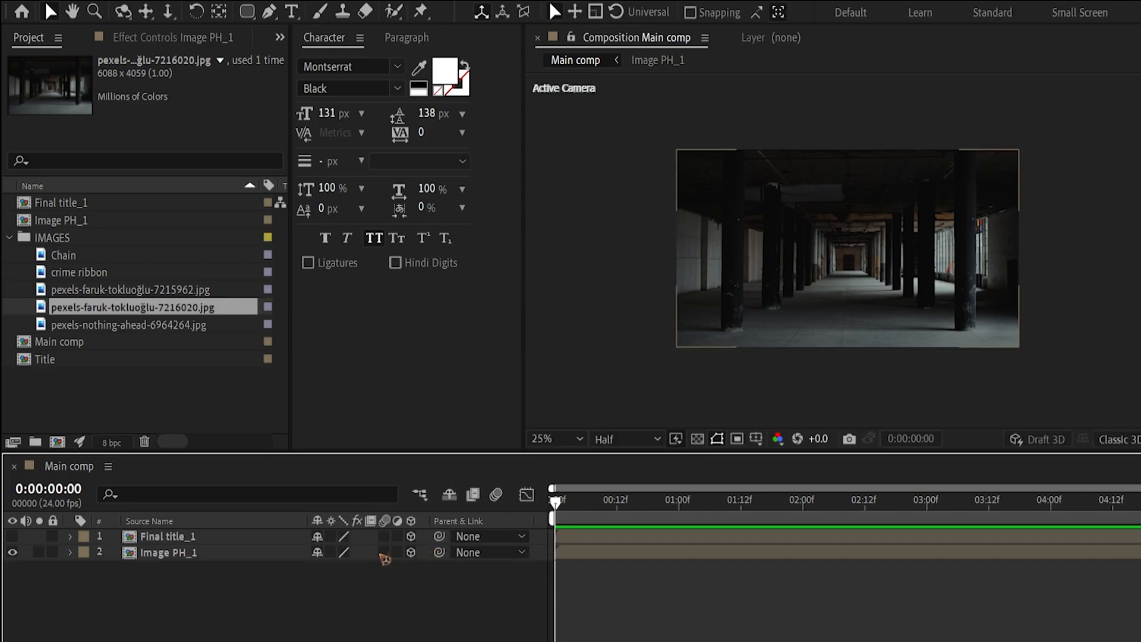
Reveal Image PH_1's position and search for the Motion Tile effect to apply.
left_click(167, 553)
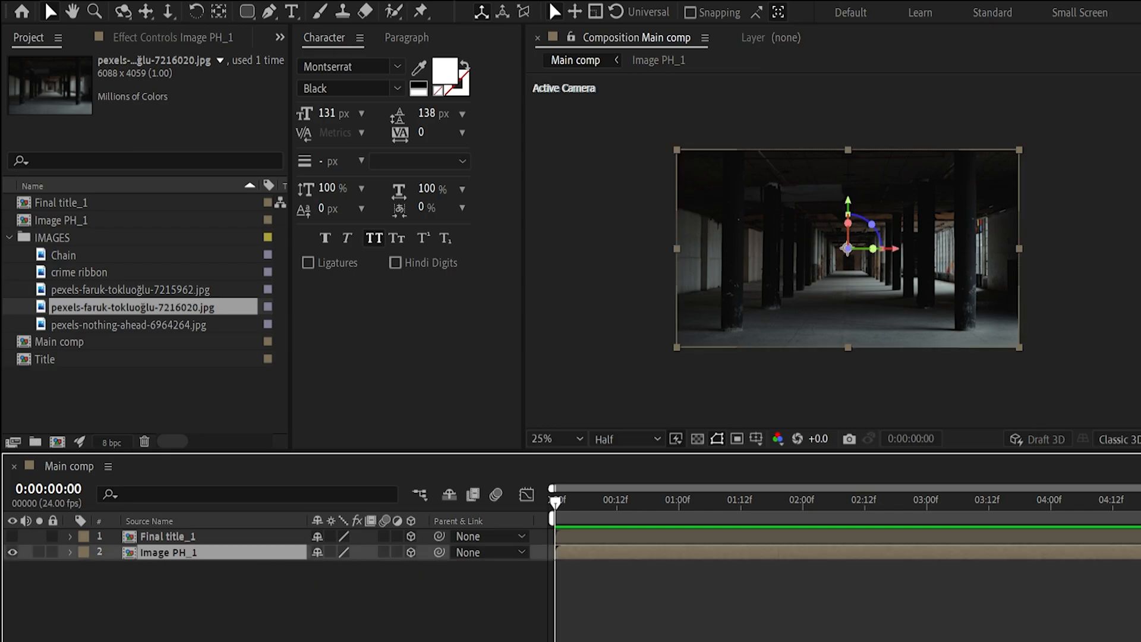
left_click(71, 553)
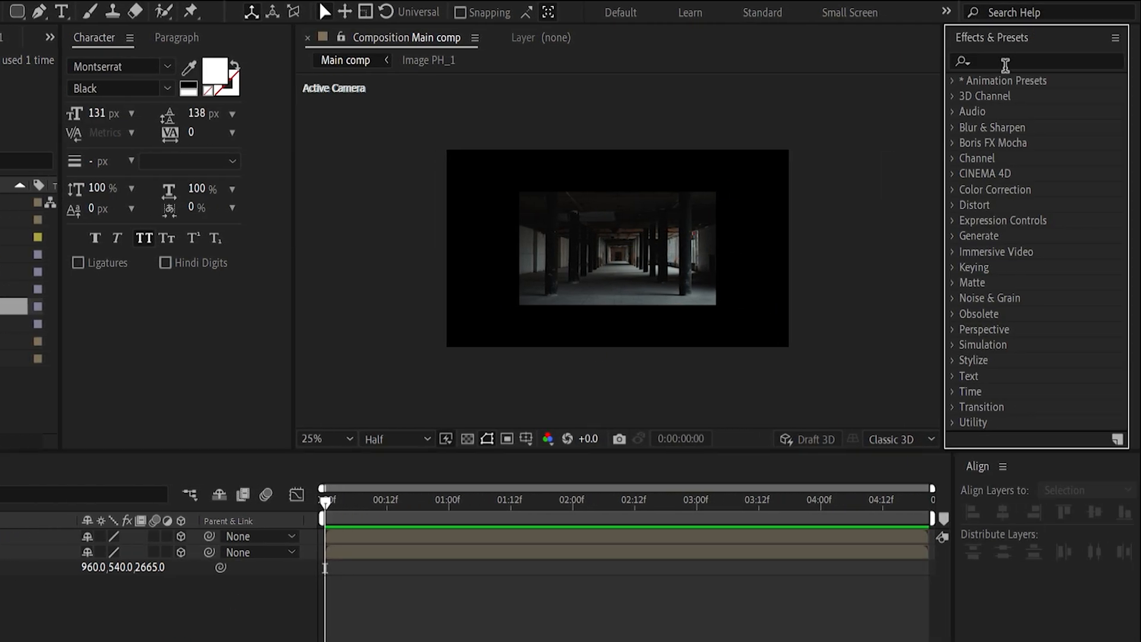
type("motion")
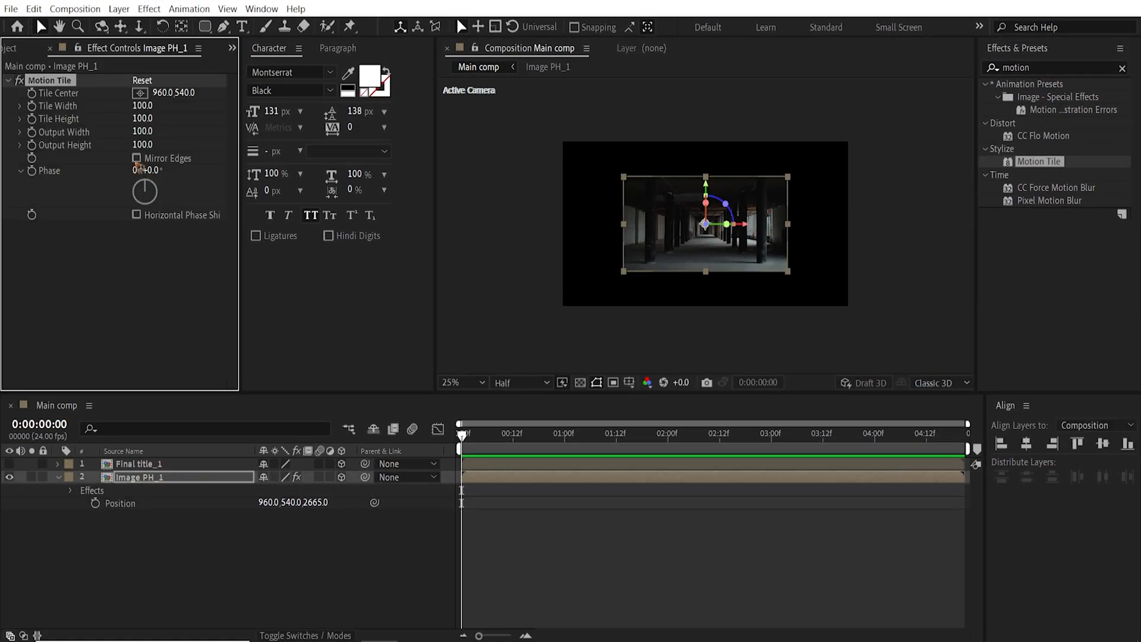
Mirror-tile and rotate Image PH_1 copies 90° to form the corridor floor and ceiling.
left_click(135, 158)
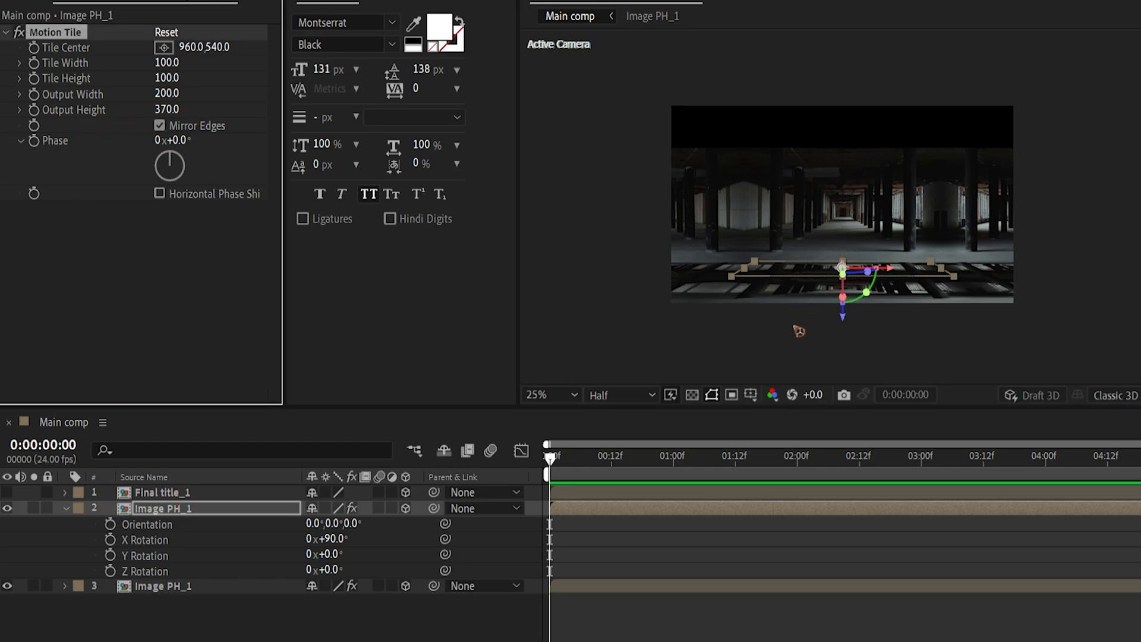
left_click(64, 508)
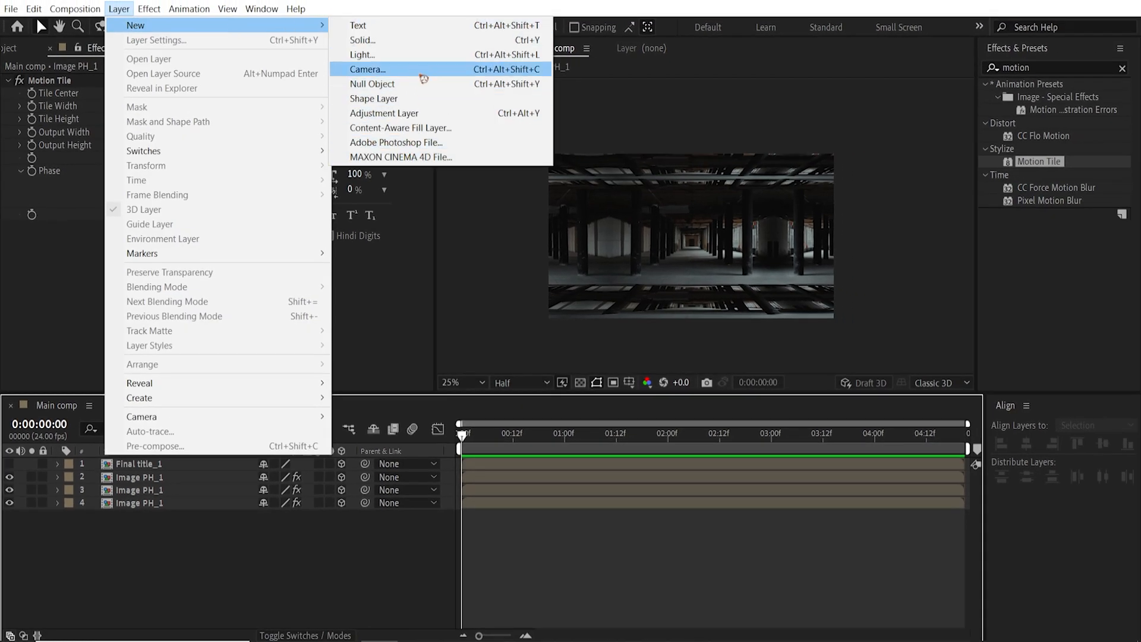
Add a 35mm camera and a new null object layer.
left_click(368, 69)
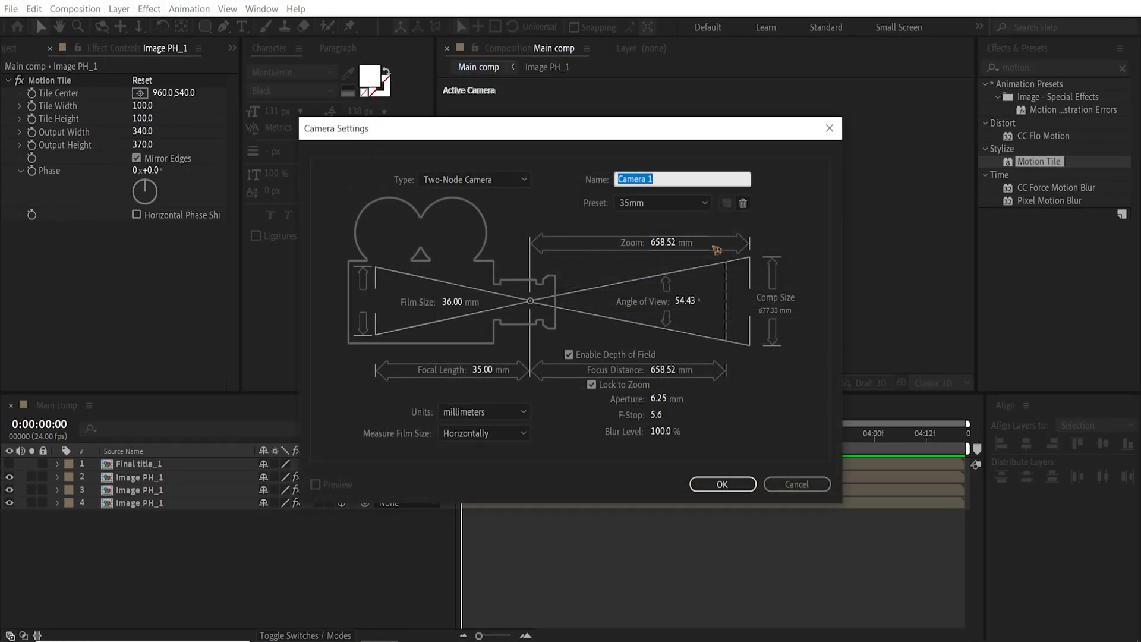
left_click(721, 484)
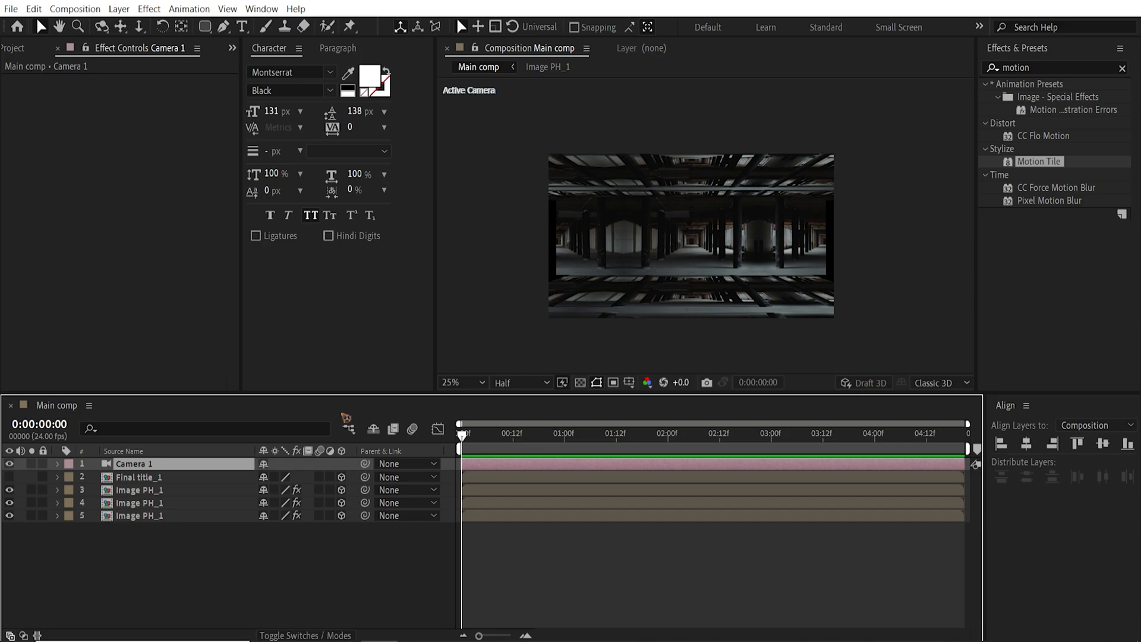
left_click(119, 8)
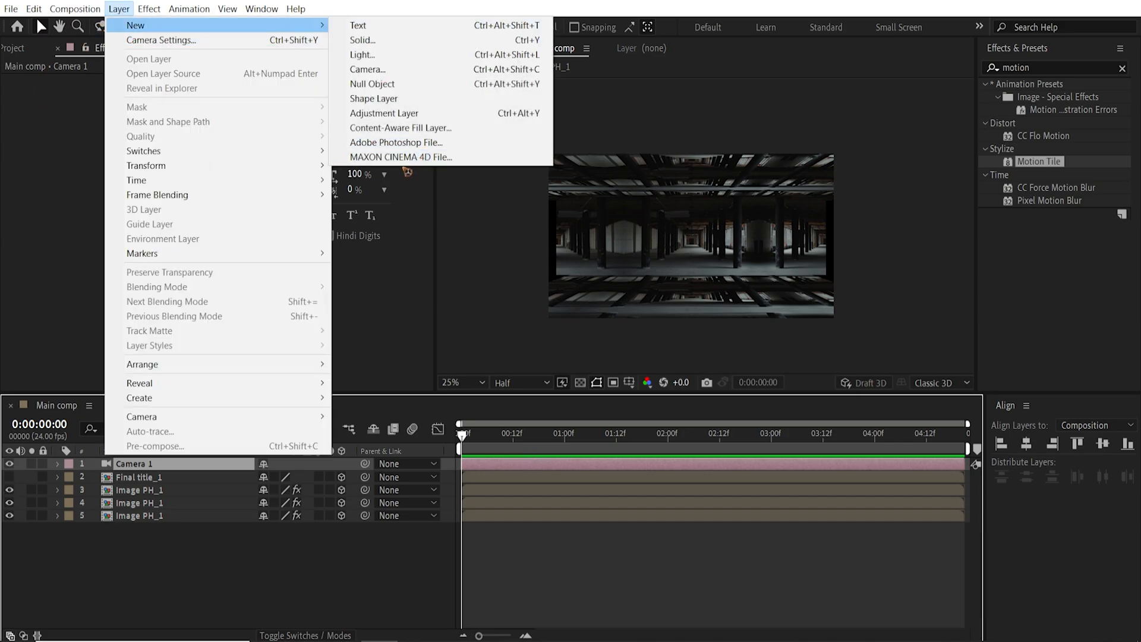
left_click(372, 83)
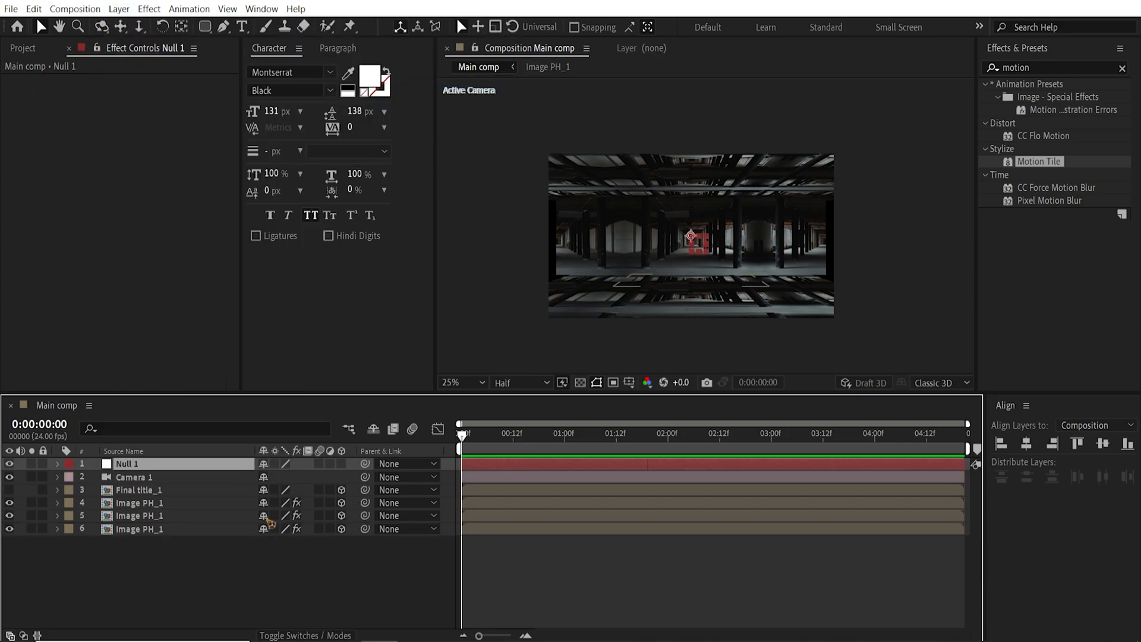
Rename the null to 'controller' and make it a 3D layer.
double_click(127, 463)
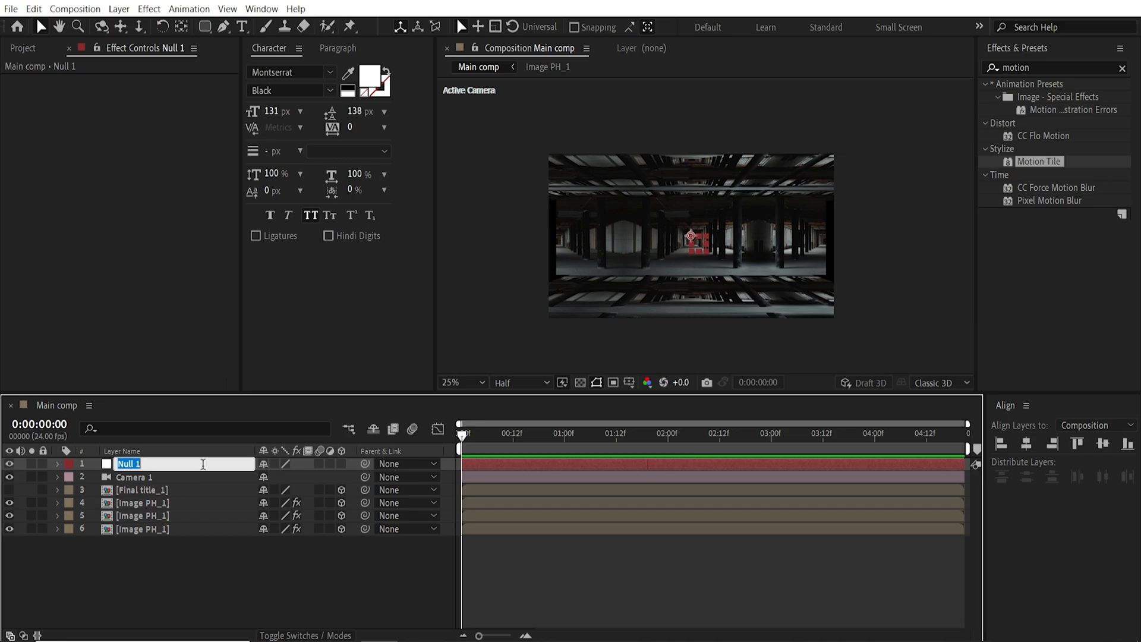
type("controller")
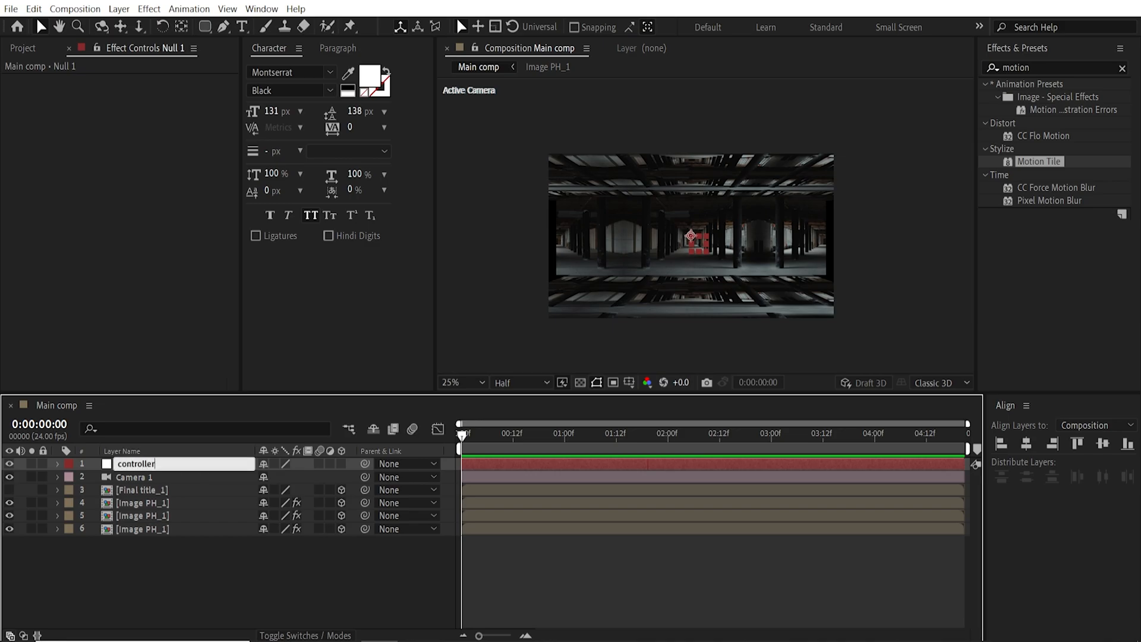
left_click(135, 477)
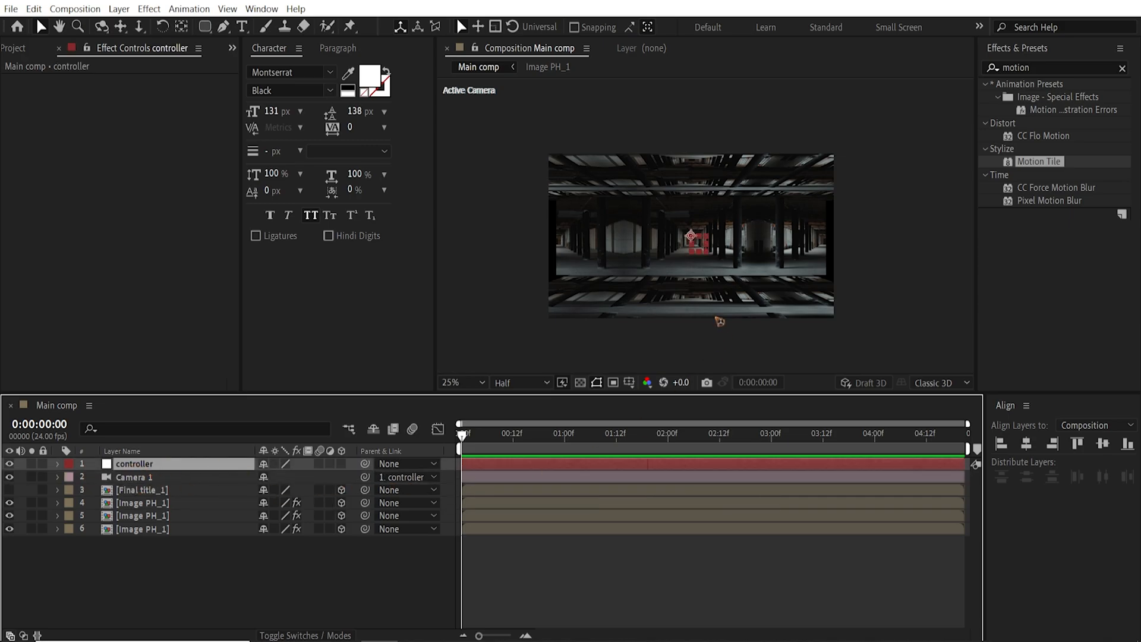
mouse_move(184, 481)
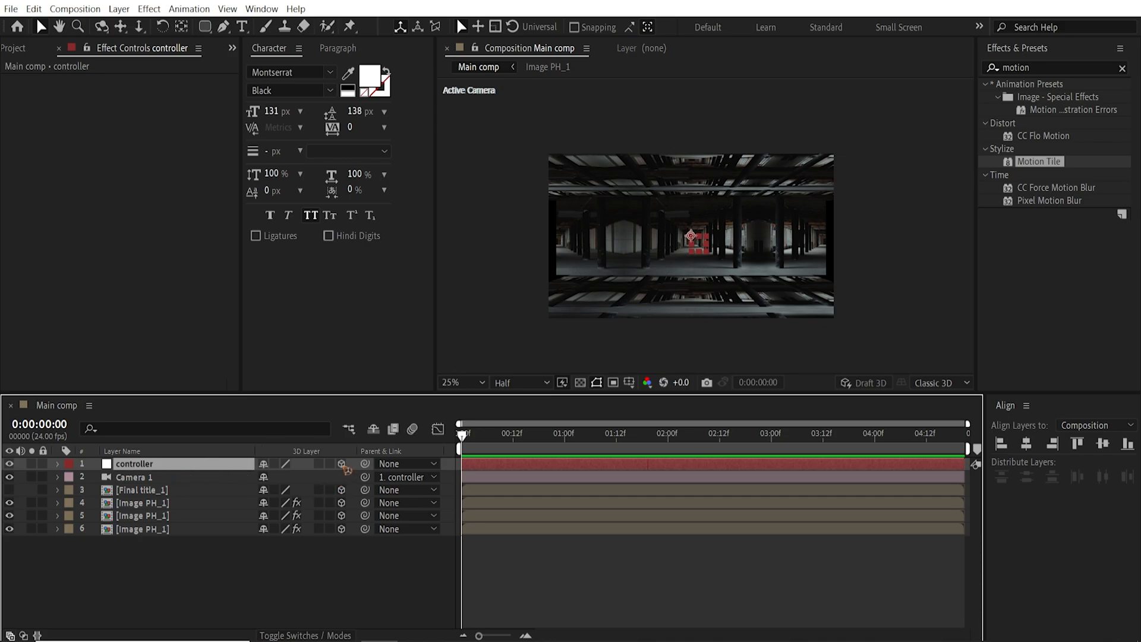
left_click(133, 477)
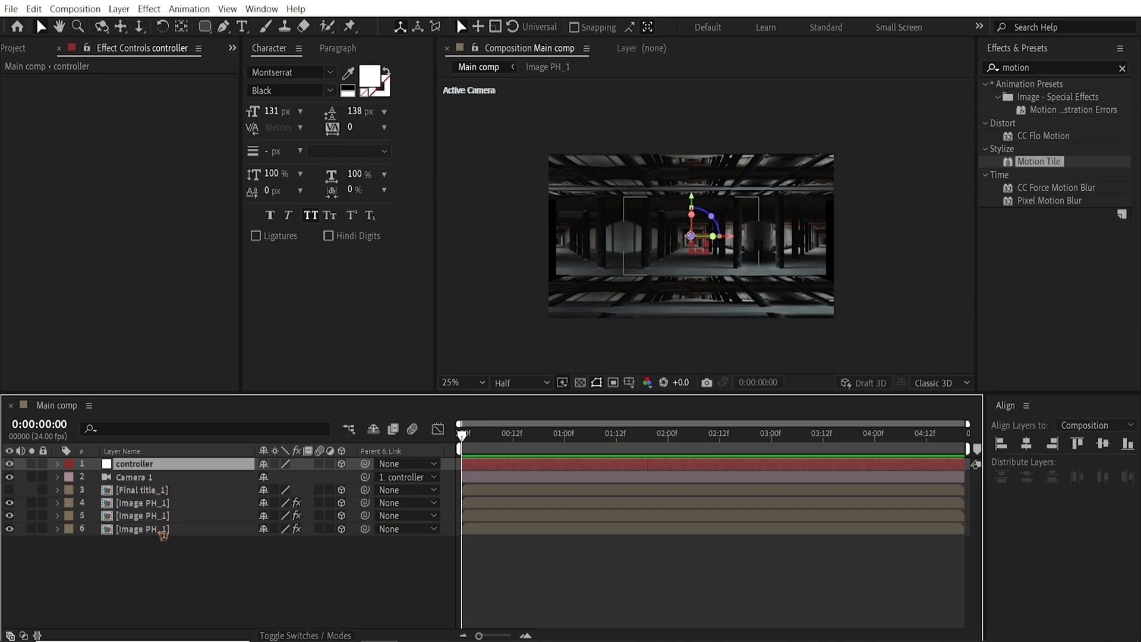
Make the MOTION DESIGNER title visible over the corridor and select the controller.
left_click(144, 529)
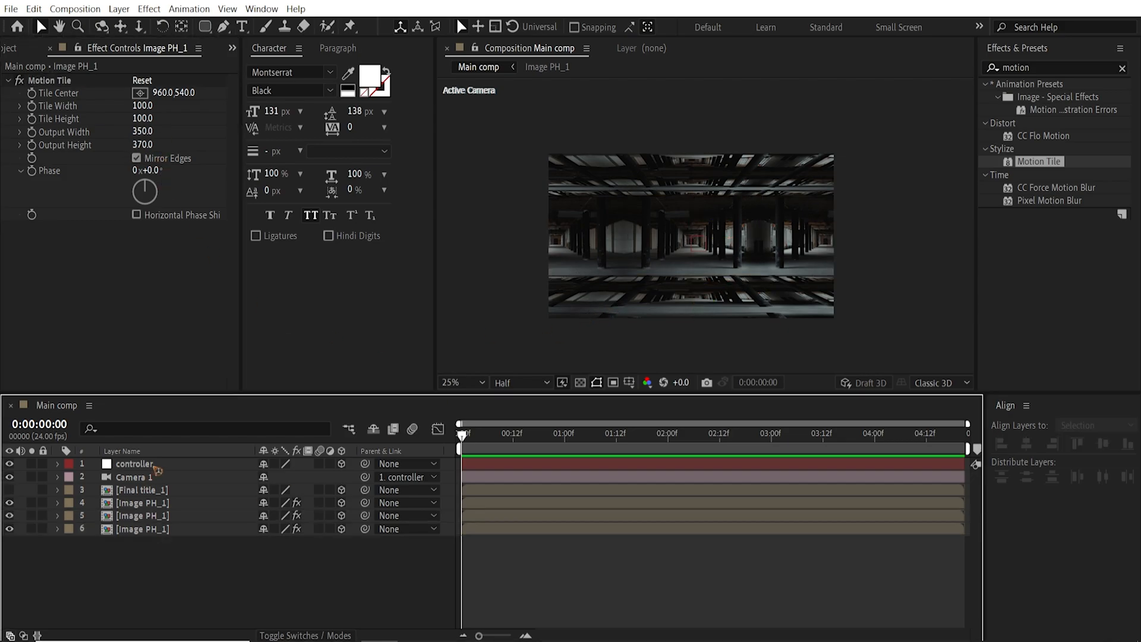
left_click(140, 490)
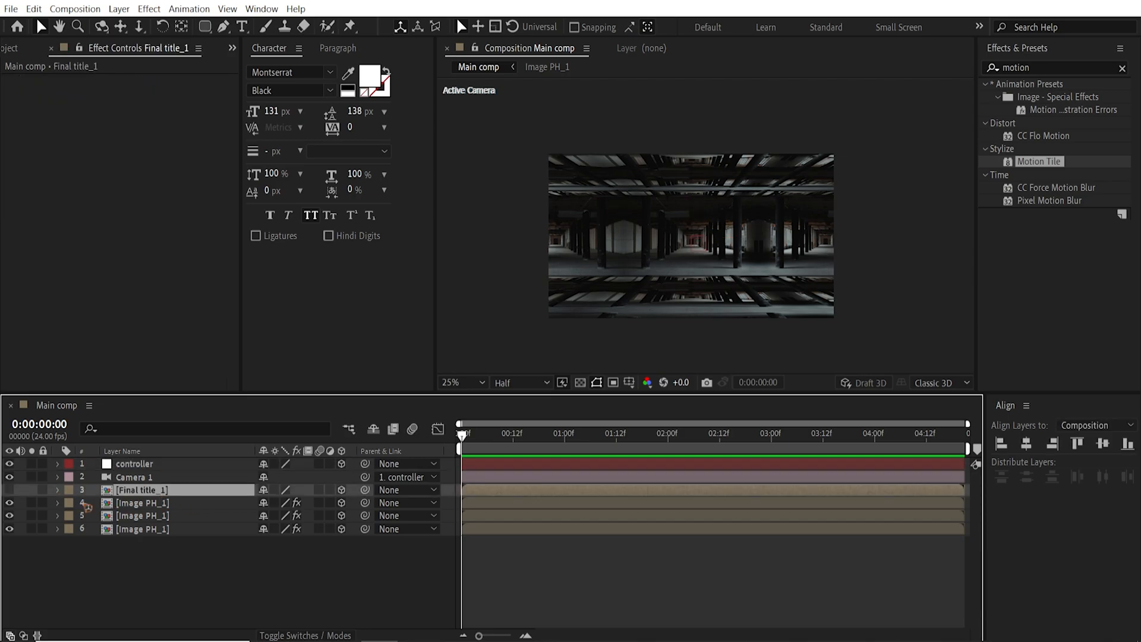
left_click(135, 463)
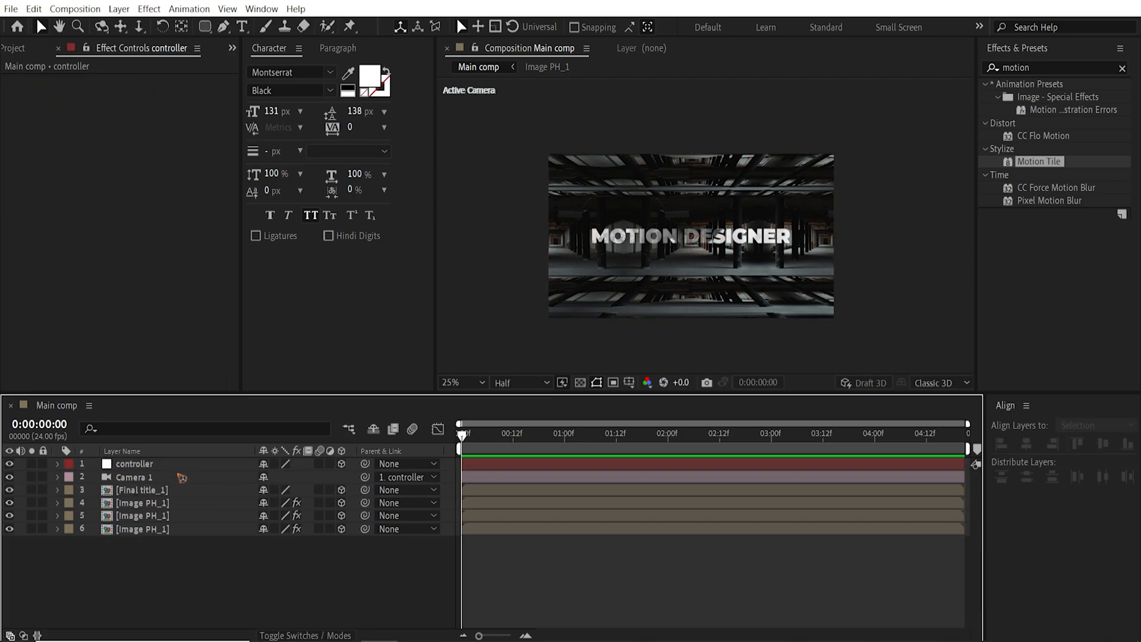
left_click(134, 464)
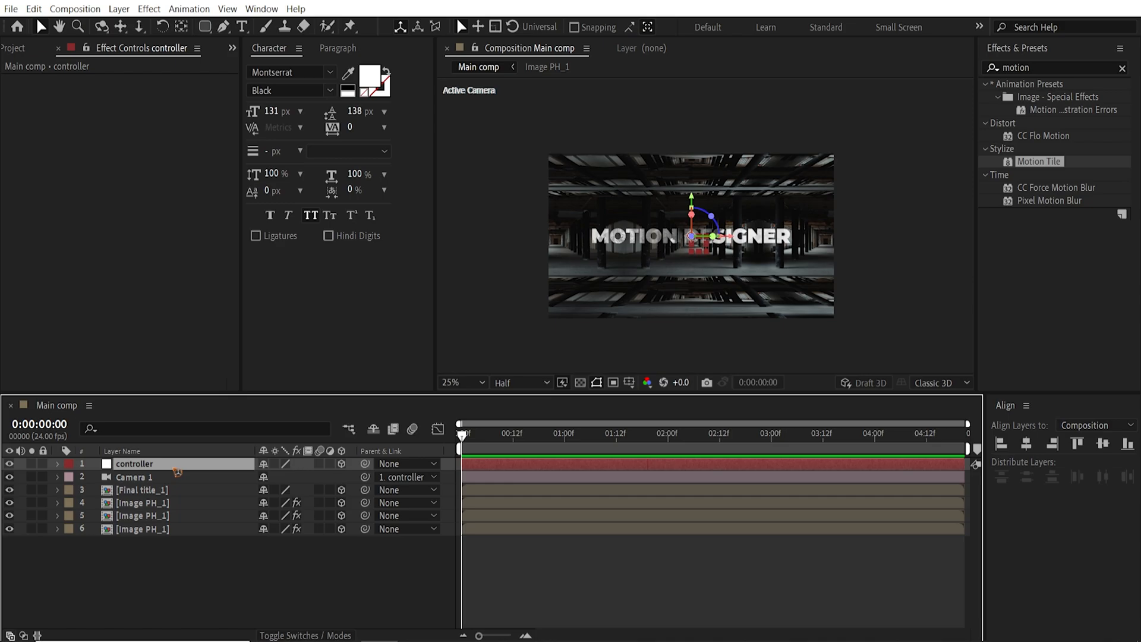
Keyframe the controller's Position at start, middle and end, ease them and show the speed graph.
left_click(58, 463)
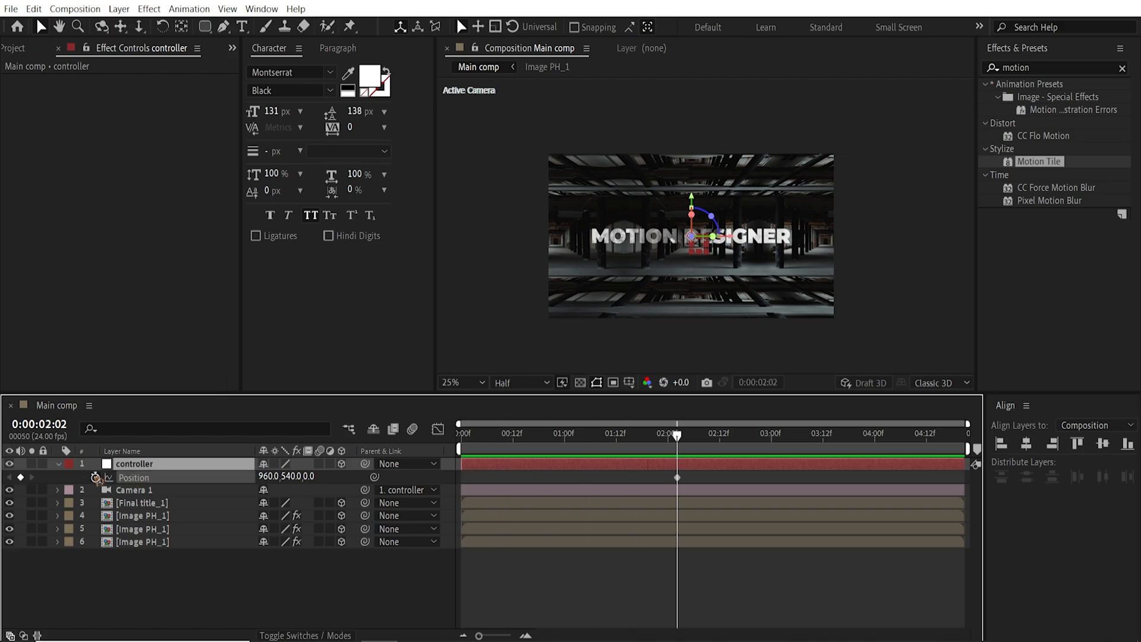
left_click(655, 433)
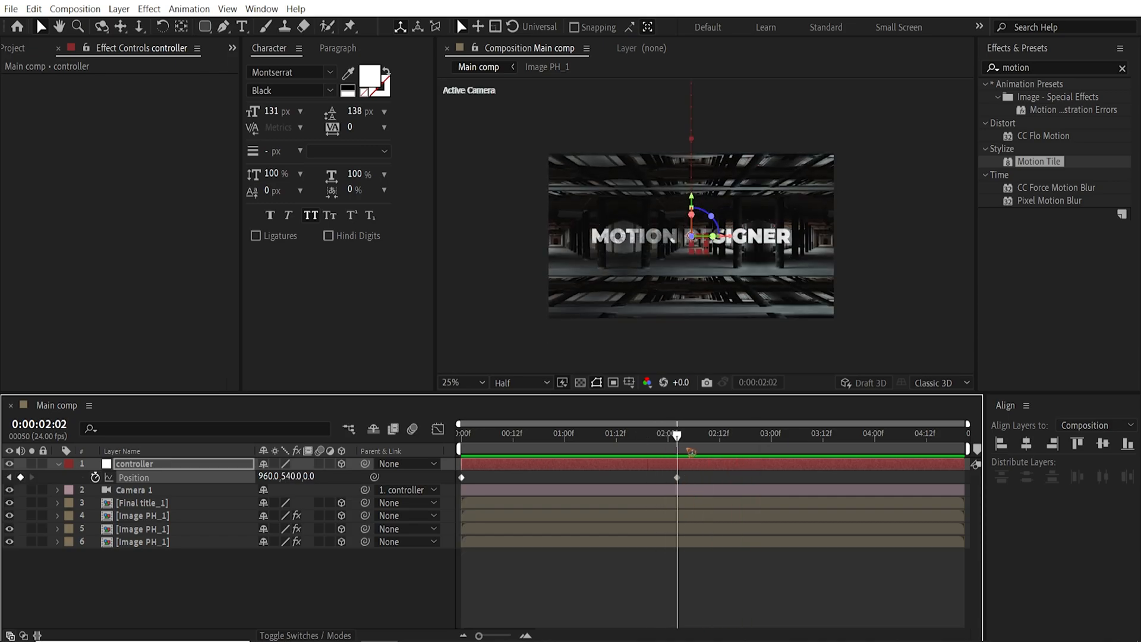
mouse_move(689, 452)
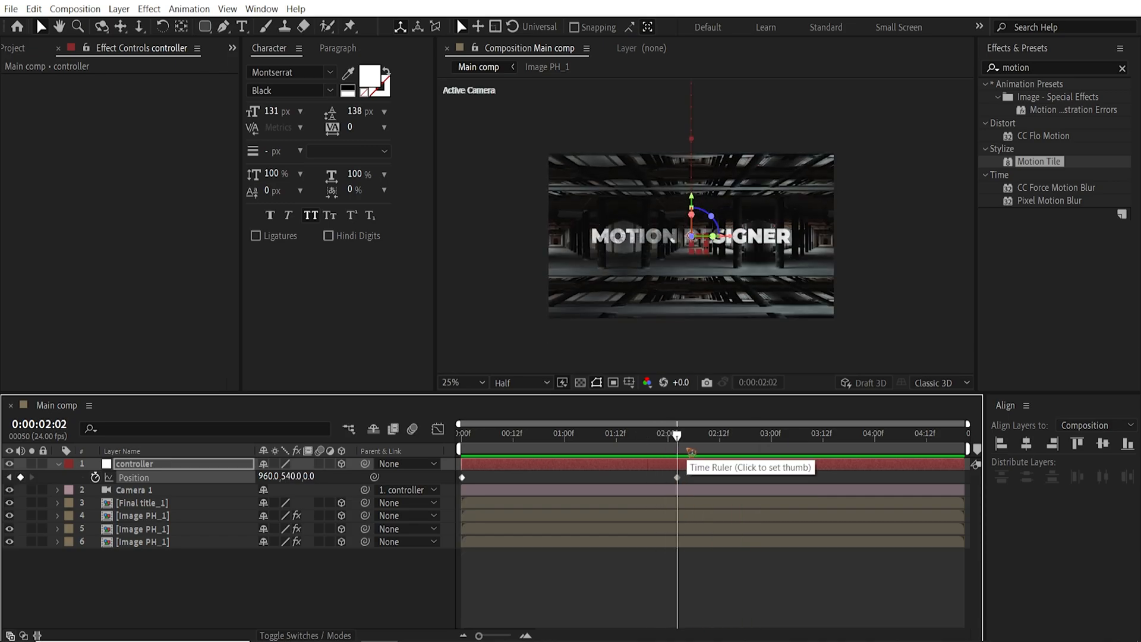
left_click(720, 433)
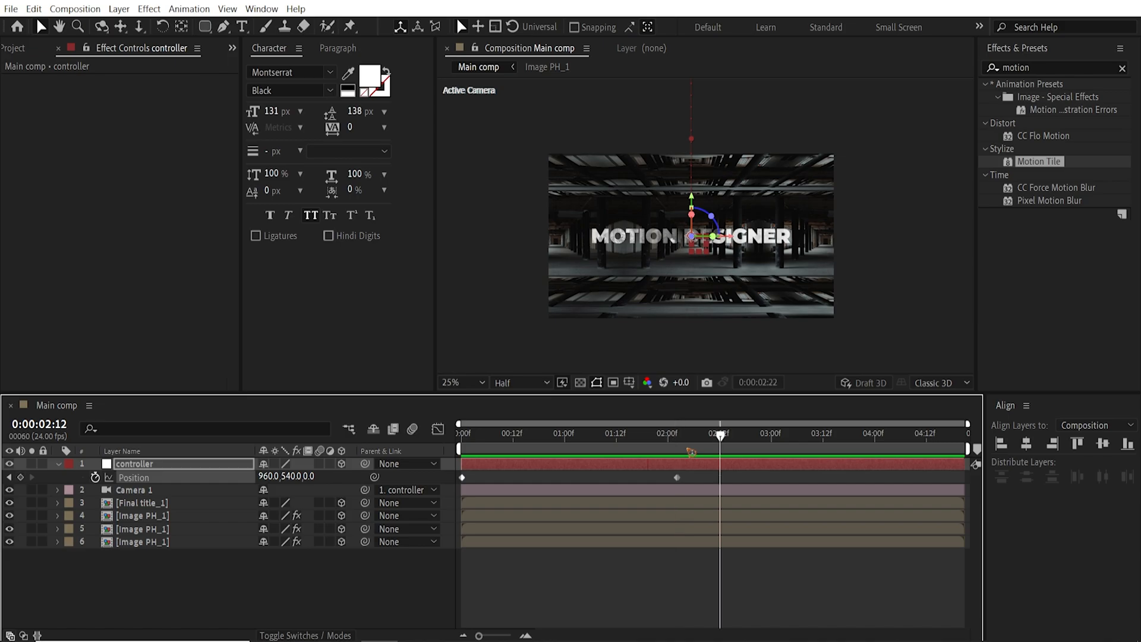
left_click(891, 433)
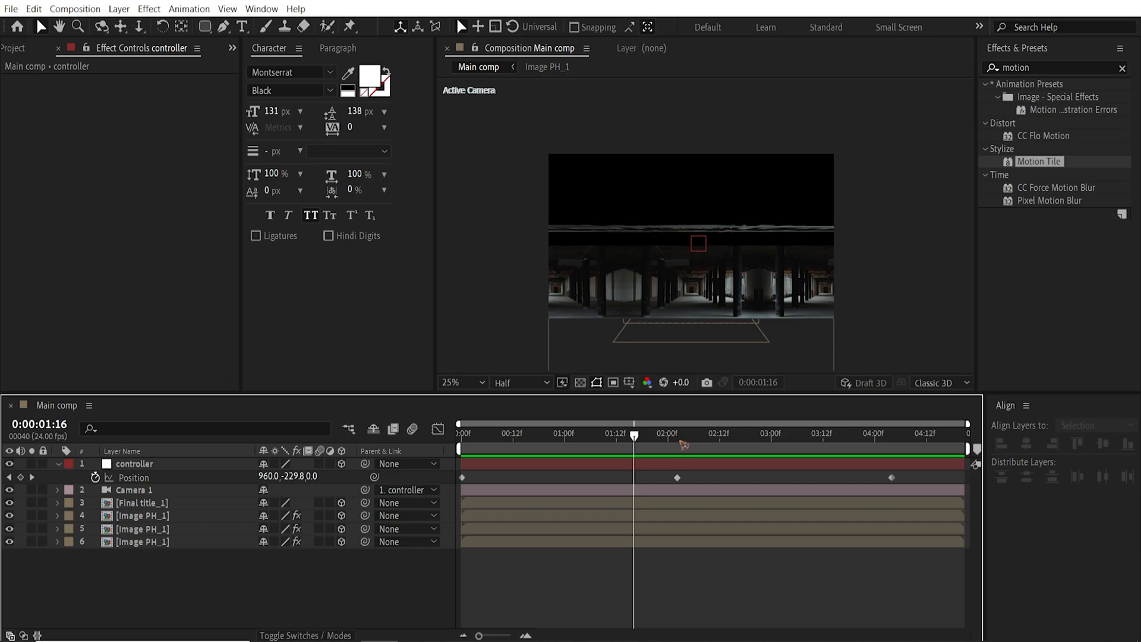
double_click(133, 463)
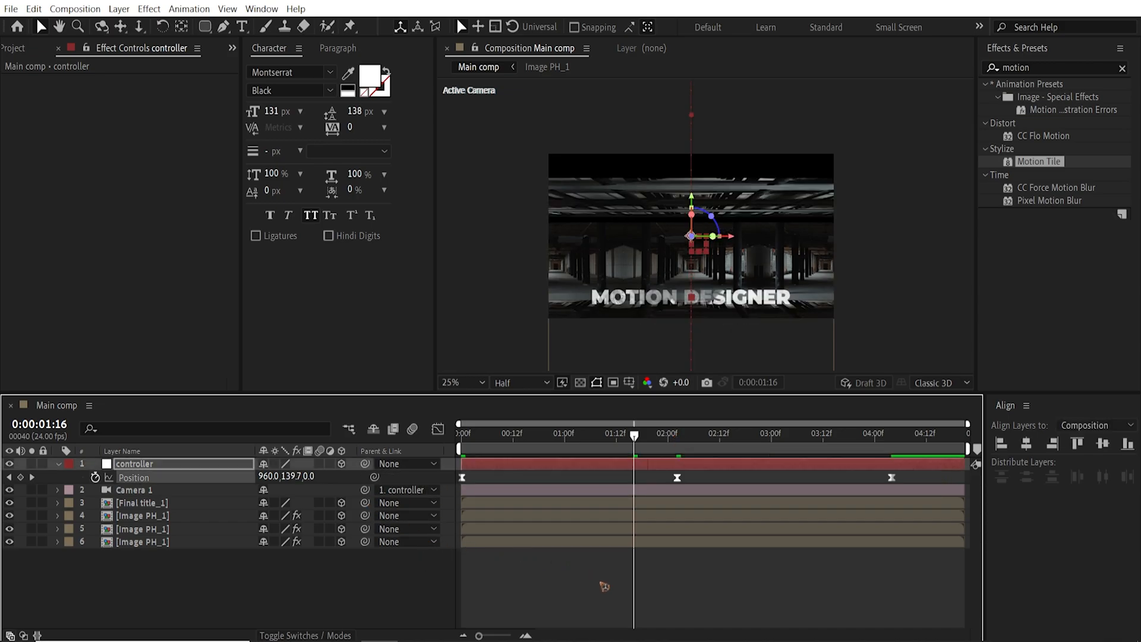
left_click(676, 436)
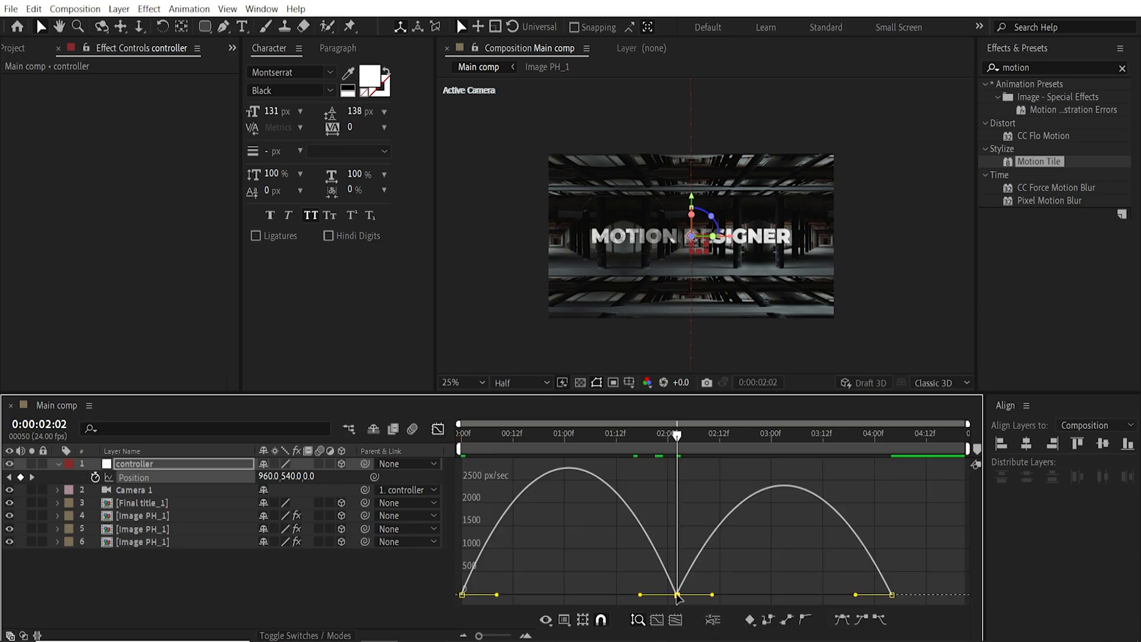
Set the middle Position keyframe's velocity influence to 100%.
right_click(676, 595)
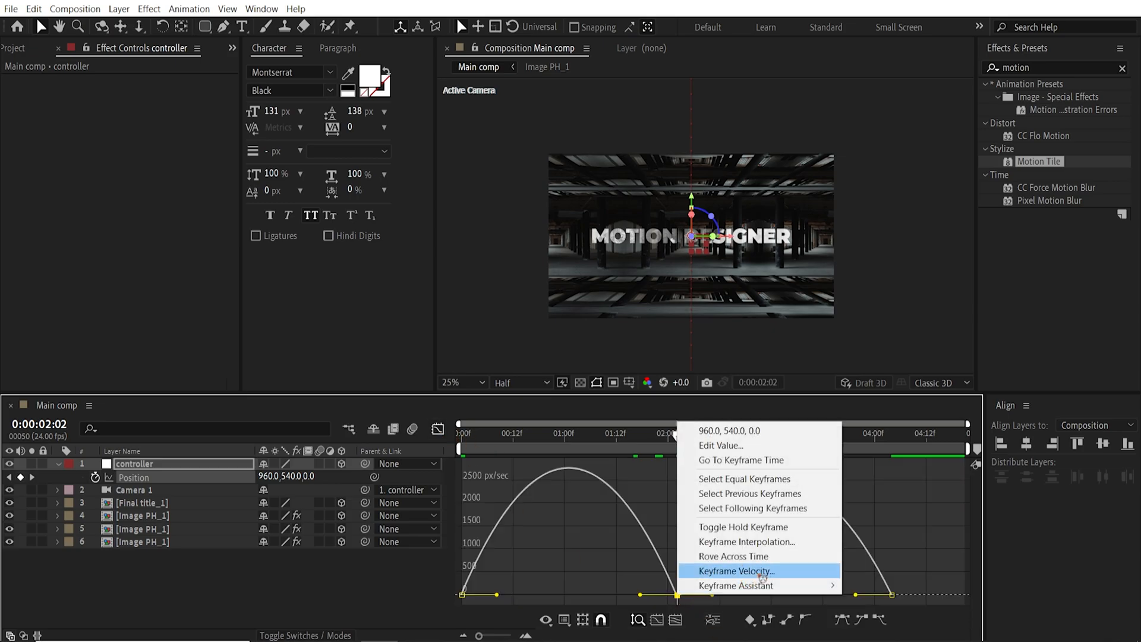
left_click(735, 570)
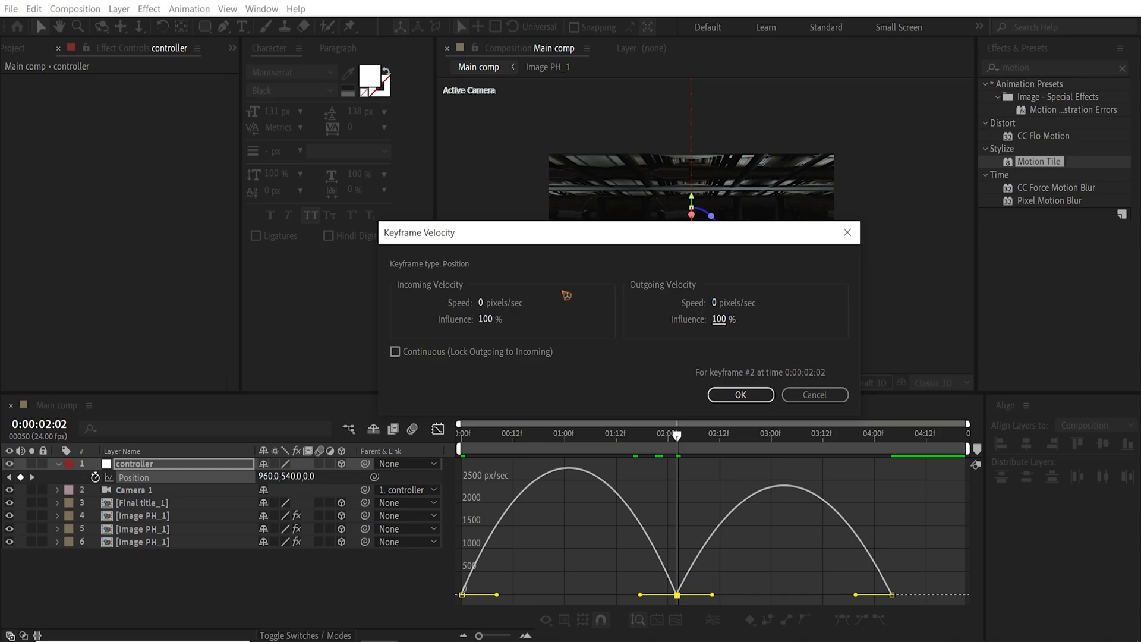
left_click(739, 394)
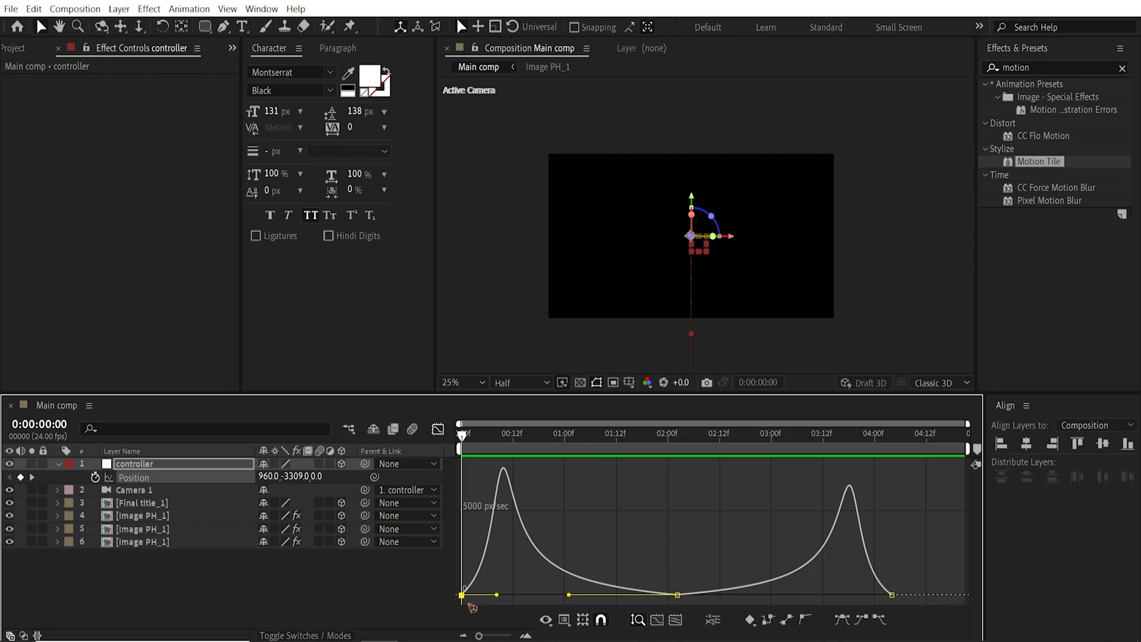
Set the first keyframe's outgoing and the last keyframe's incoming influence to 0.01%.
right_click(463, 595)
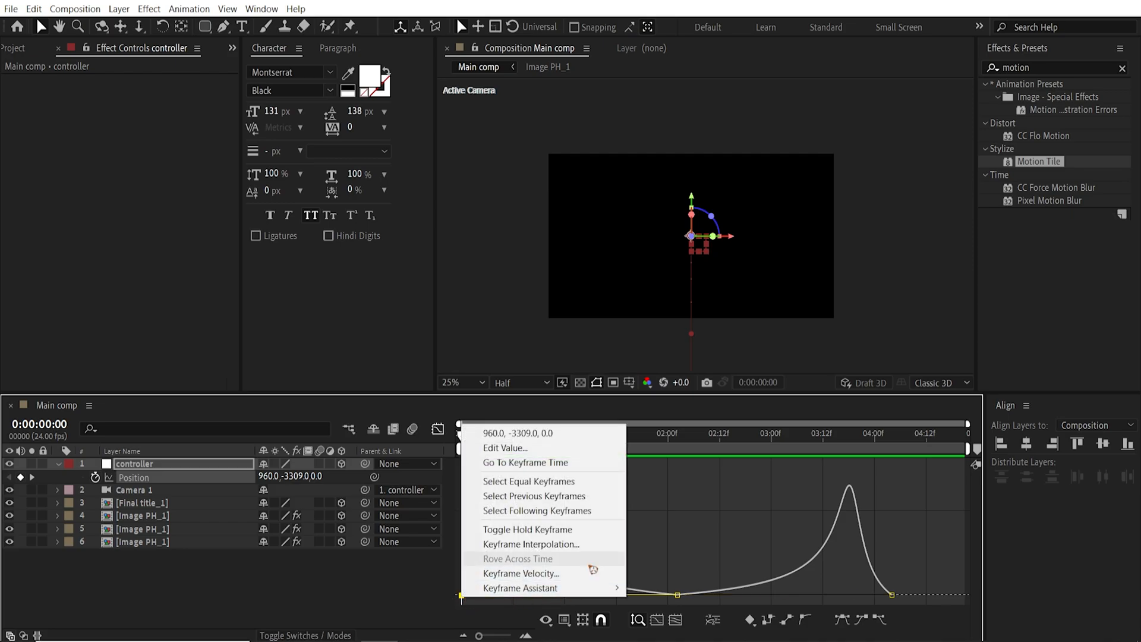
left_click(521, 572)
type("0.01")
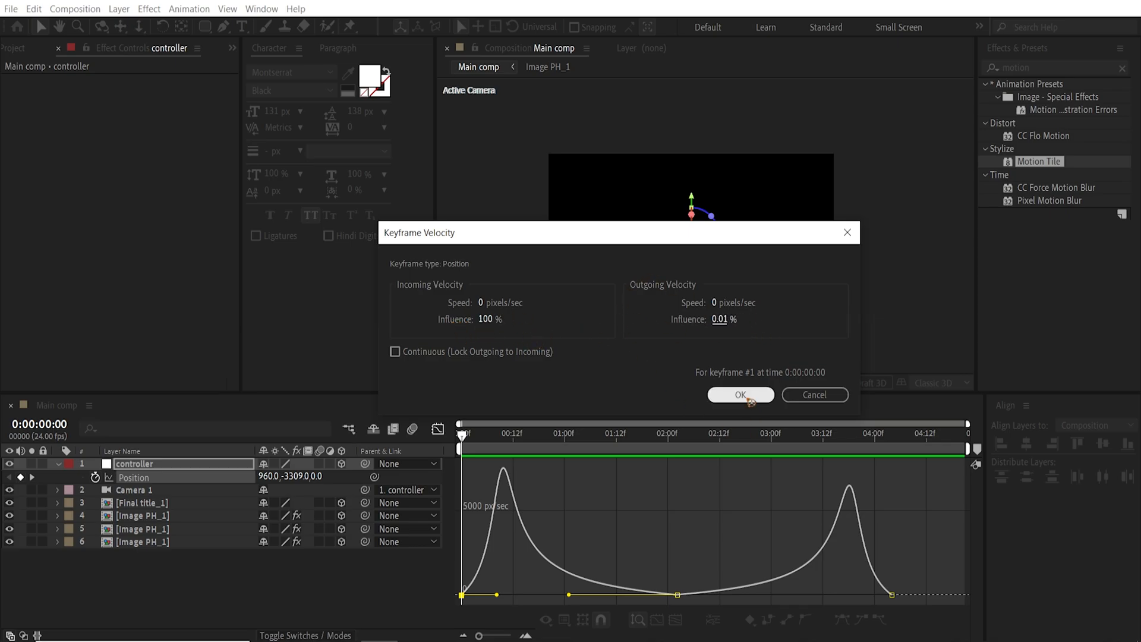
left_click(739, 395)
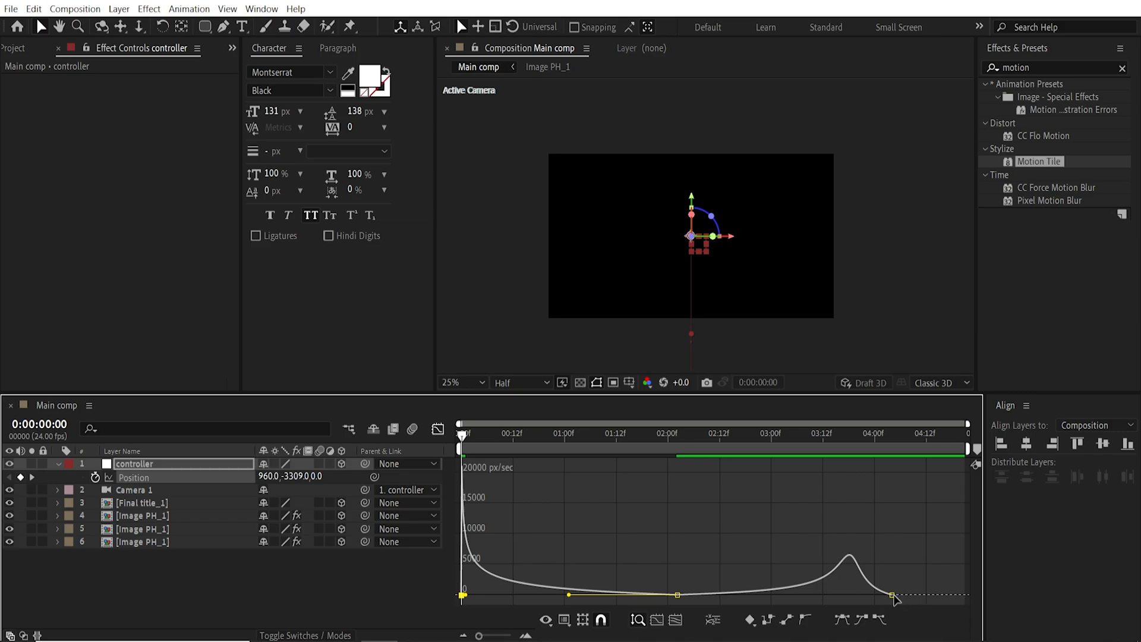
right_click(893, 595)
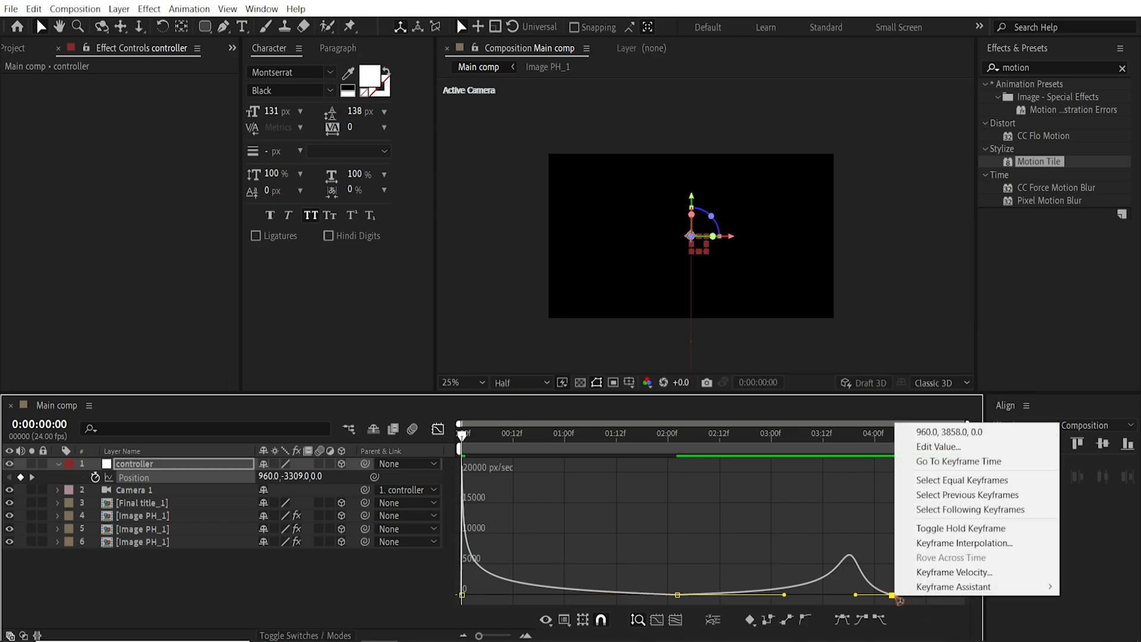
left_click(955, 572)
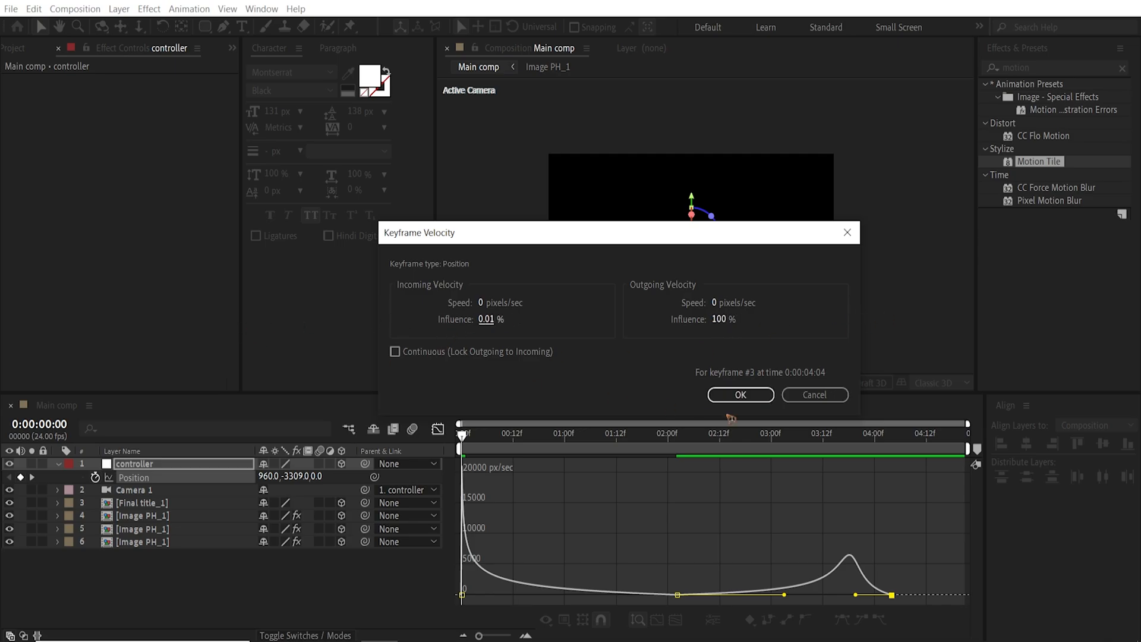
left_click(739, 395)
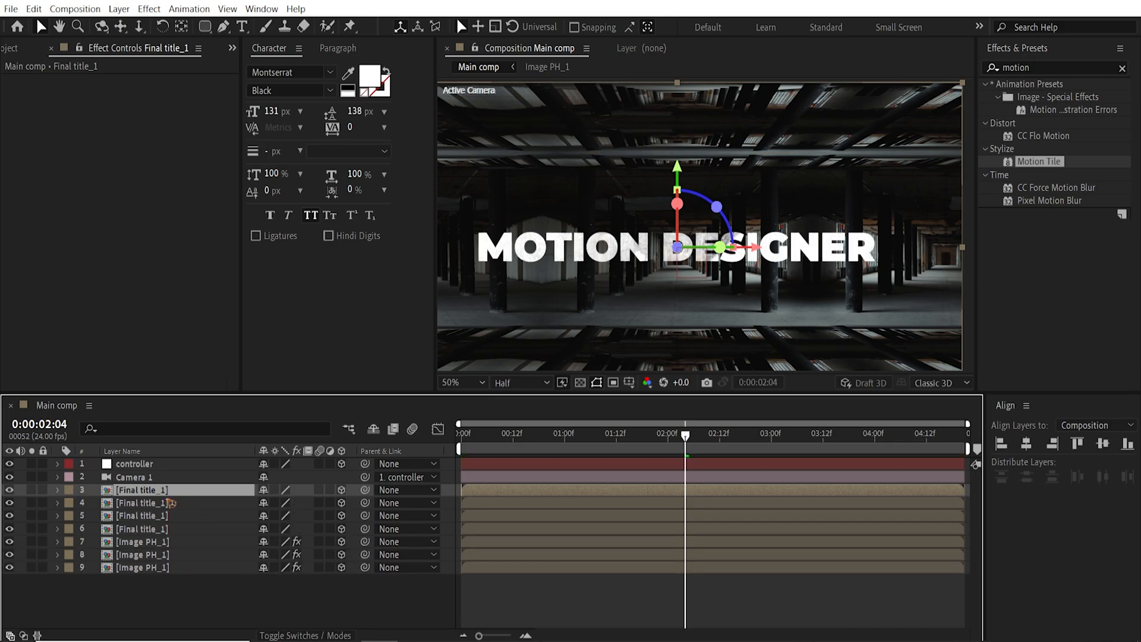
left_click(141, 515)
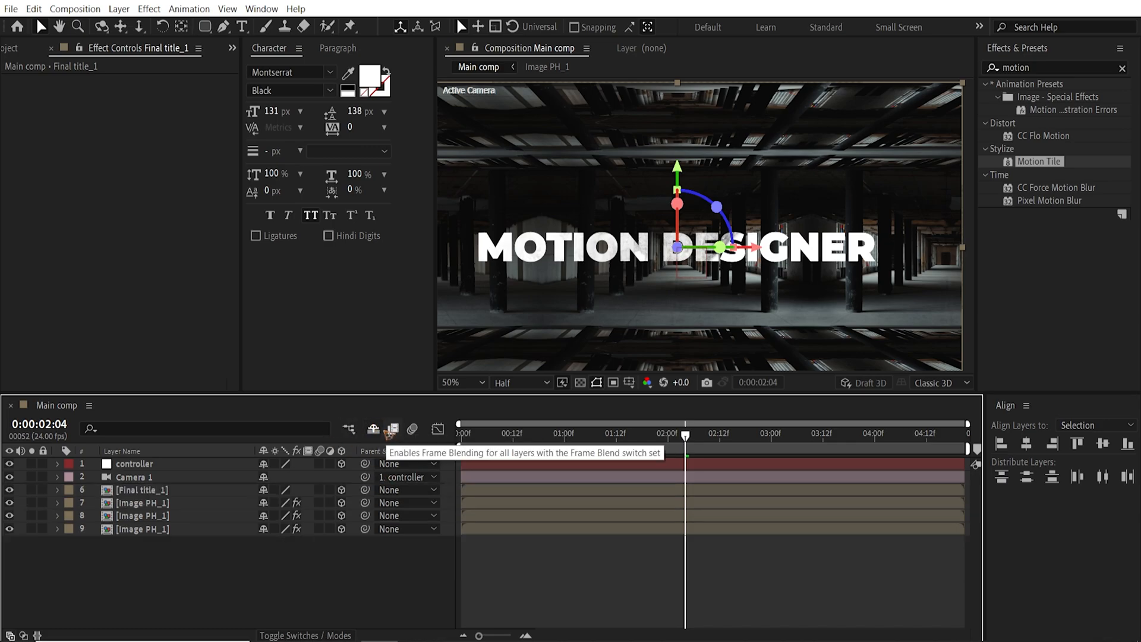
mouse_move(342, 472)
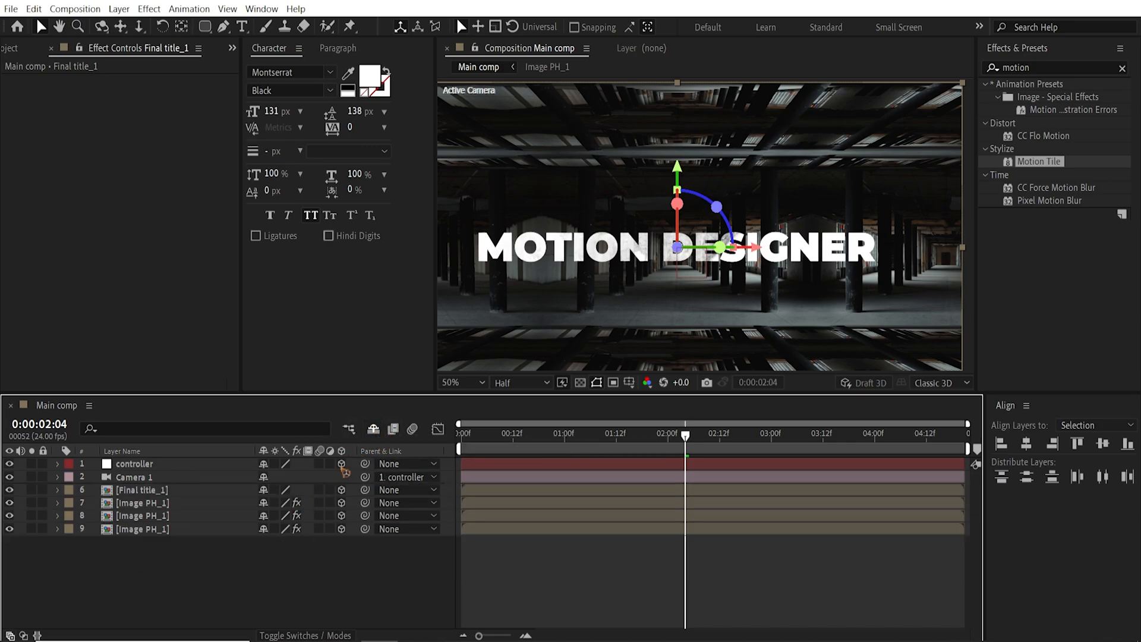
left_click(373, 429)
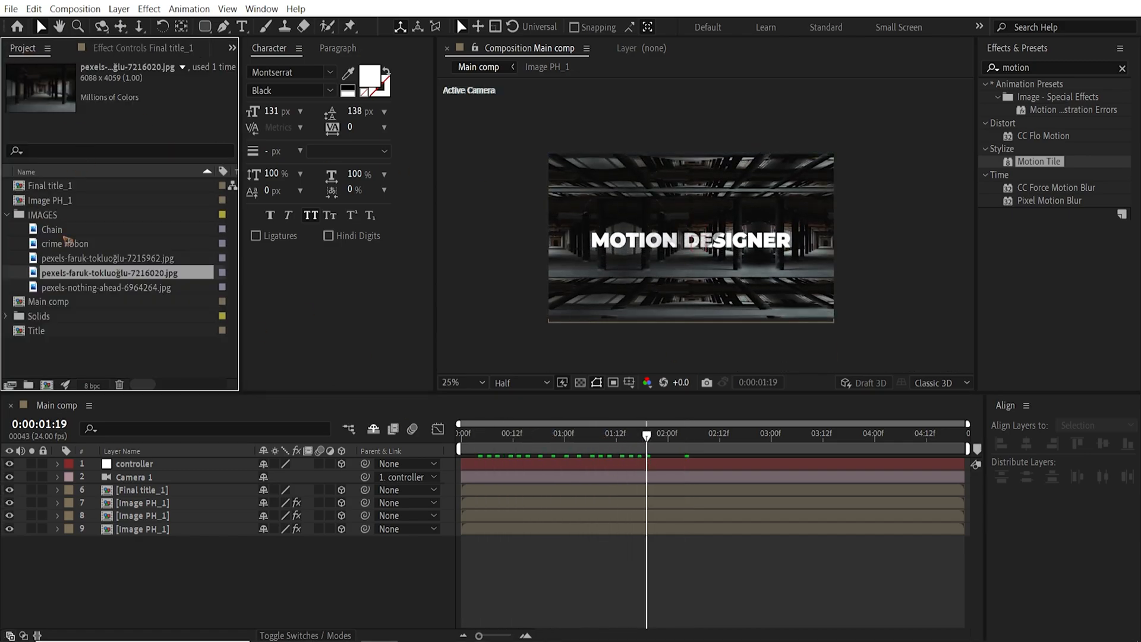
Add the Chain image to Main comp with Motion Tile, Mirror Edges on and Output Width 400.
left_click(51, 229)
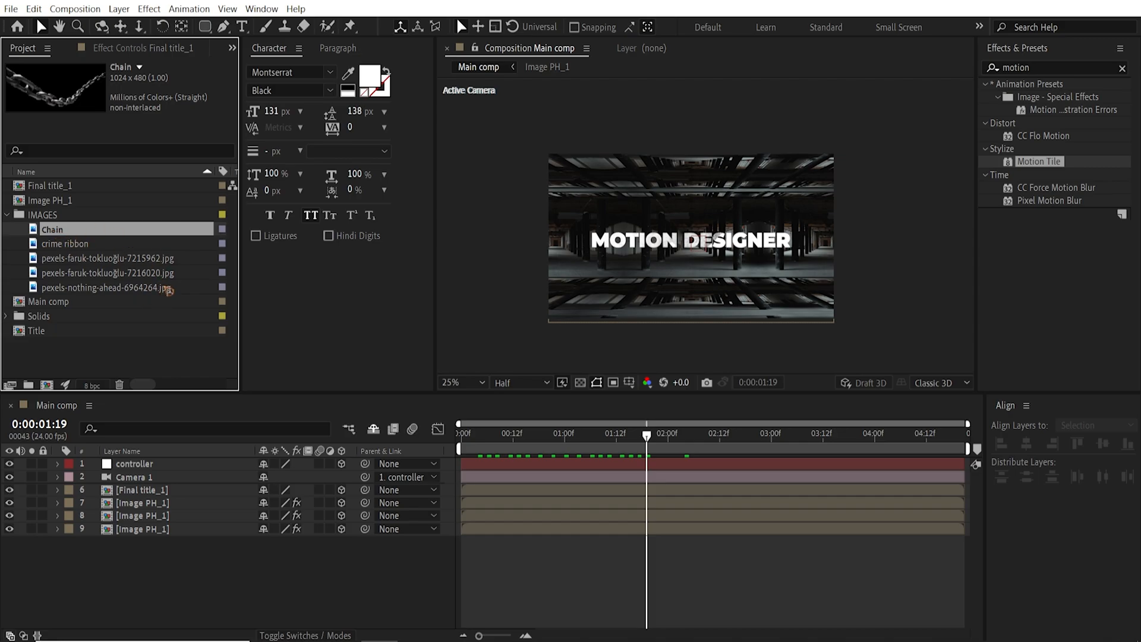
double_click(37, 330)
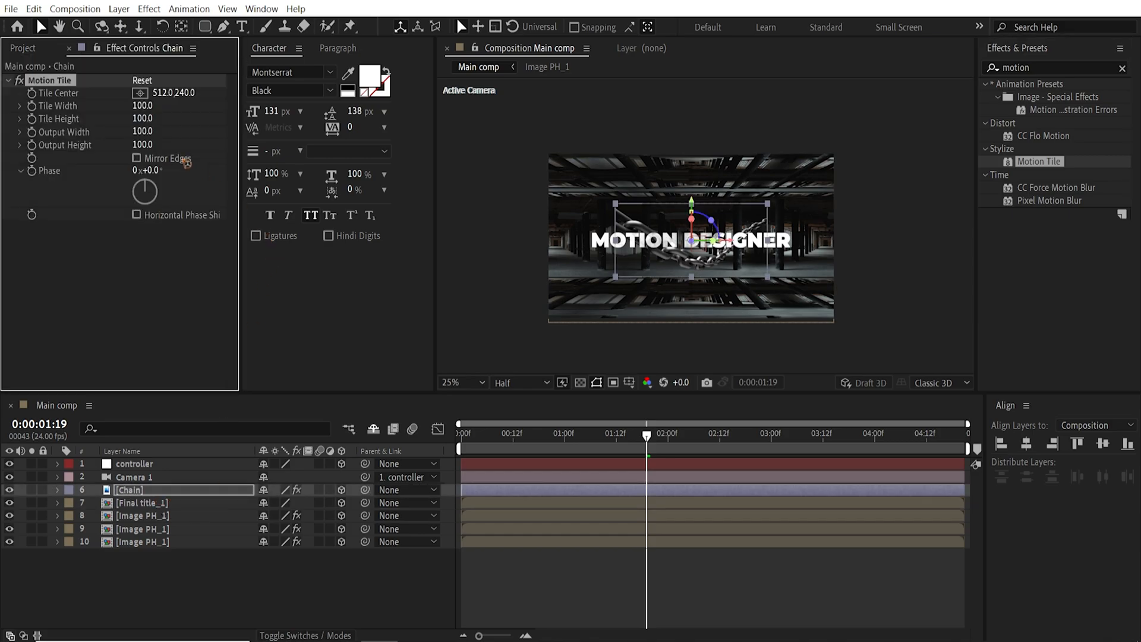
left_click(133, 158)
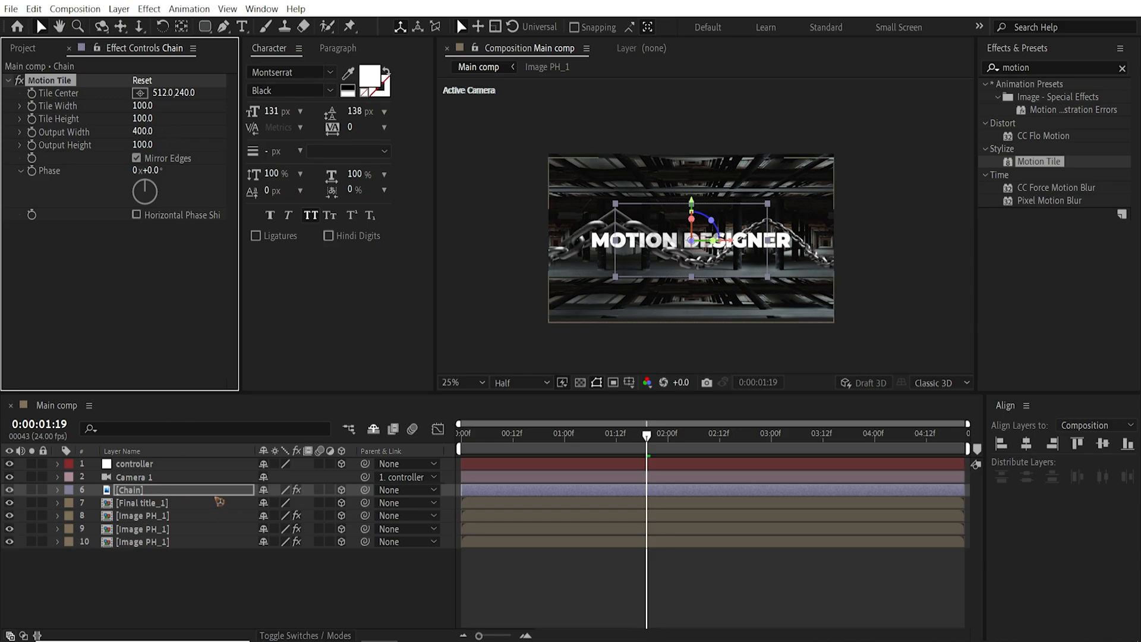
Duplicate the chain layer and reposition and rotate the copy across the corridor.
left_click(57, 490)
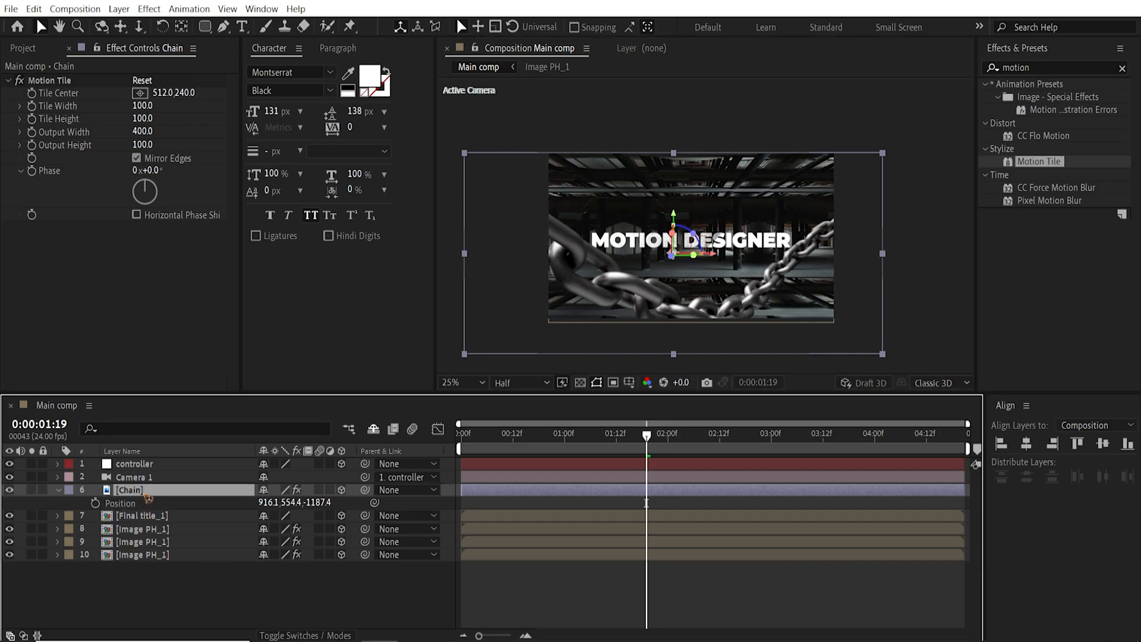
key("ctrl+d")
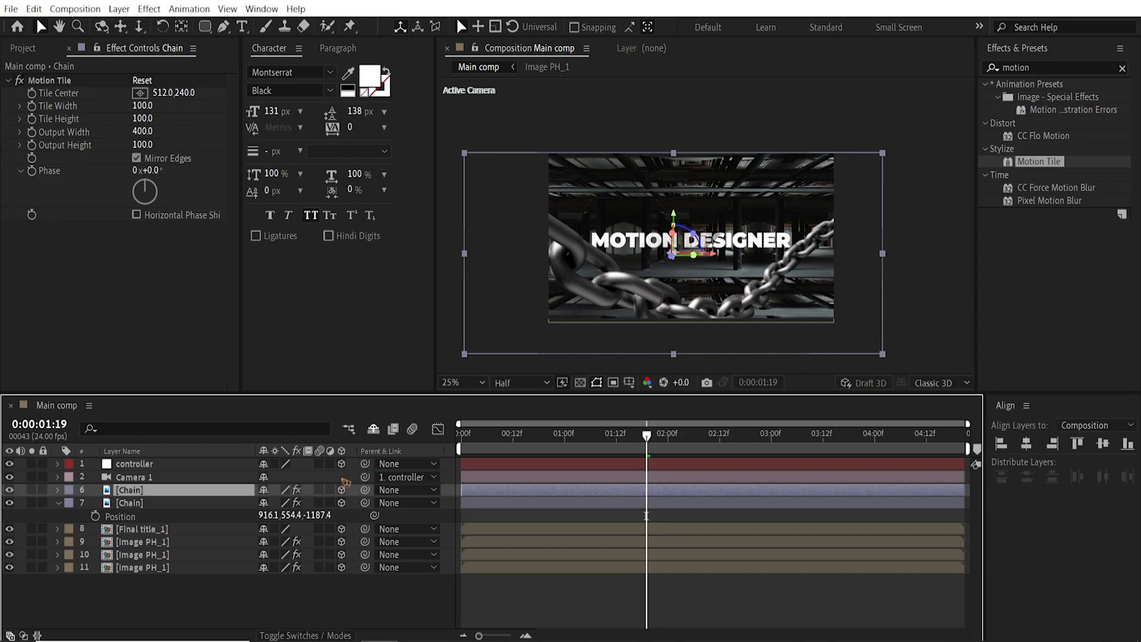
left_click(57, 489)
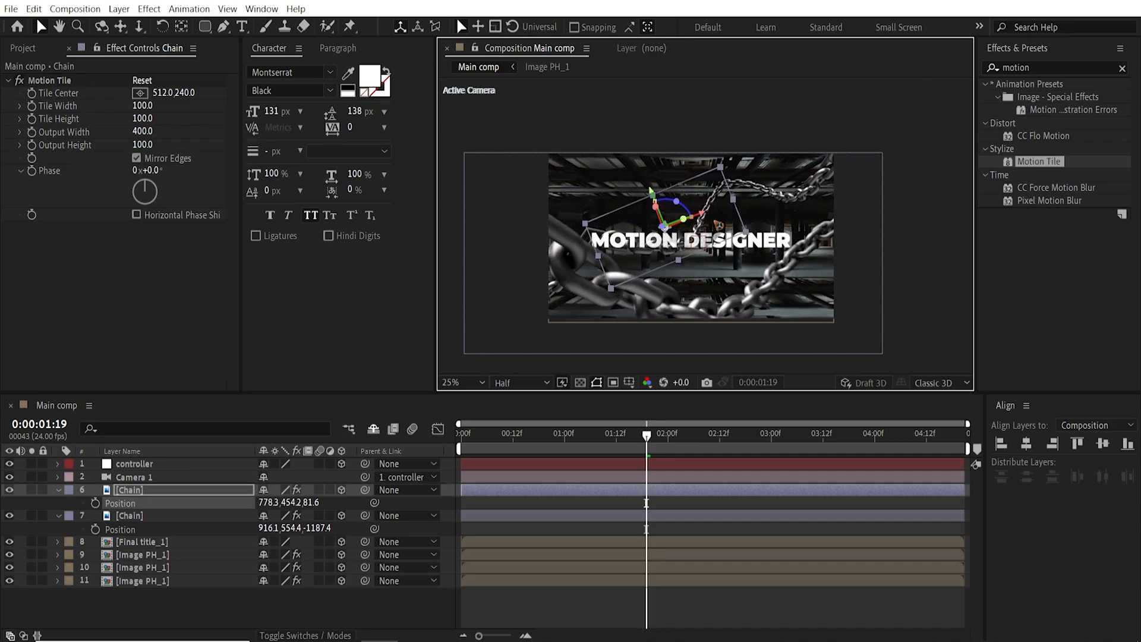
mouse_move(536, 409)
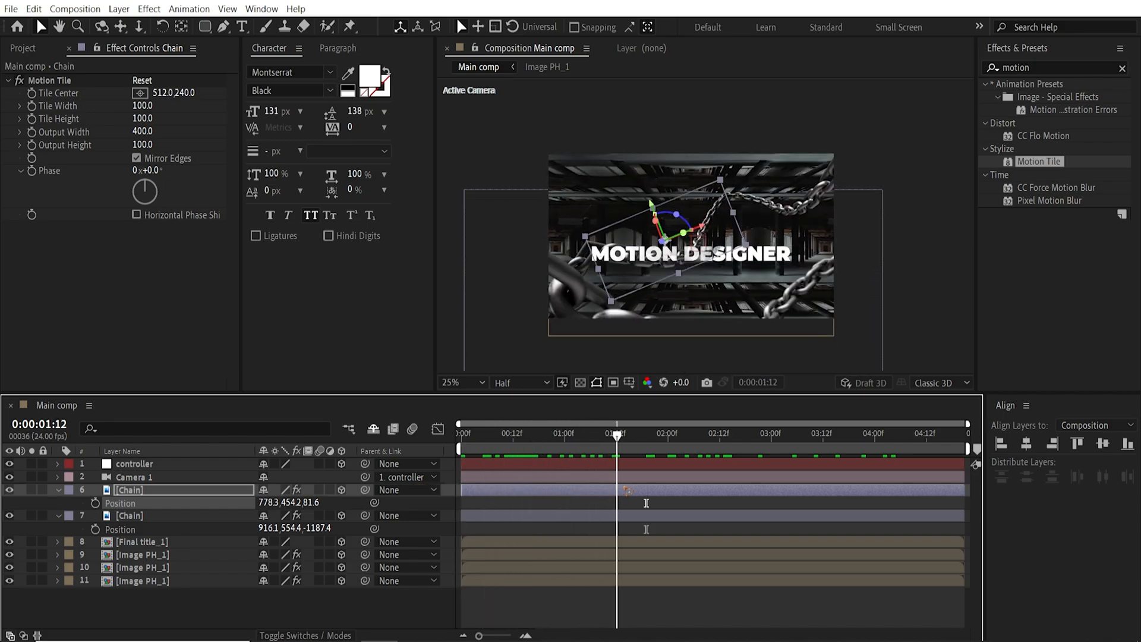
left_click(460, 433)
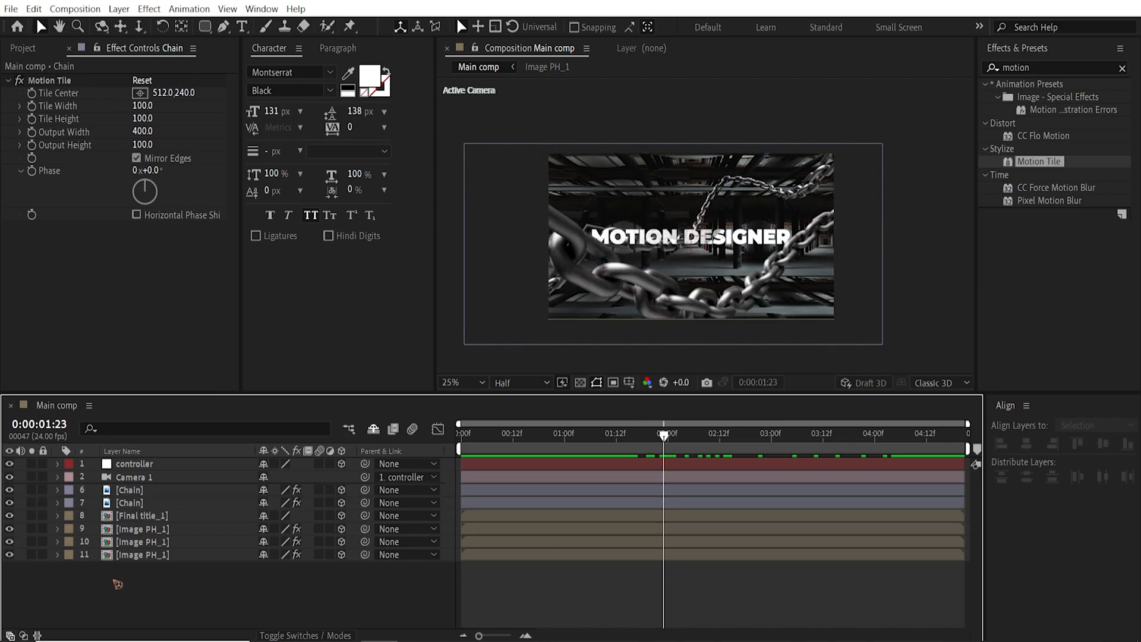
Create a new adjustment layer and rename it effect.
left_click(119, 8)
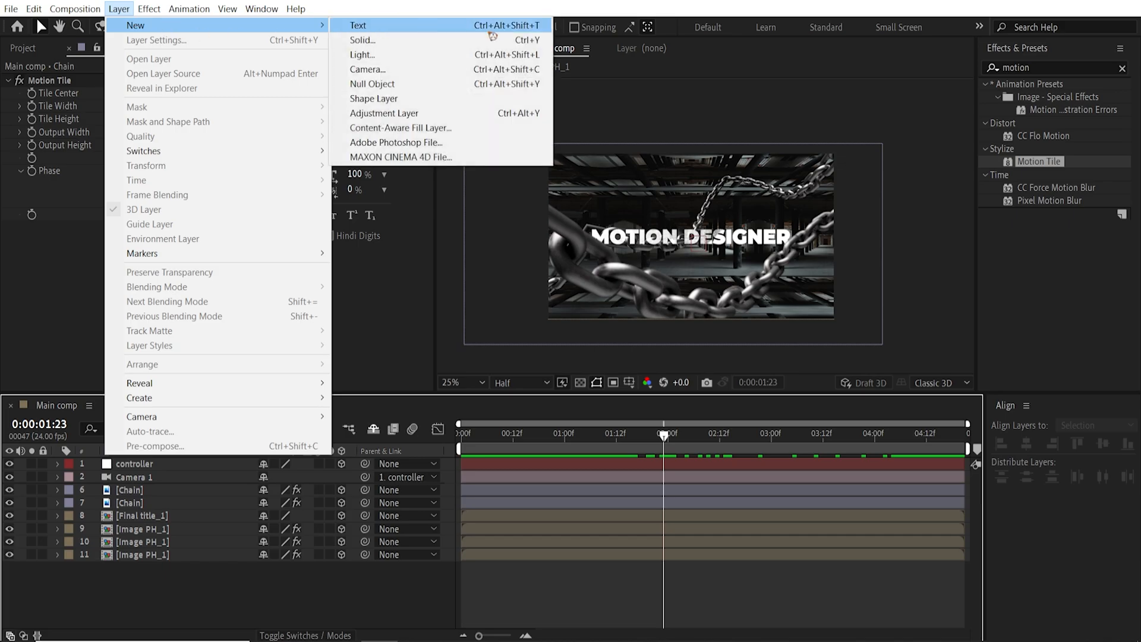
left_click(384, 113)
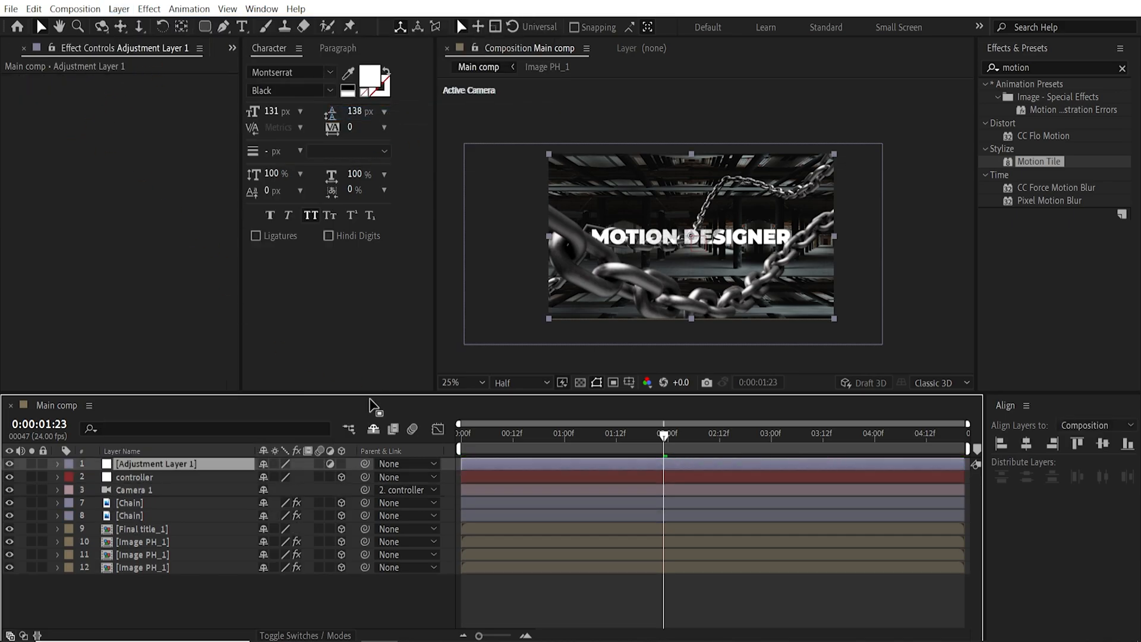
double_click(156, 464)
type("effect")
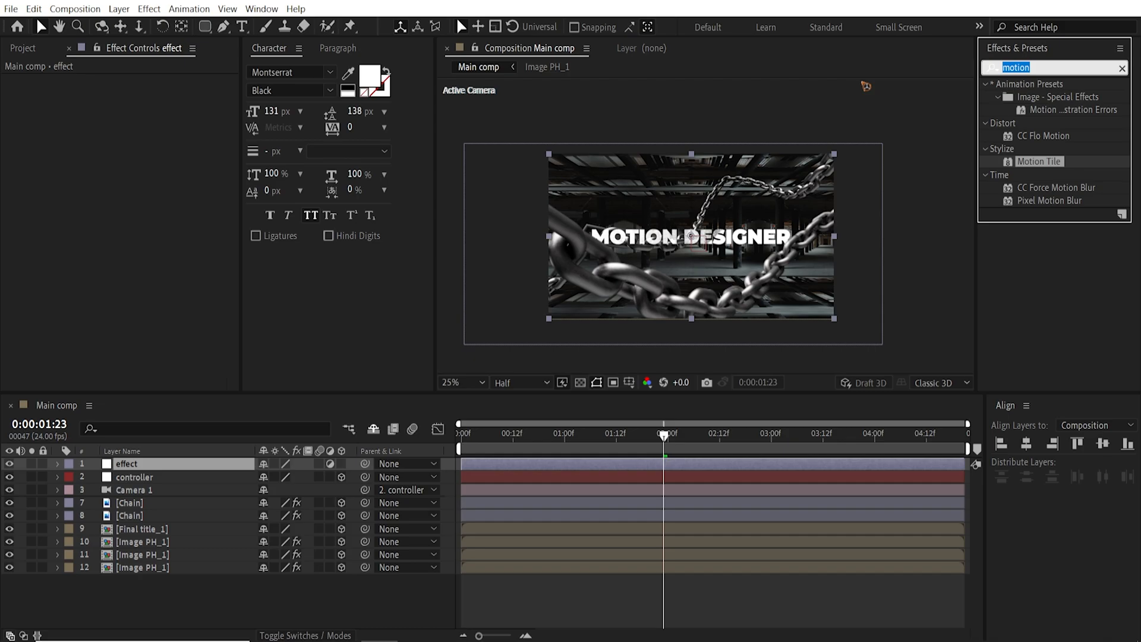
Apply VR Chromatic Aberrations and VR Glow to the effect layer.
type("vr")
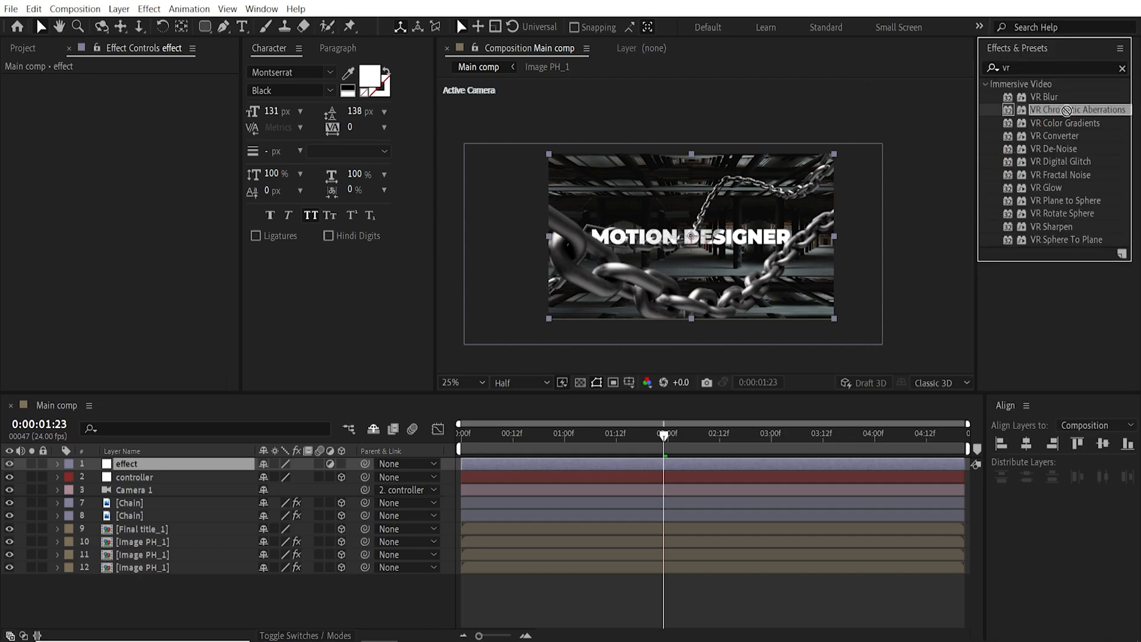
double_click(1079, 110)
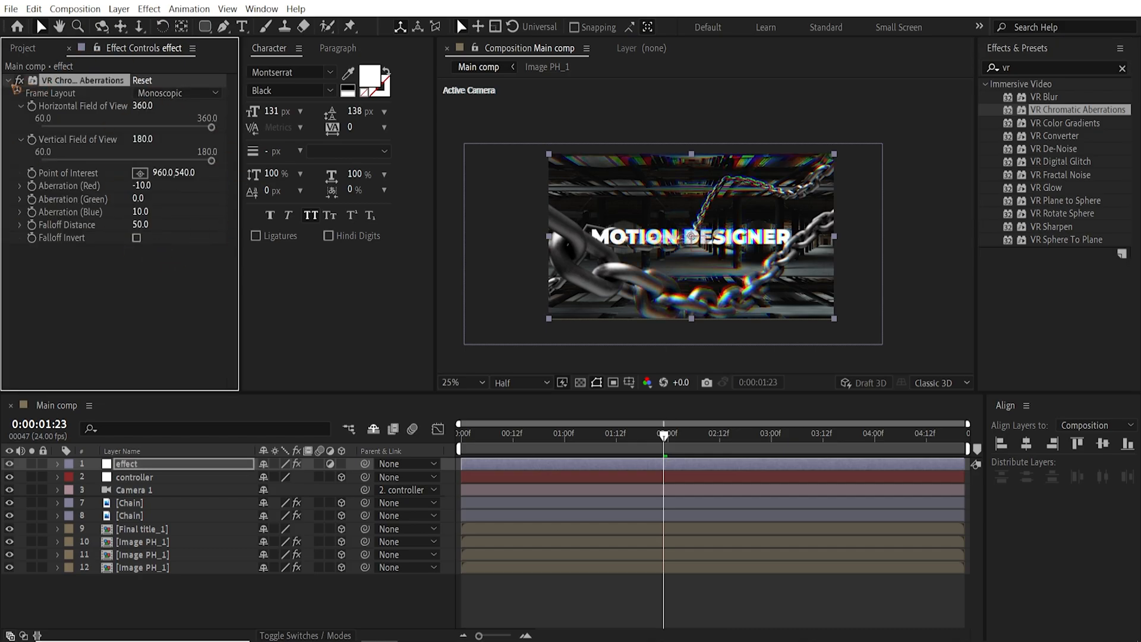
left_click(7, 80)
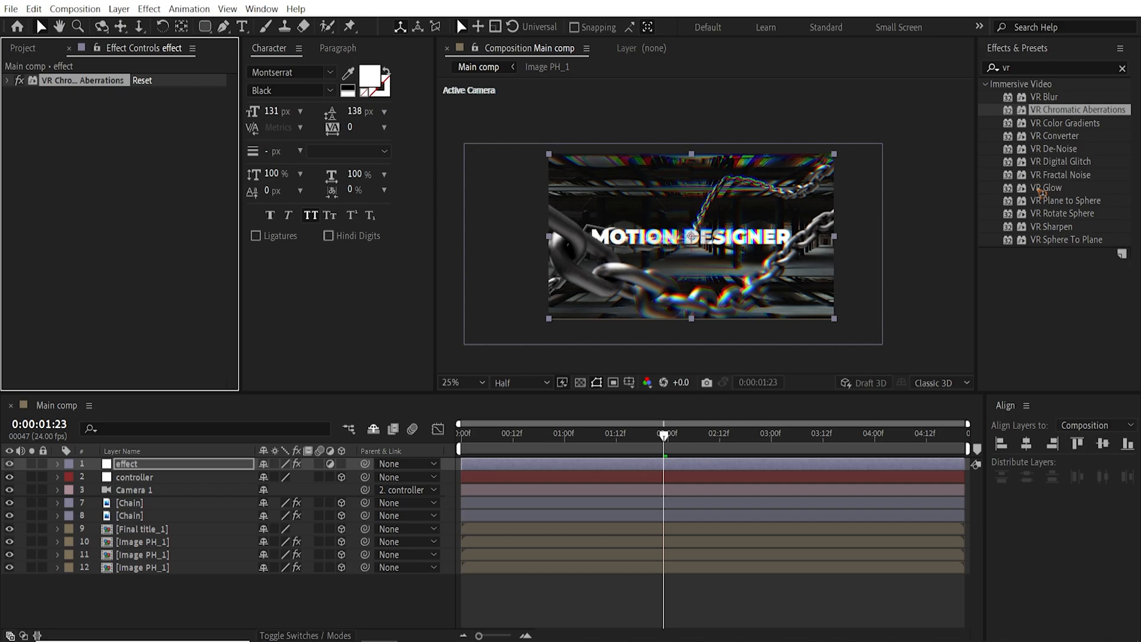
double_click(1050, 187)
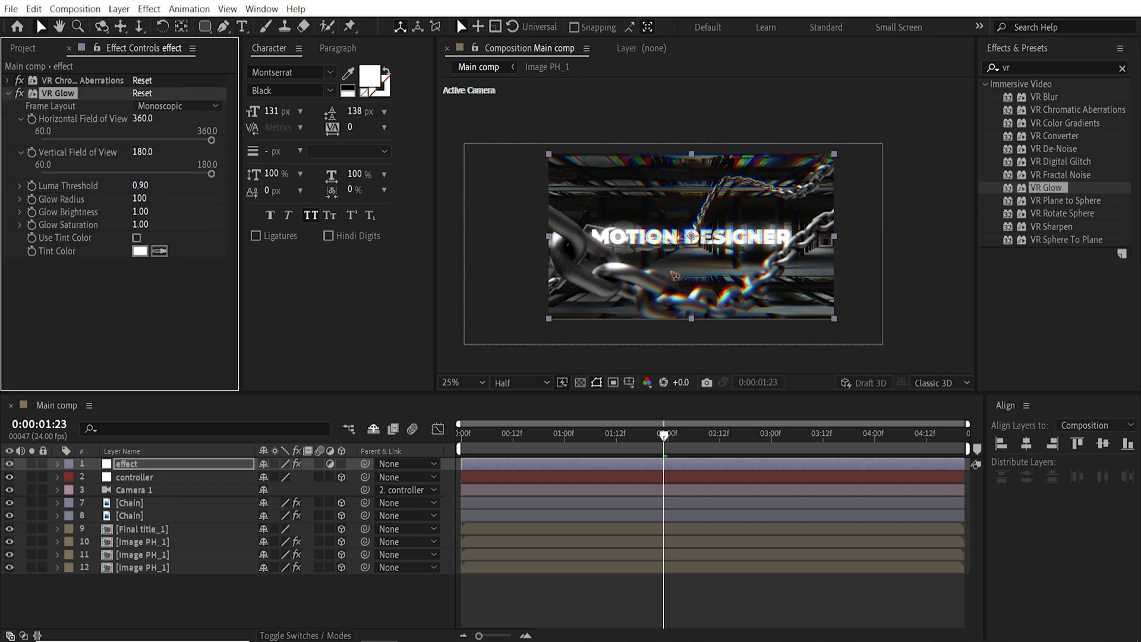
Lower VR Glow's Luma Threshold to 0.83 and reselect the effect layer.
left_click(456, 382)
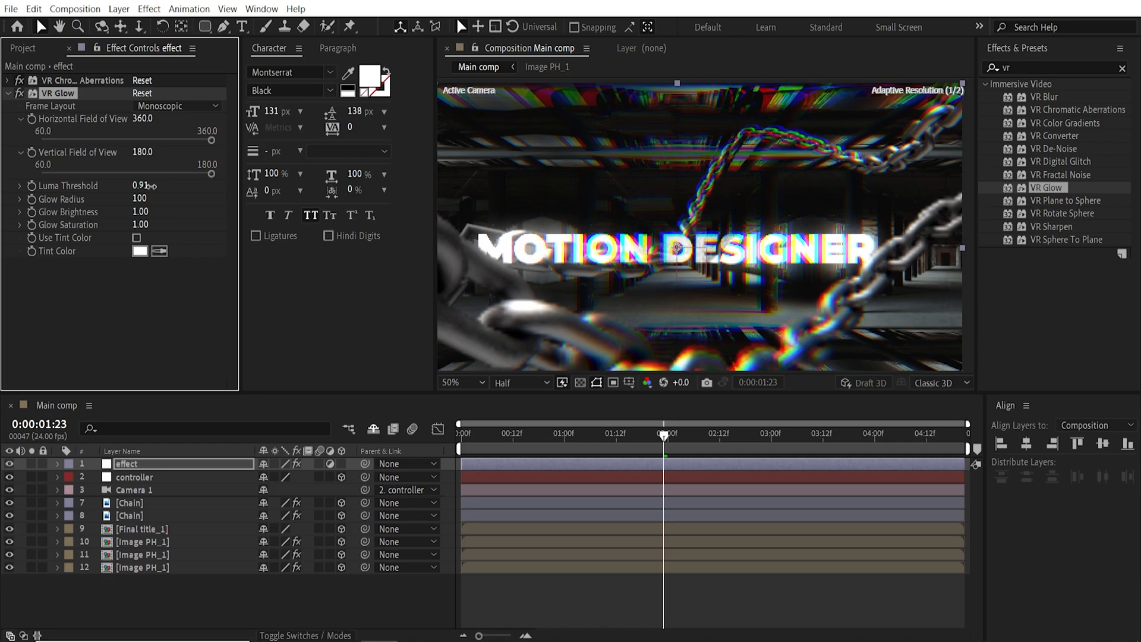
left_click_drag(141, 185, 135, 185)
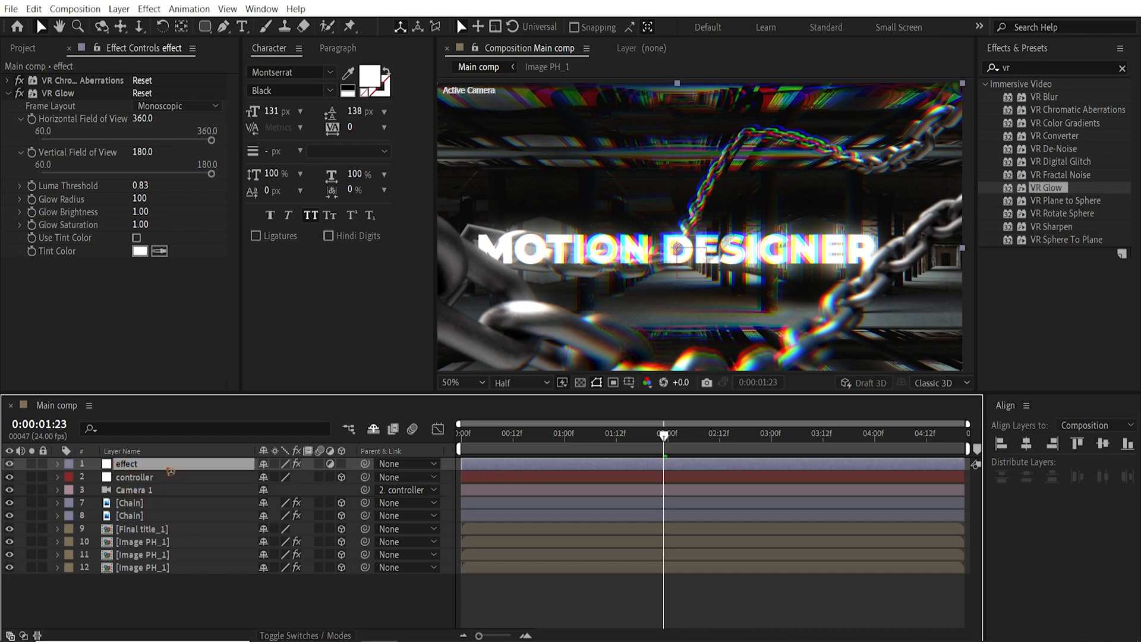
left_click(57, 463)
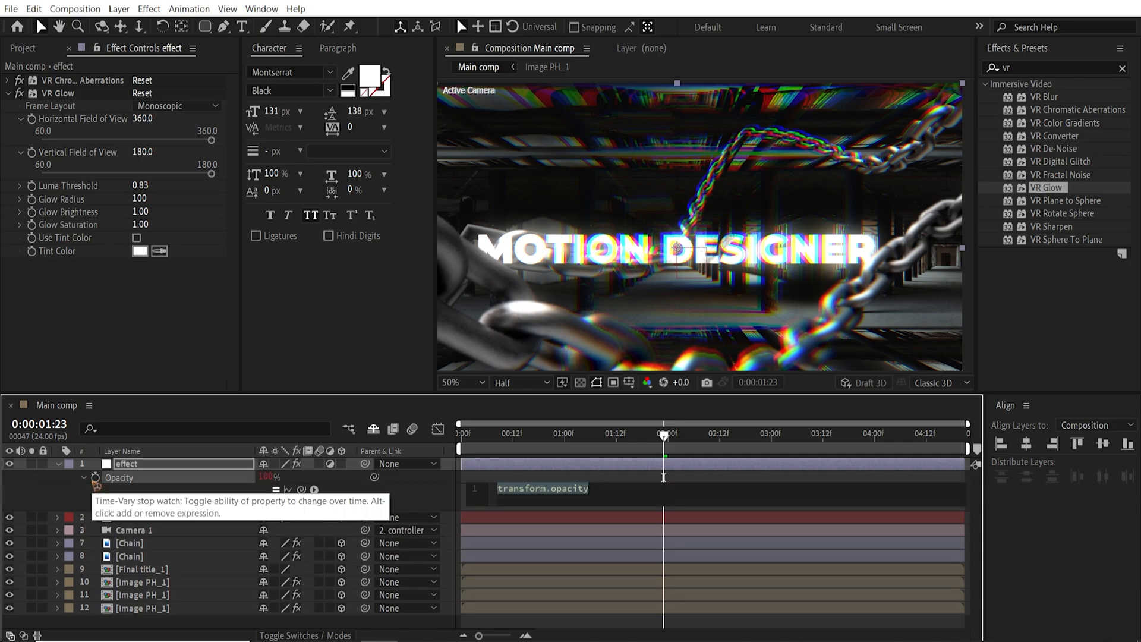
Enter a wiggle expression on the effect layer's Opacity so the glow flickers randomly.
type("wiggle(")
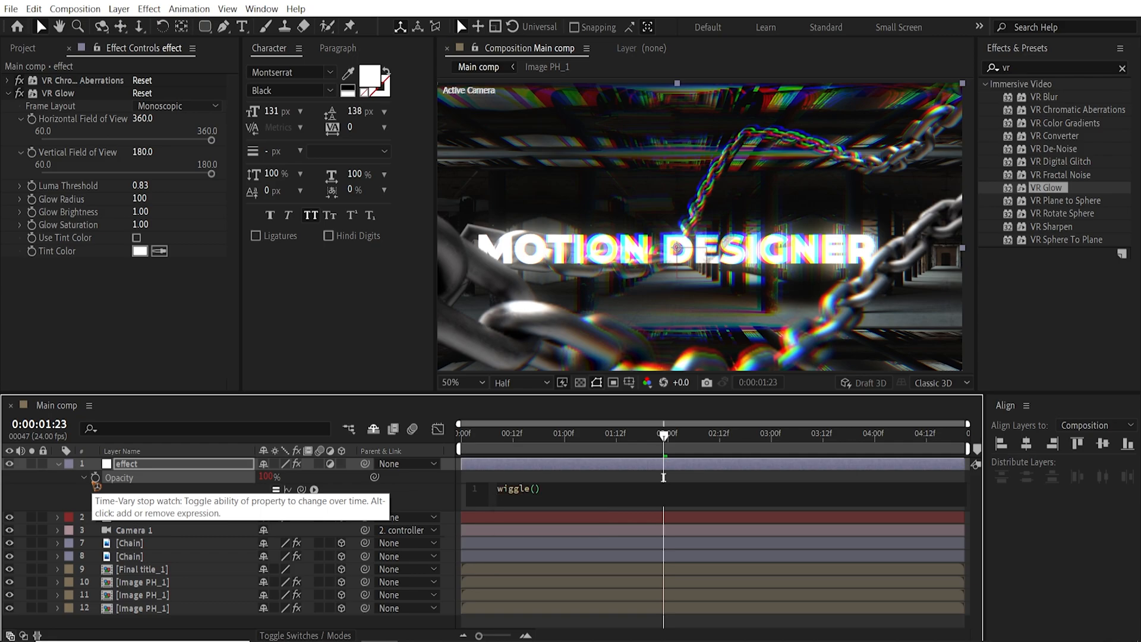
type(".")
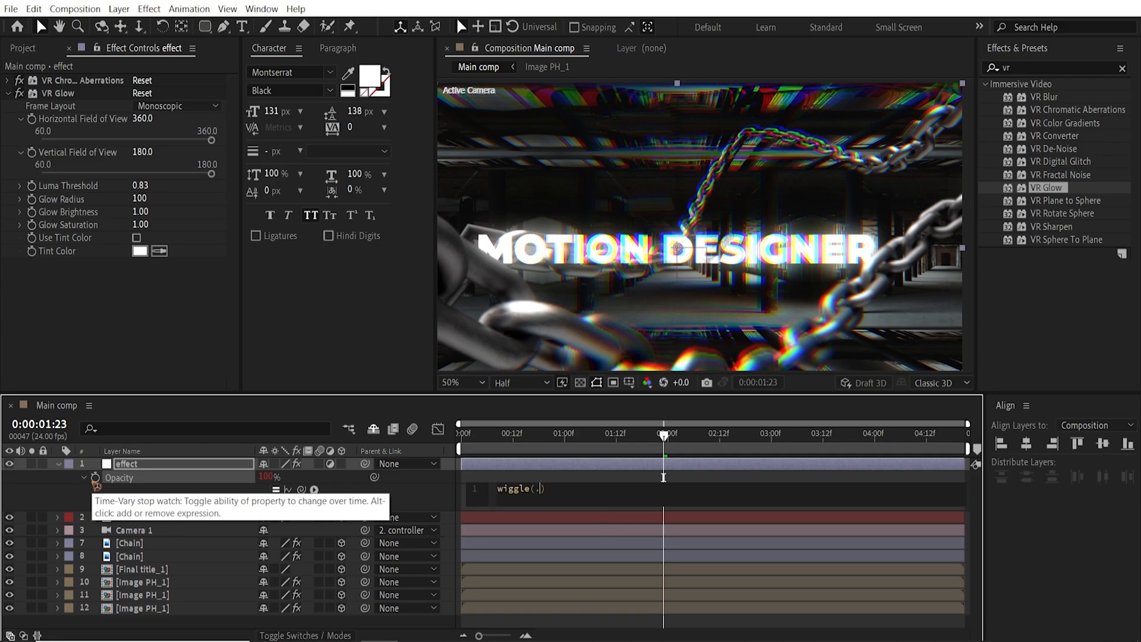
type("5,")
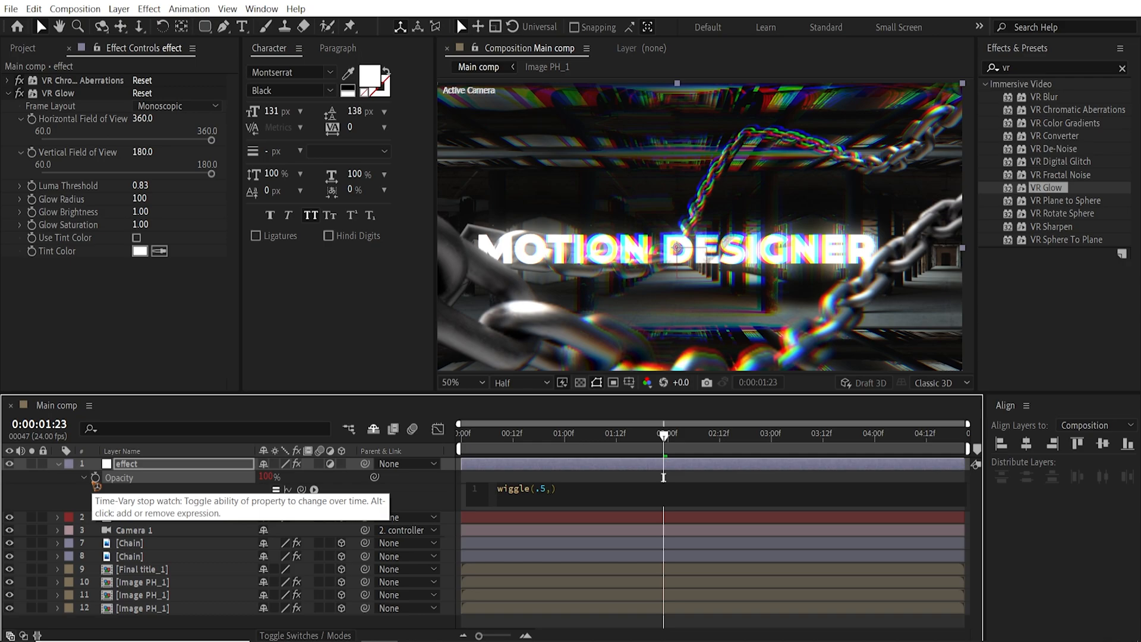
type("100")
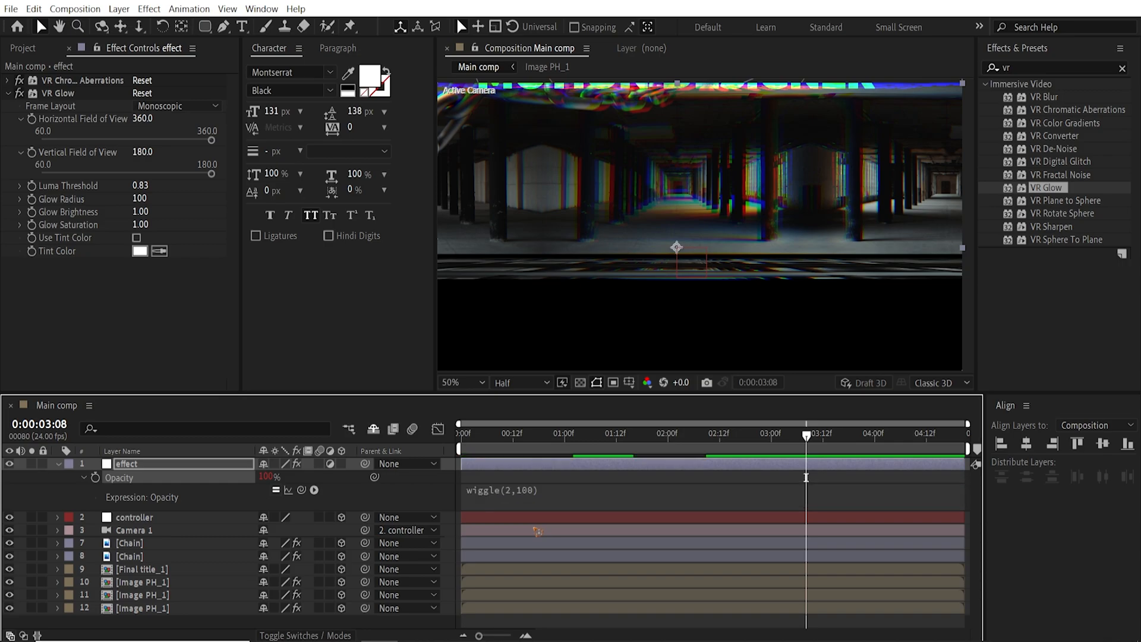
double_click(502, 489)
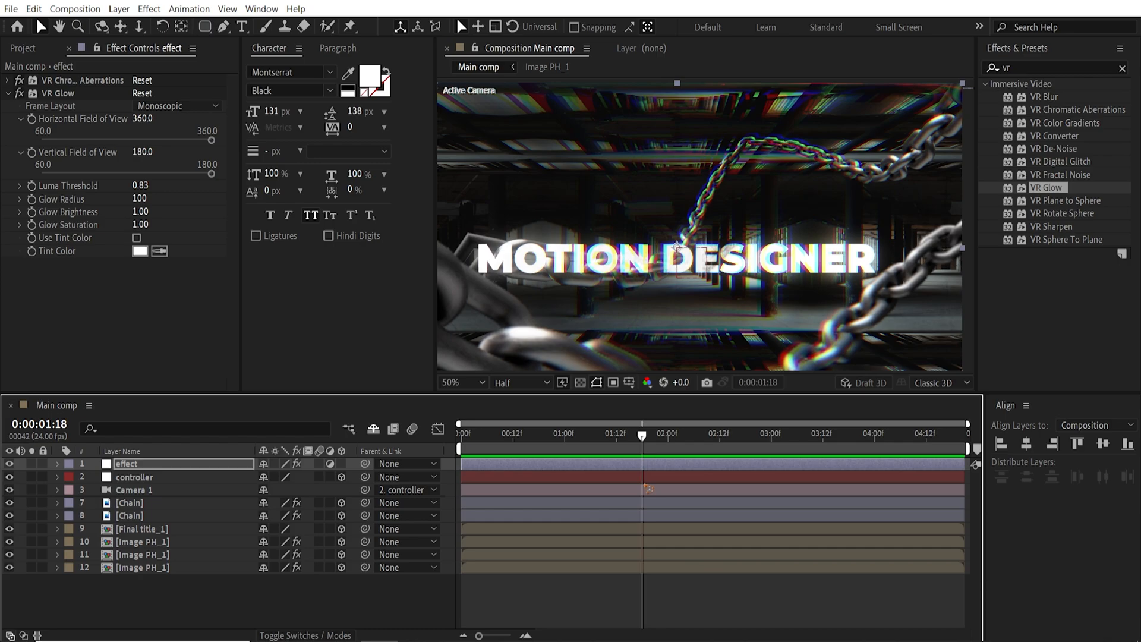
left_click(23, 47)
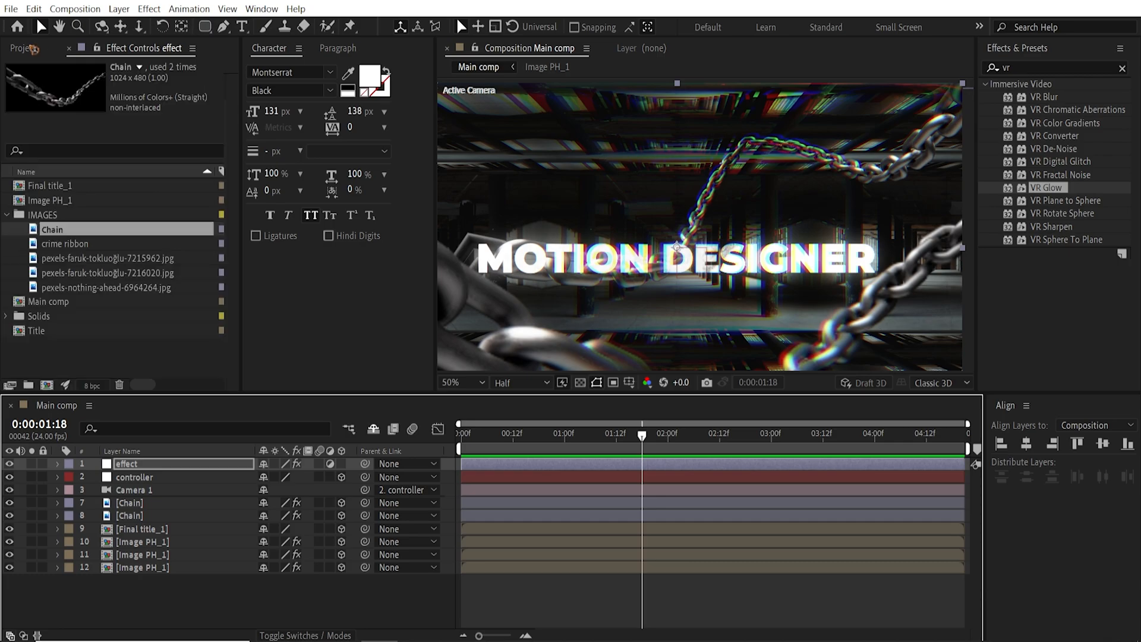
Collapse the IMAGES folder and create a new project folder named Scene_1.
left_click(43, 214)
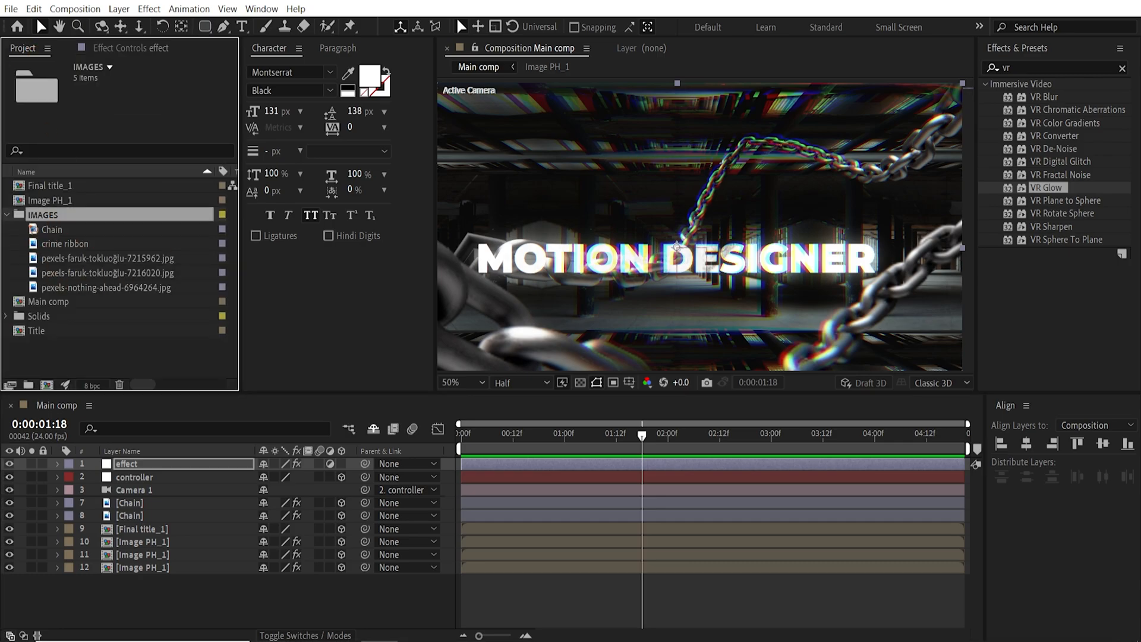
left_click(7, 214)
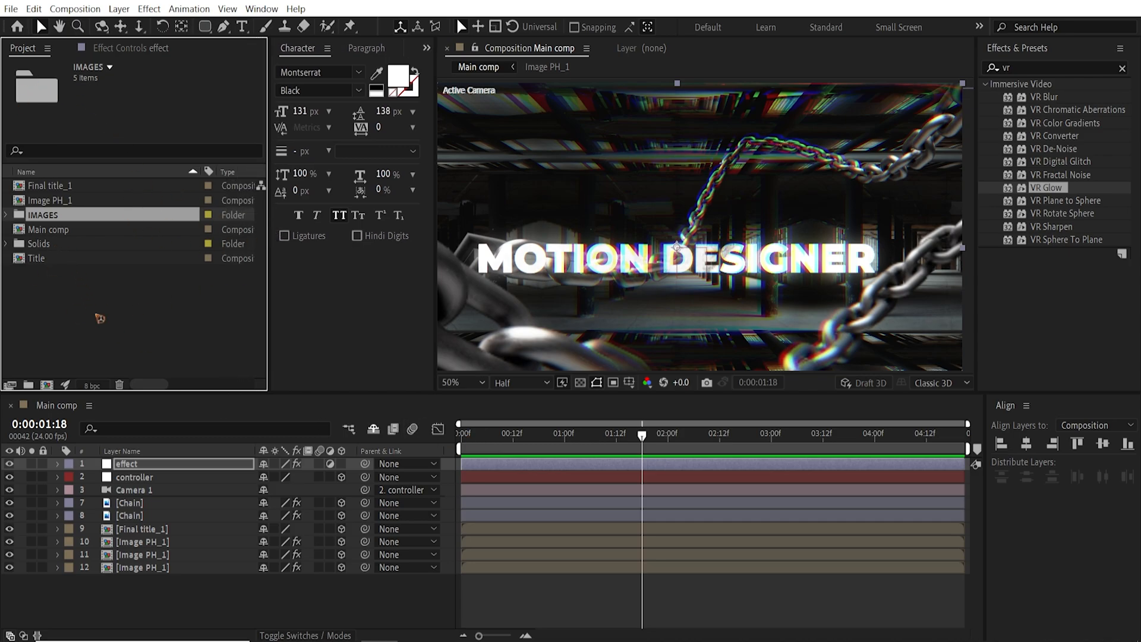
mouse_move(31, 472)
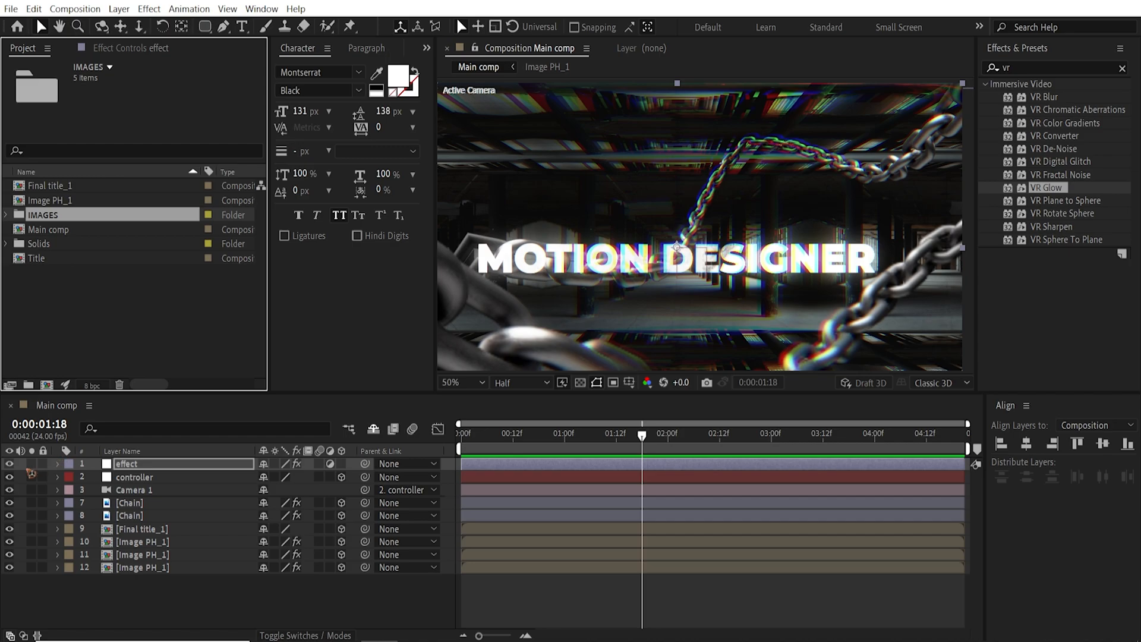
mouse_move(488, 444)
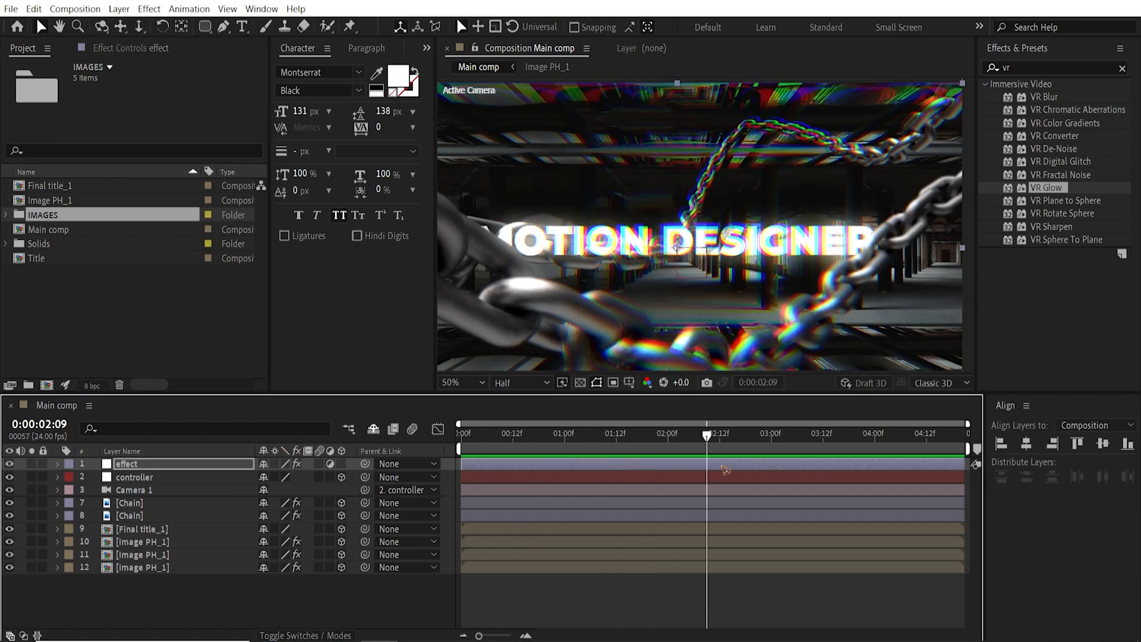
mouse_move(706, 444)
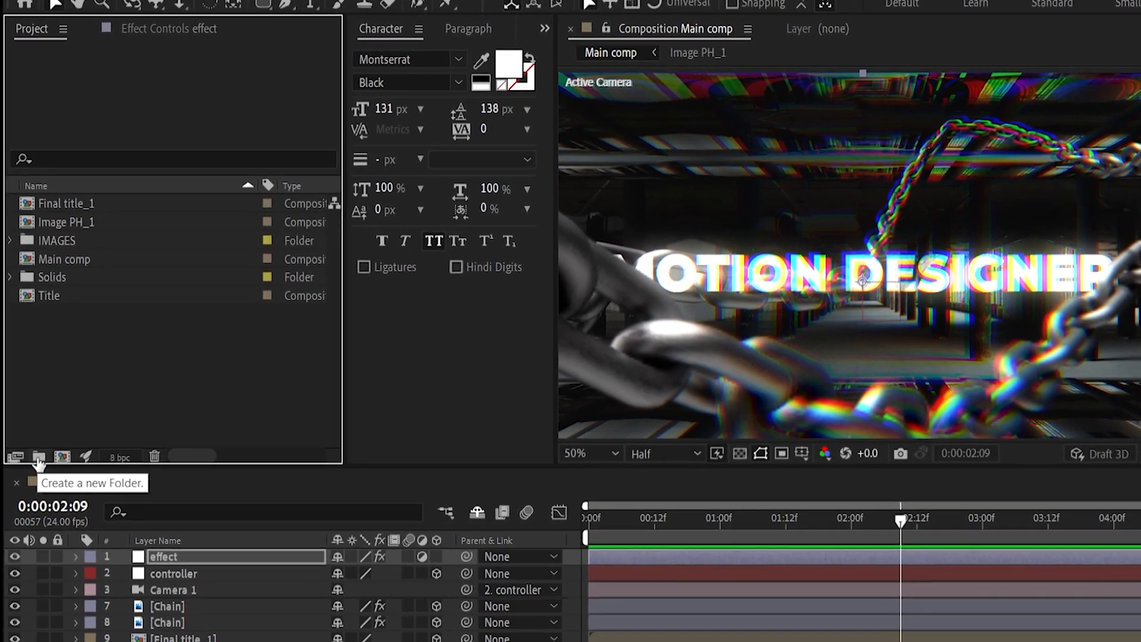
left_click(38, 456)
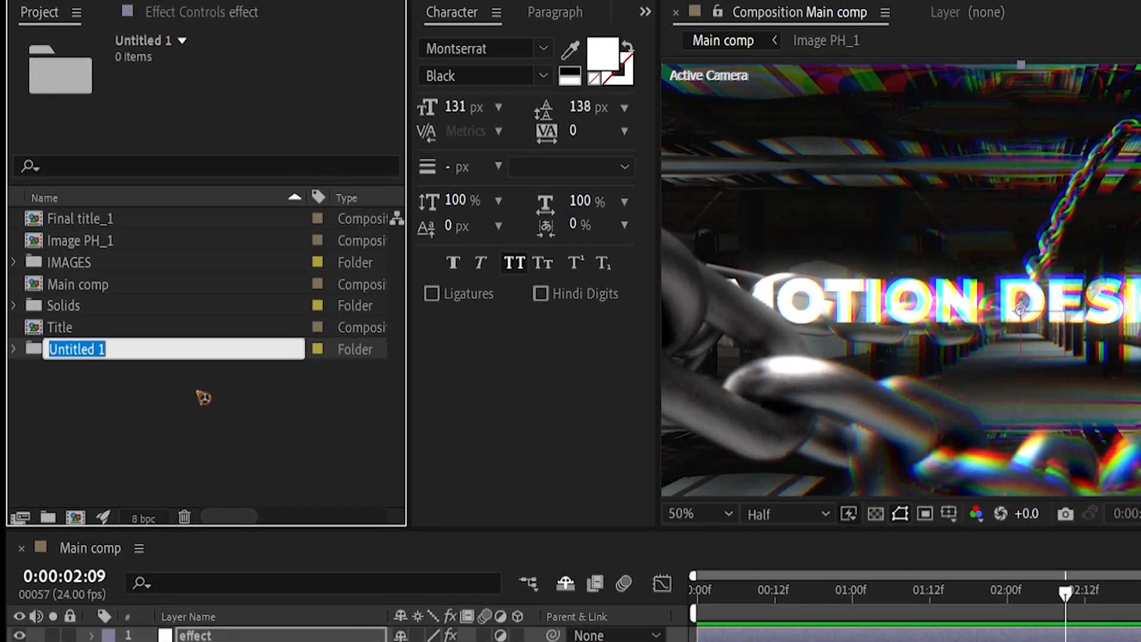
type("Scene_1")
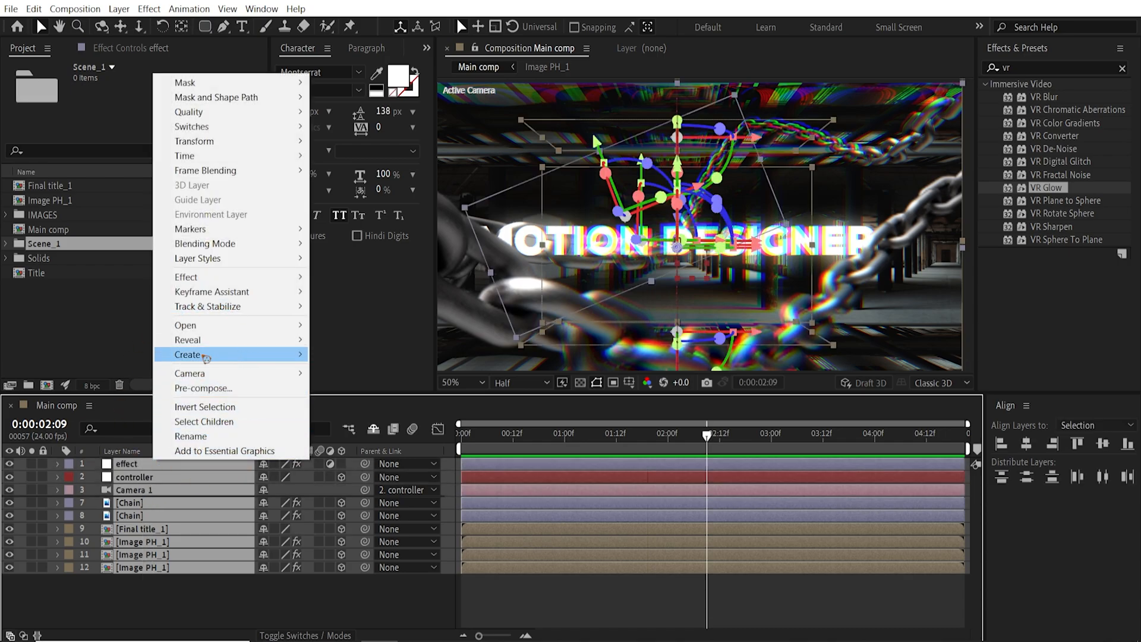
mouse_move(241, 388)
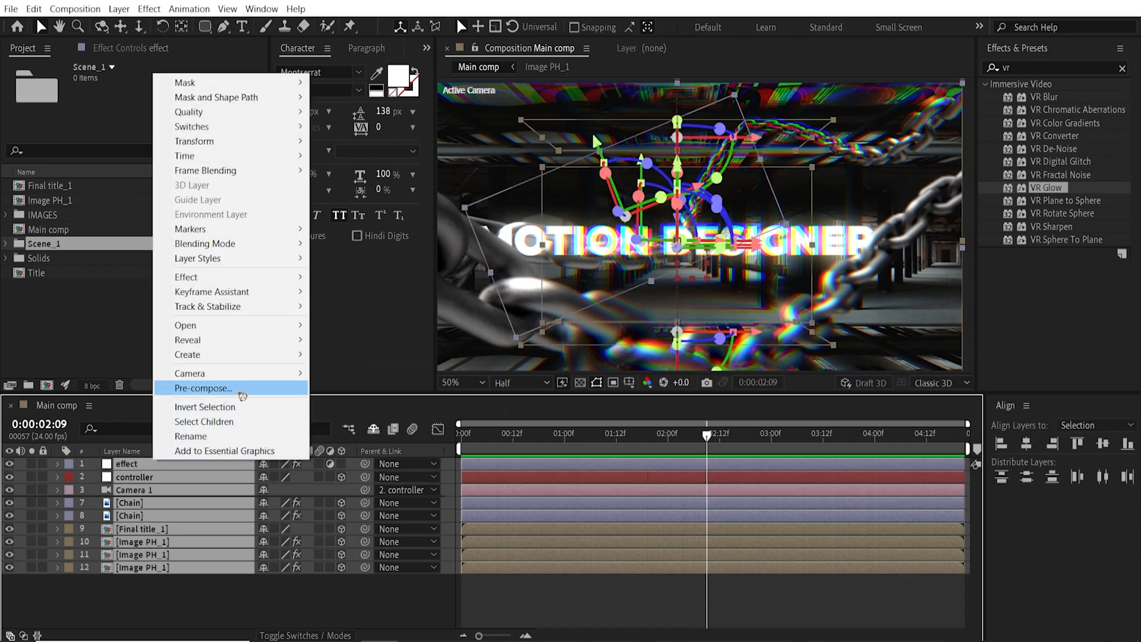
Pre-compose all Main comp layers into a composition named Scene_1.
left_click(203, 388)
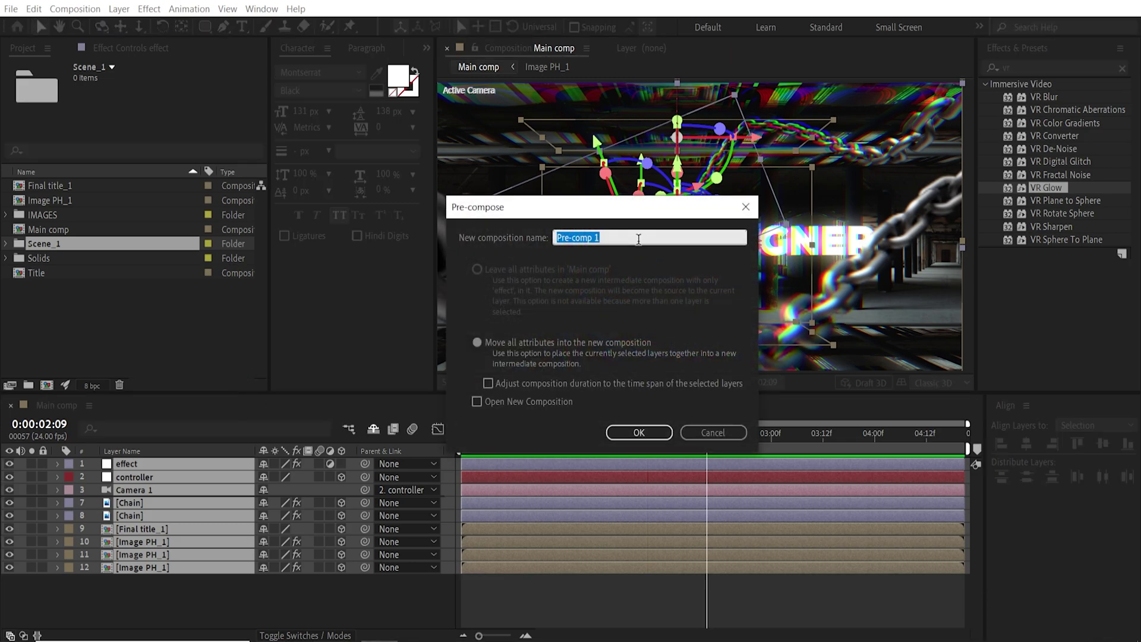
type("Scene_")
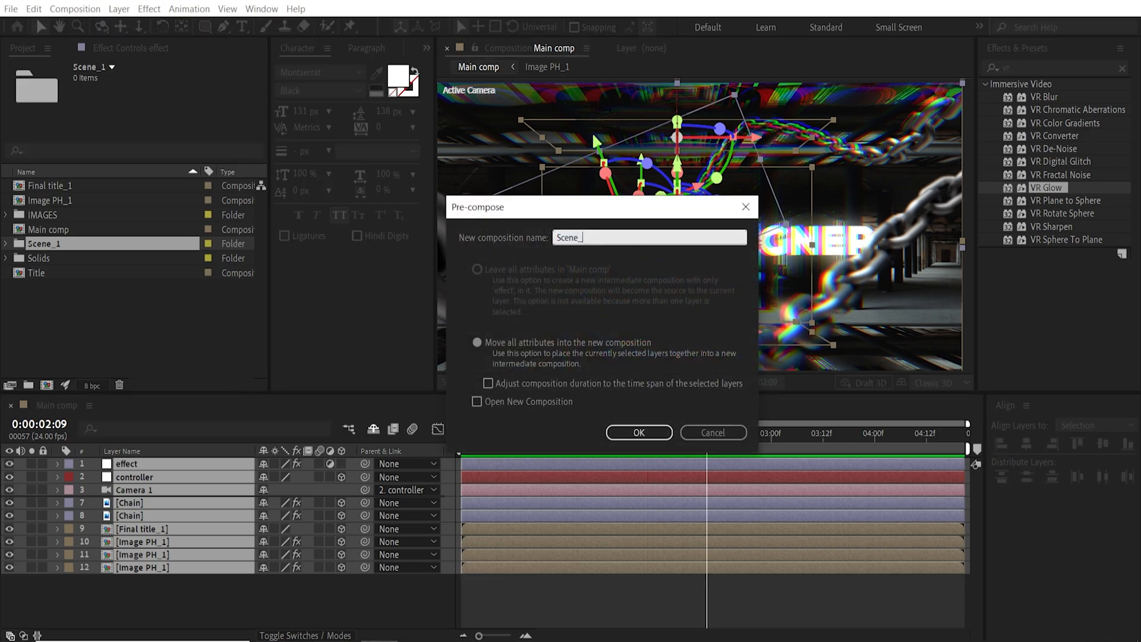
left_click(638, 433)
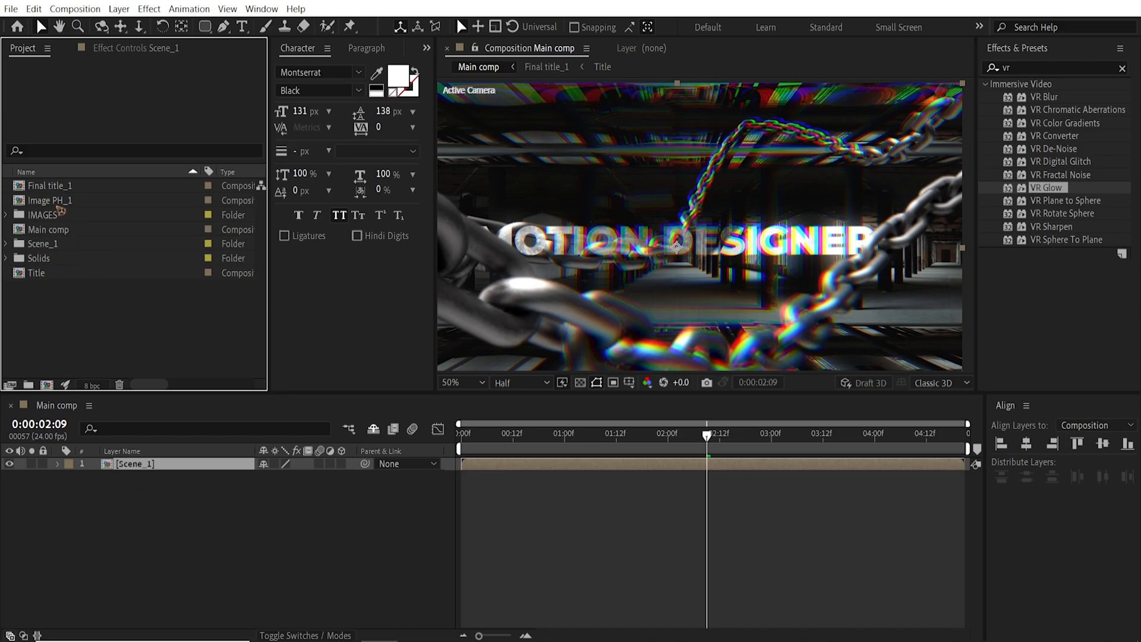
Move Final title_1, Image PH_1, Scene_1 and Title into the Scene_1 folder and collapse it.
left_click(50, 200)
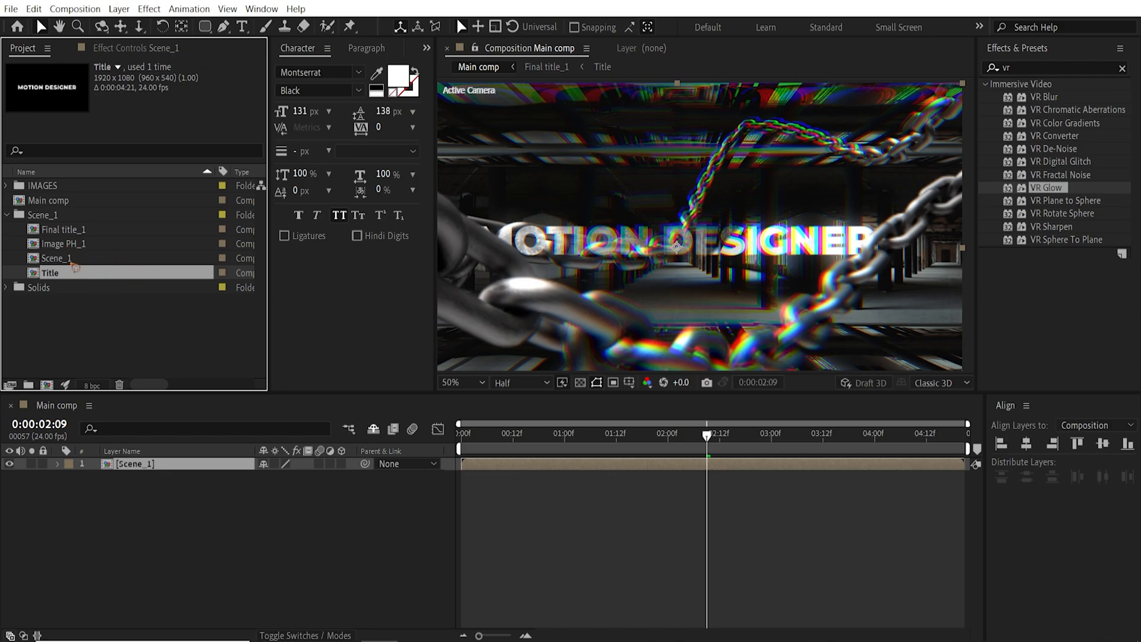
left_click(57, 258)
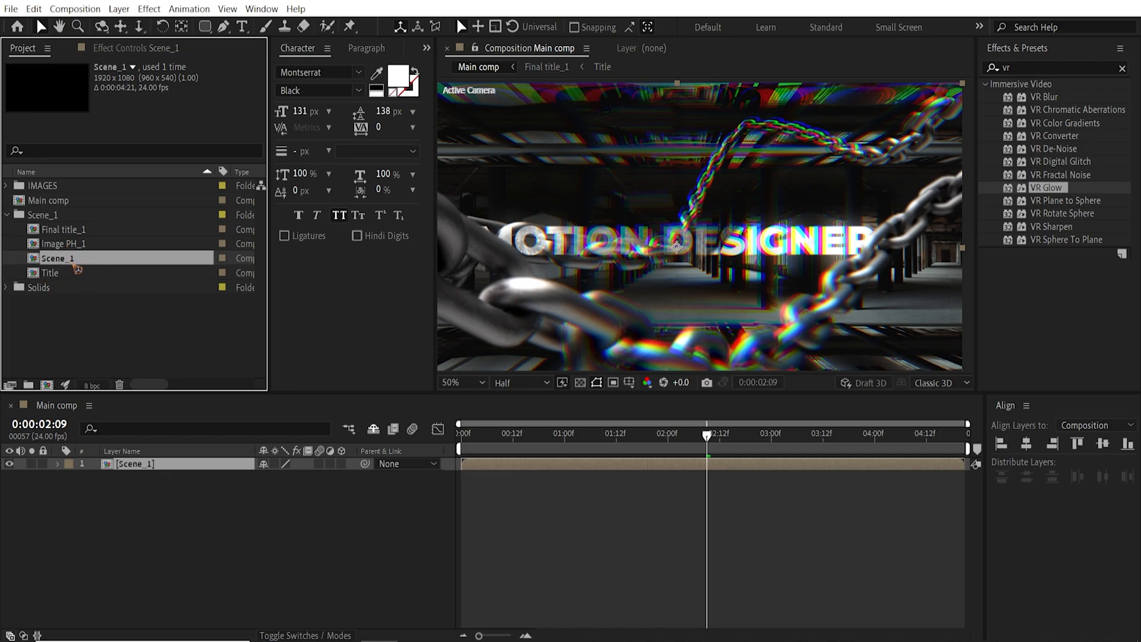
left_click(6, 213)
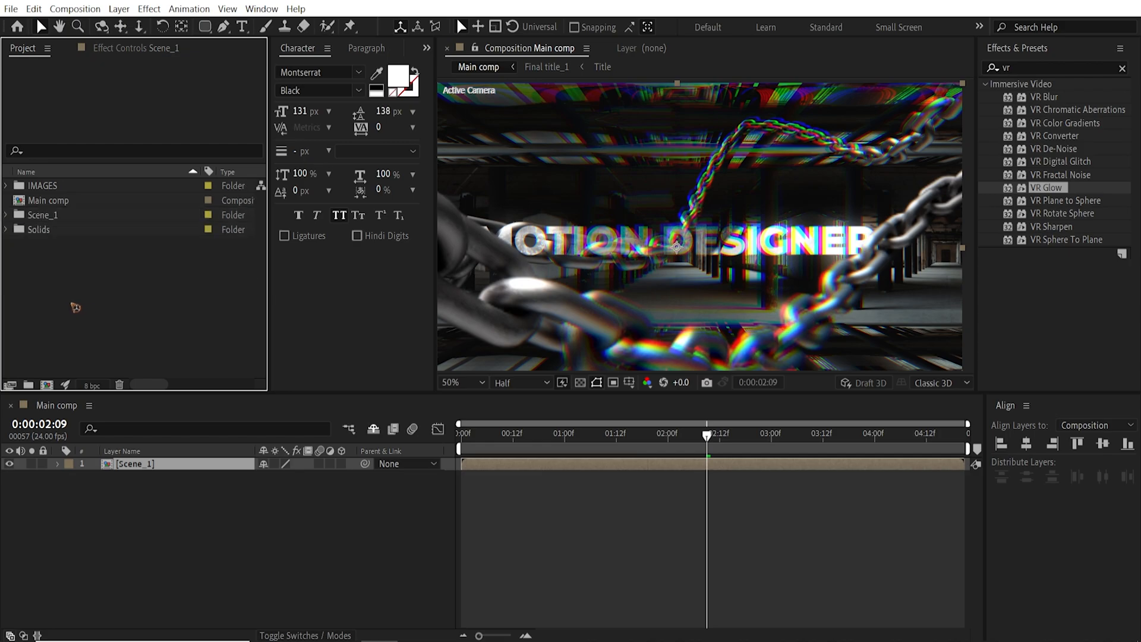
Duplicate the Scene_1 folder as Scene_2 and expand its contents.
left_click(45, 214)
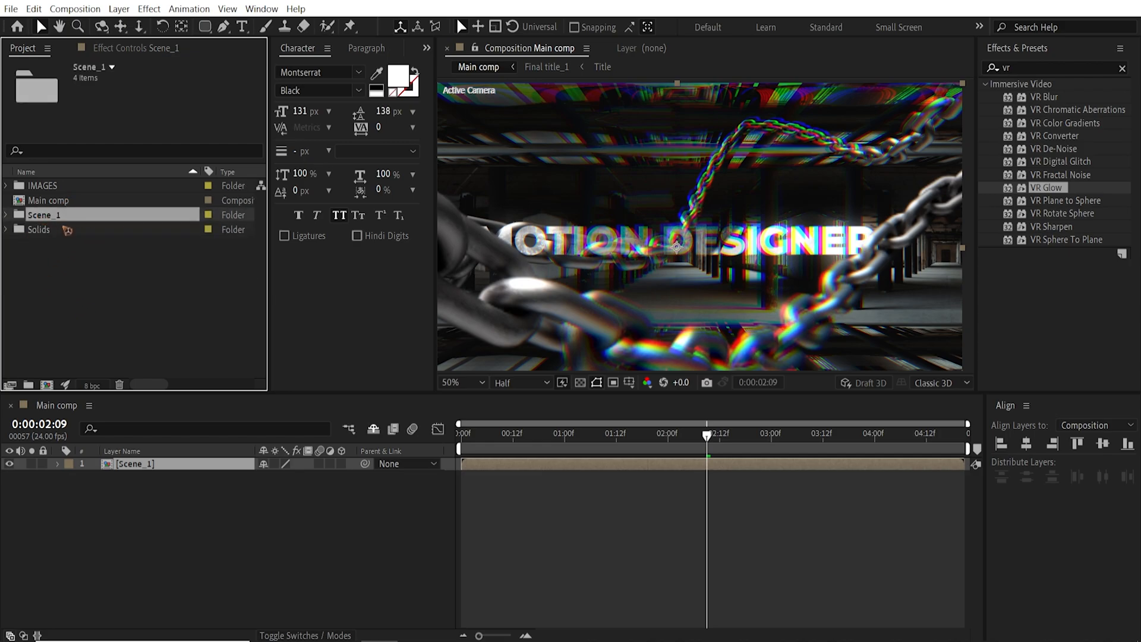
left_click(44, 230)
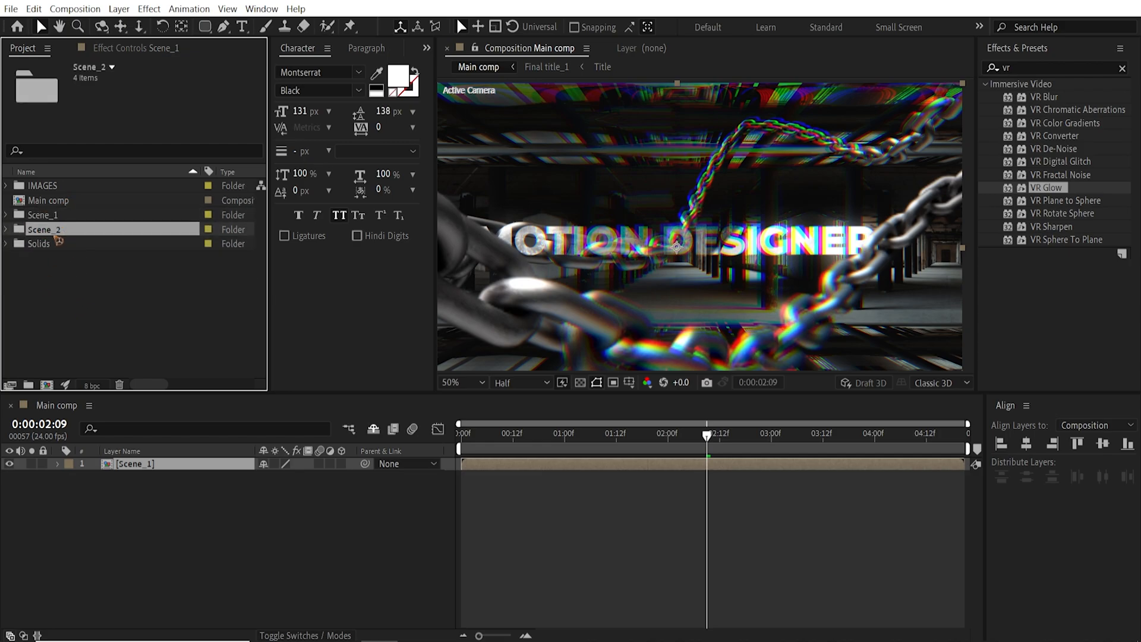
left_click(6, 229)
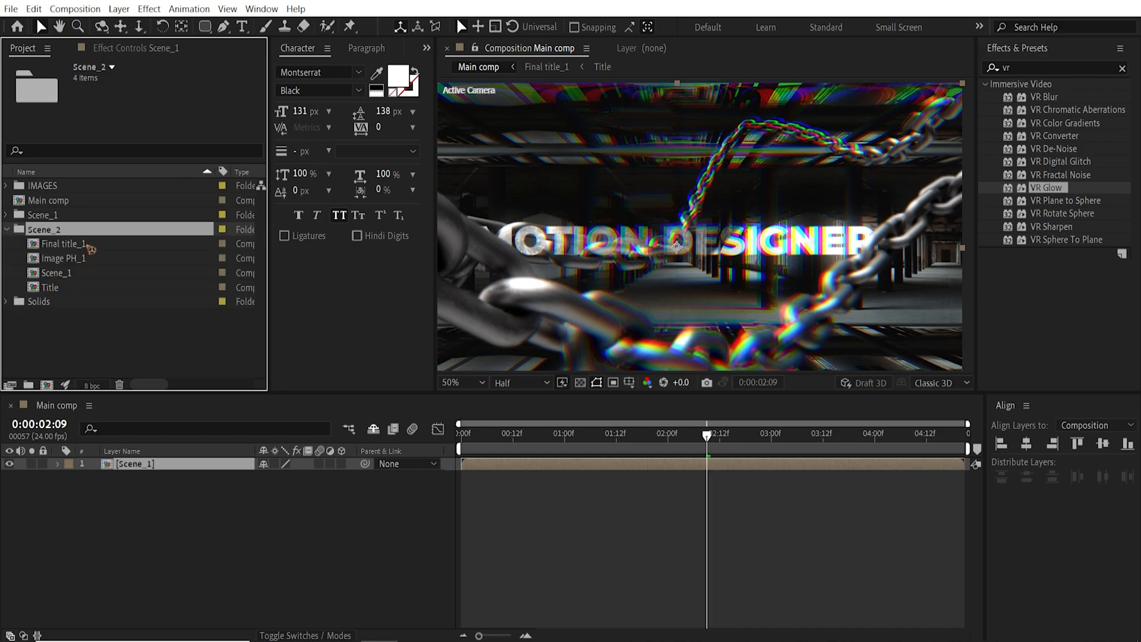
Rename the copied compositions to end in _2 (Final title_2, Image PH_2, Scene_2, Title_2).
left_click(62, 242)
type("2")
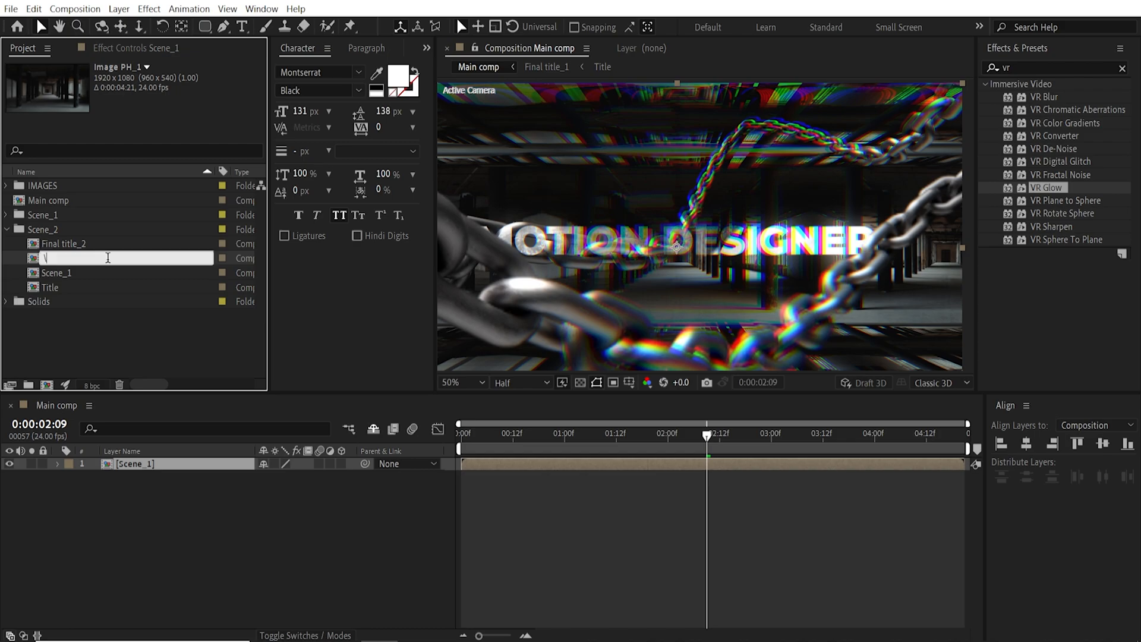
type("Image PH_1")
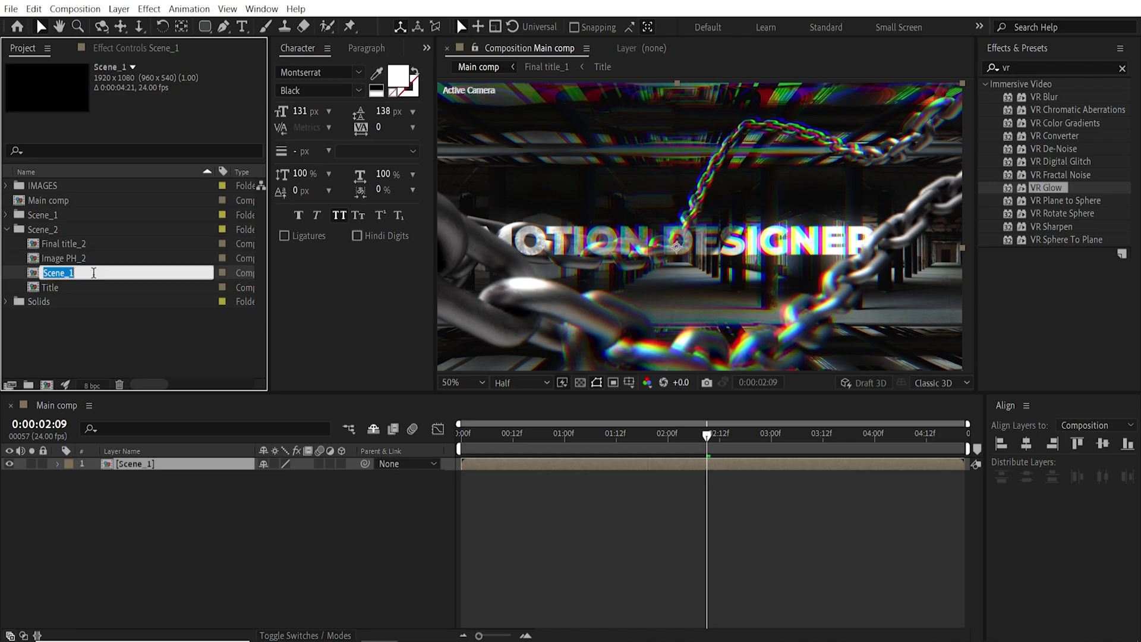
left_click(51, 286)
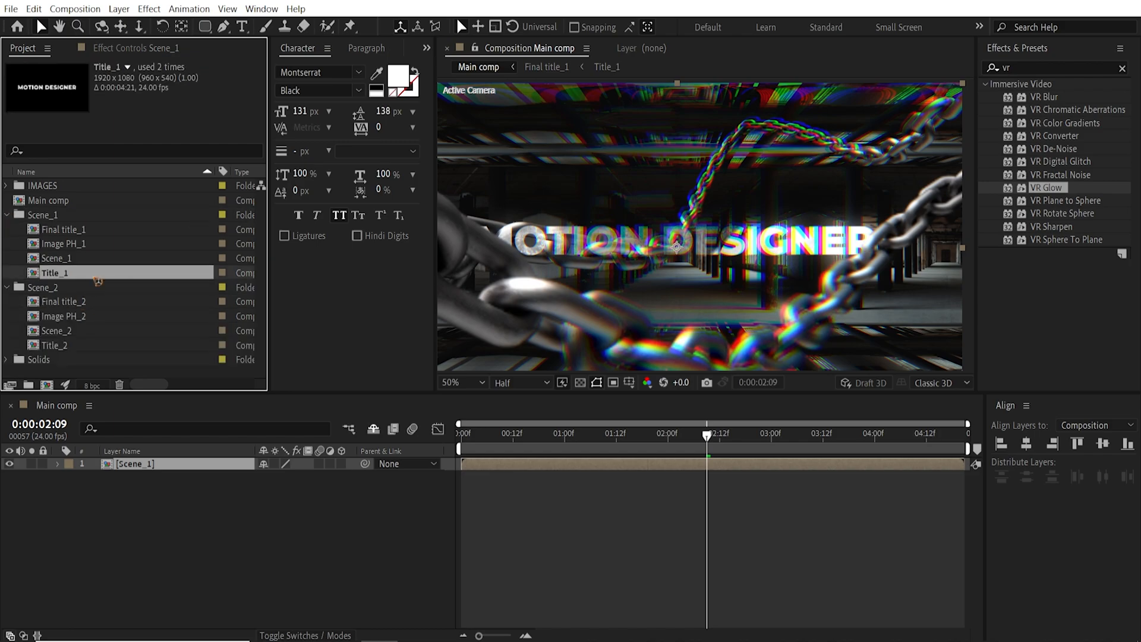
left_click(6, 215)
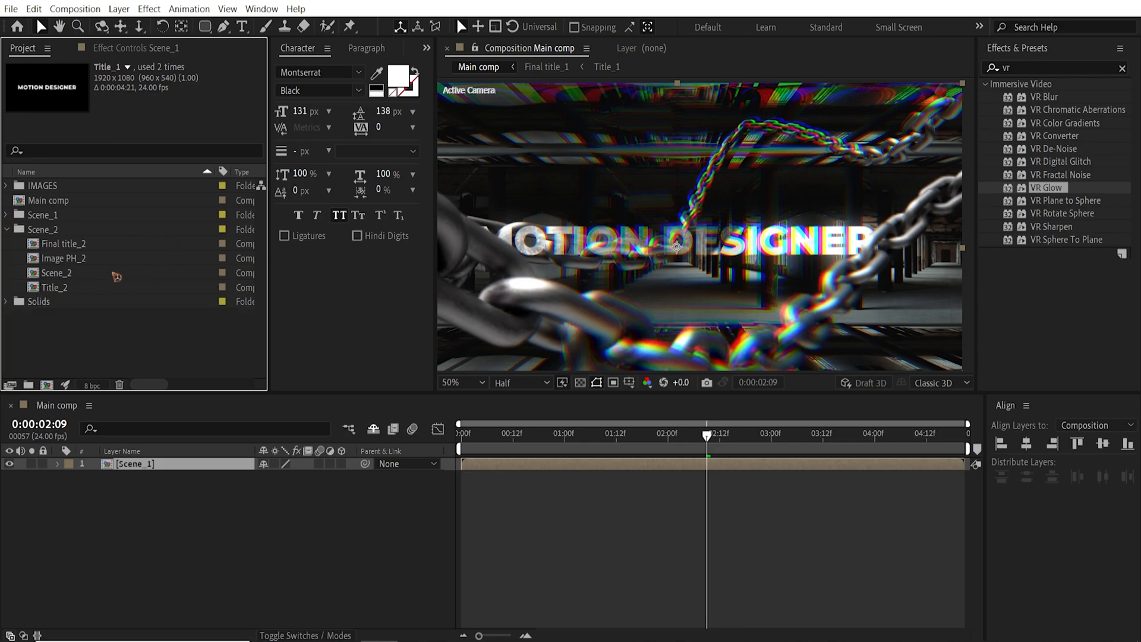
Open the Scene_2 composition in the Timeline.
double_click(56, 272)
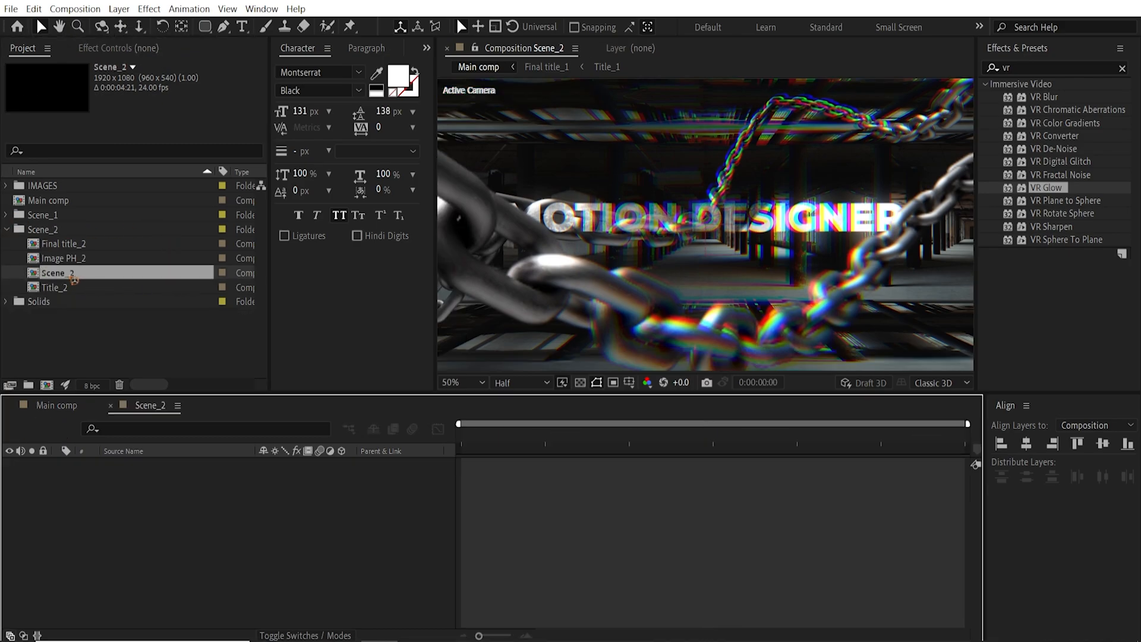
double_click(57, 272)
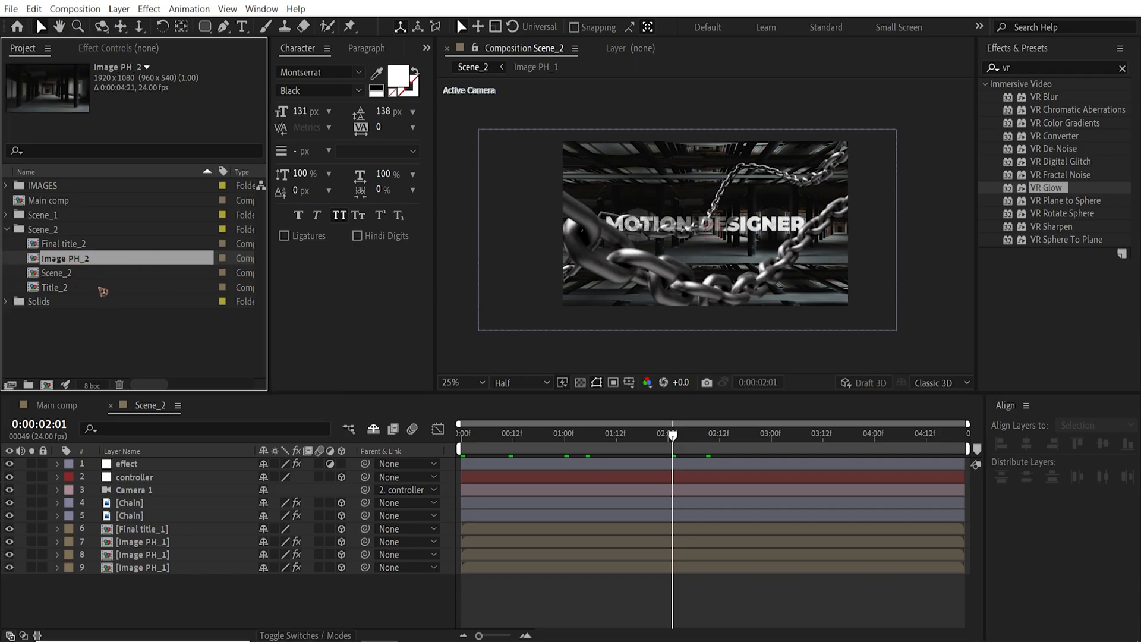
Open Image PH_2 and add the 7215962 hall photo from the IMAGES folder.
double_click(64, 258)
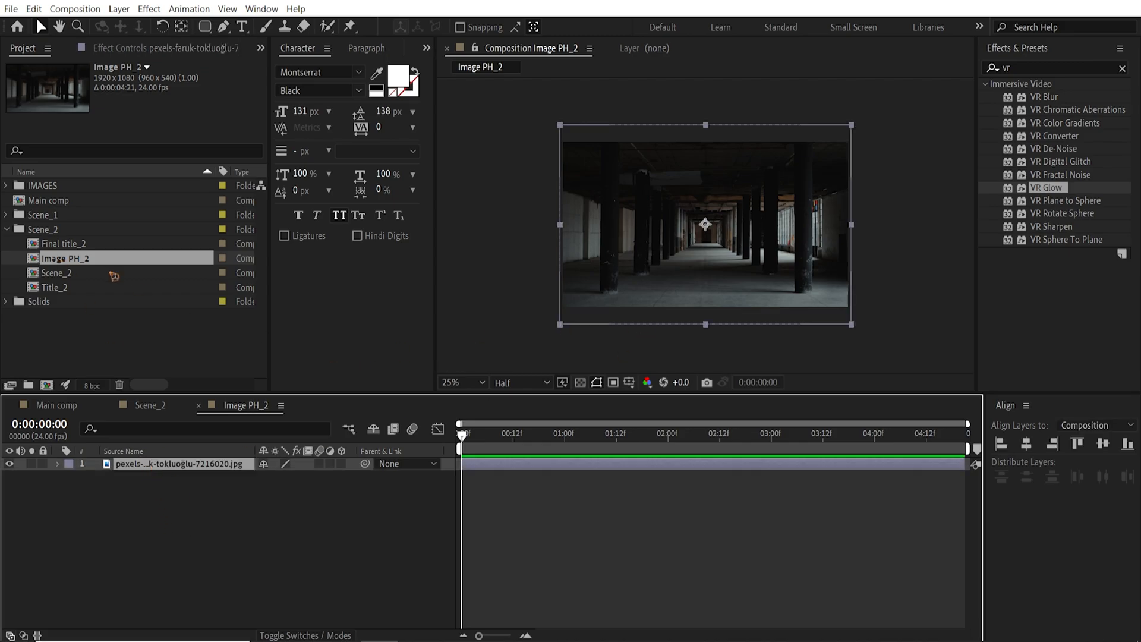
left_click(6, 185)
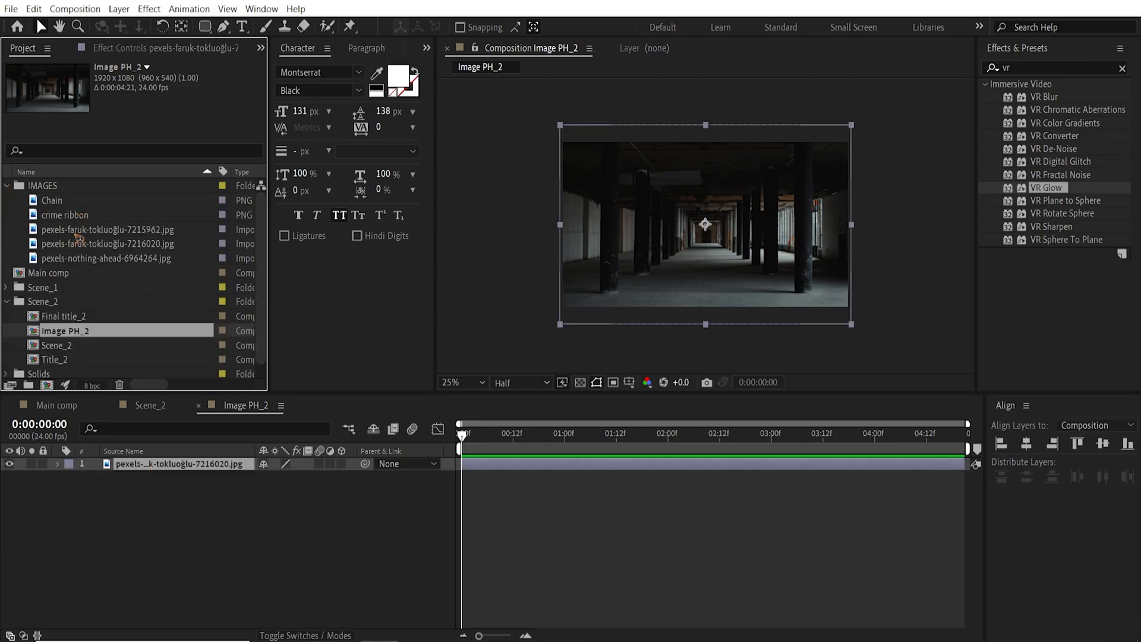
left_click(106, 229)
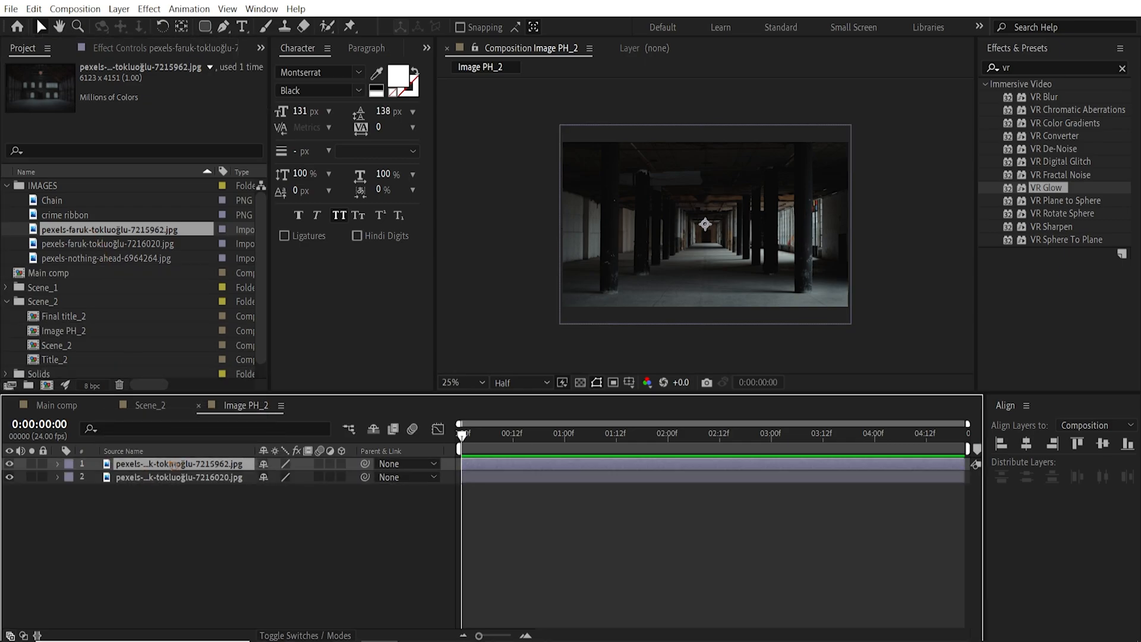
Delete the old corridor layer and fit the hall photo to the frame.
left_click(180, 476)
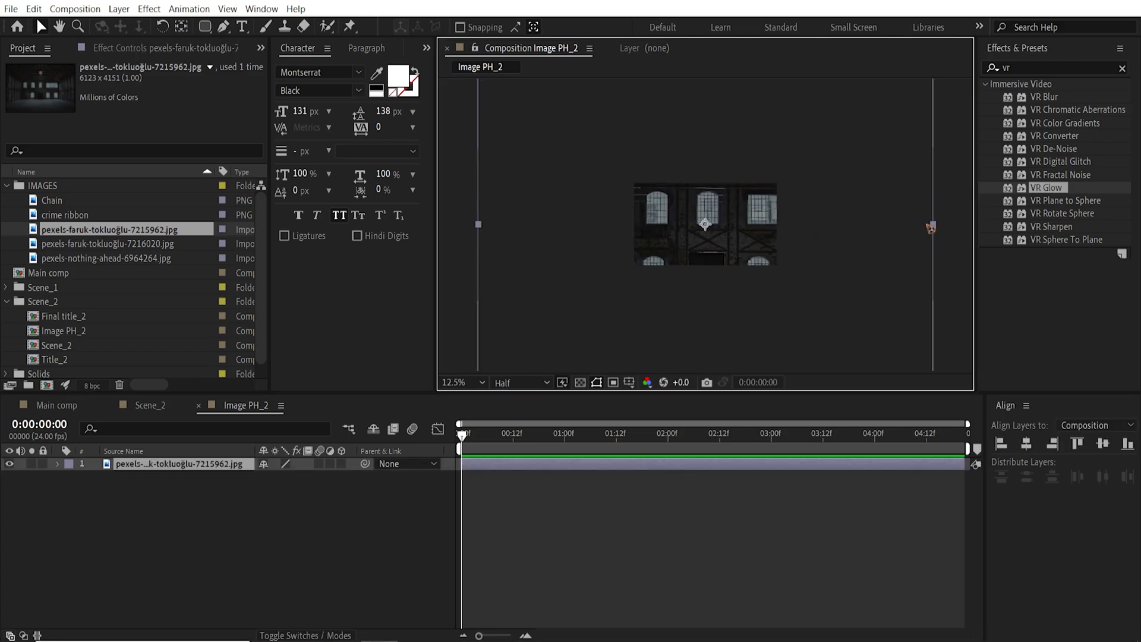
left_click(704, 223)
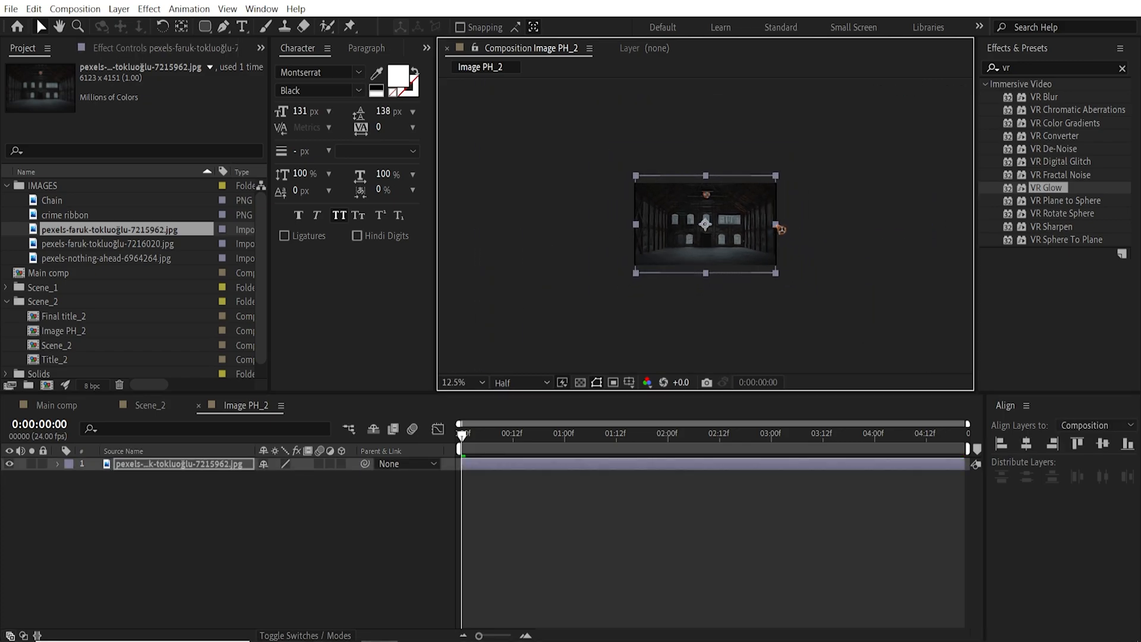
left_click(456, 381)
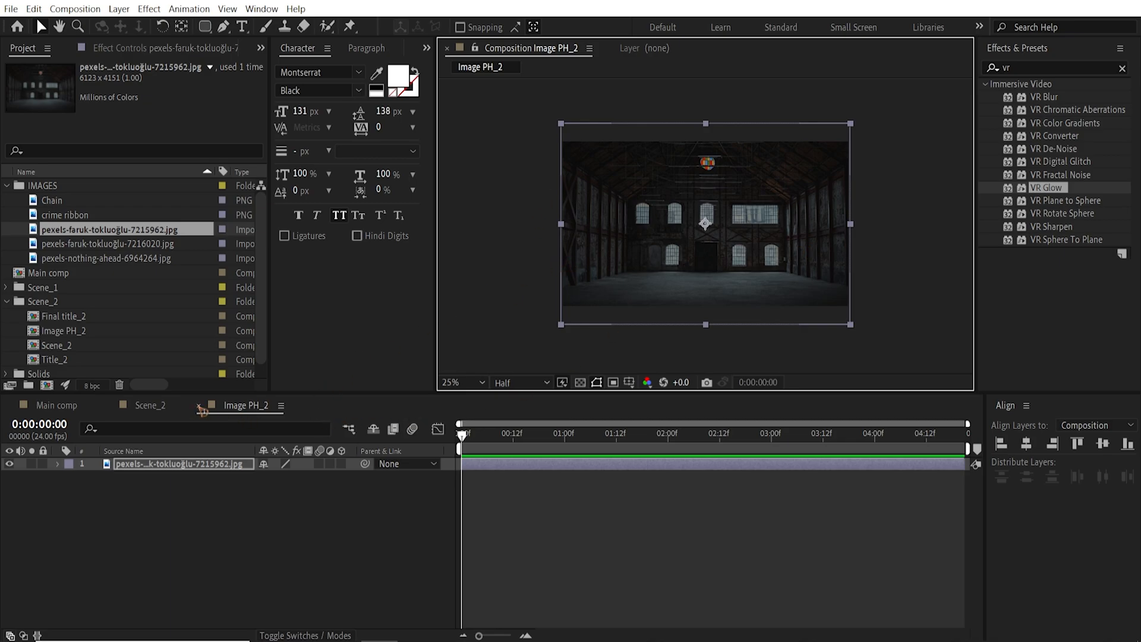
Replace Scene_2's three Image PH_1 layers with the Image PH_2 composition.
left_click(150, 406)
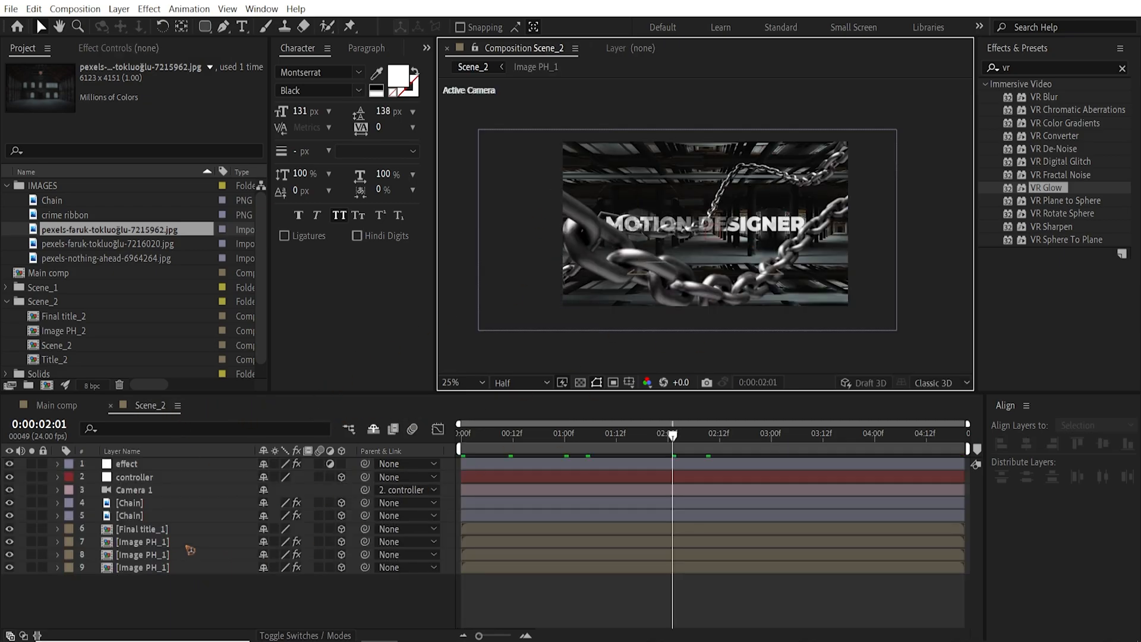
left_click(142, 542)
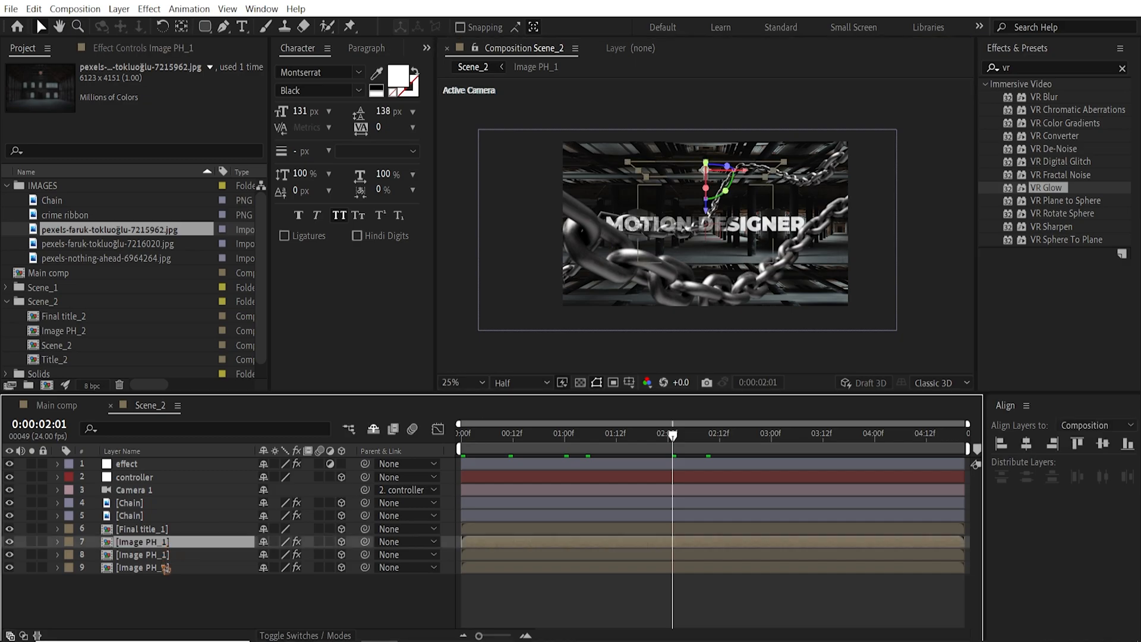
left_click(143, 568)
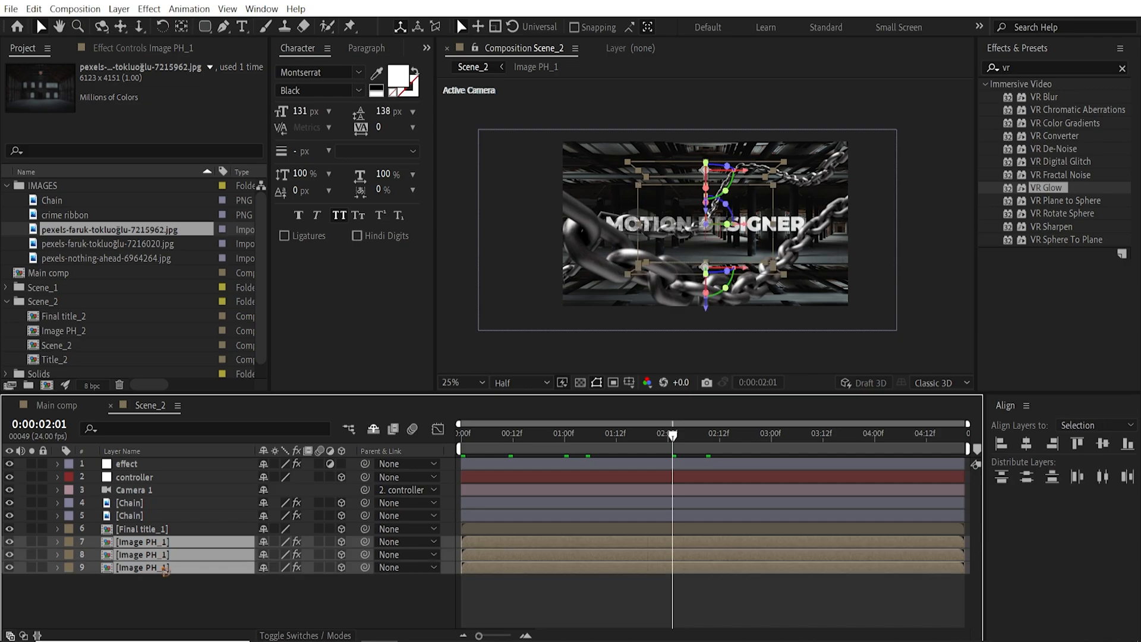
left_click(6, 186)
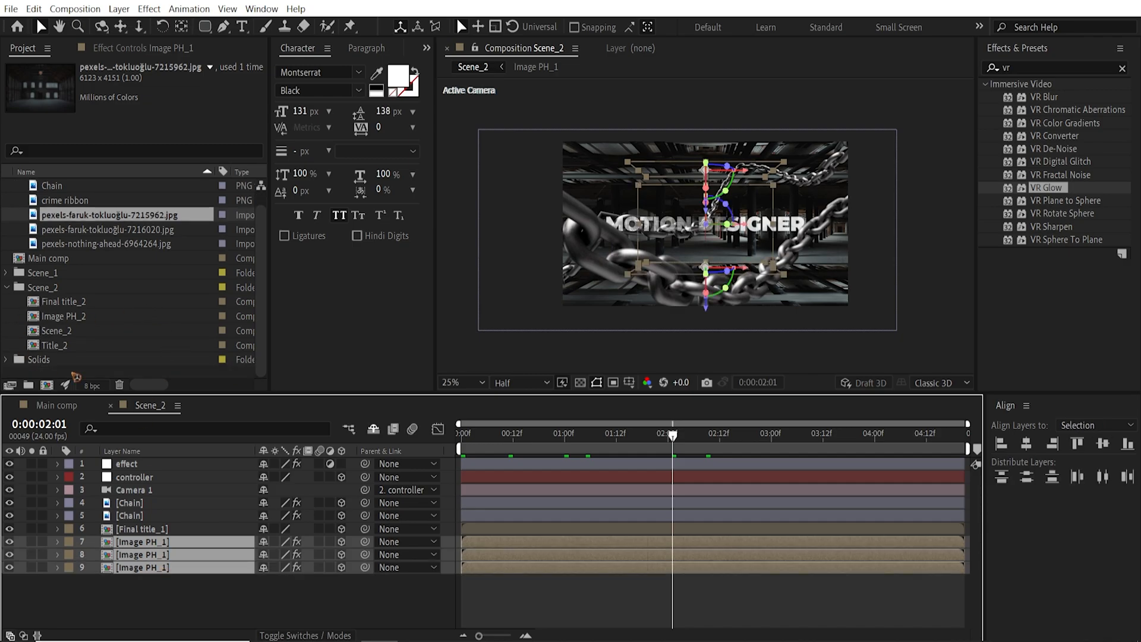
mouse_move(71, 316)
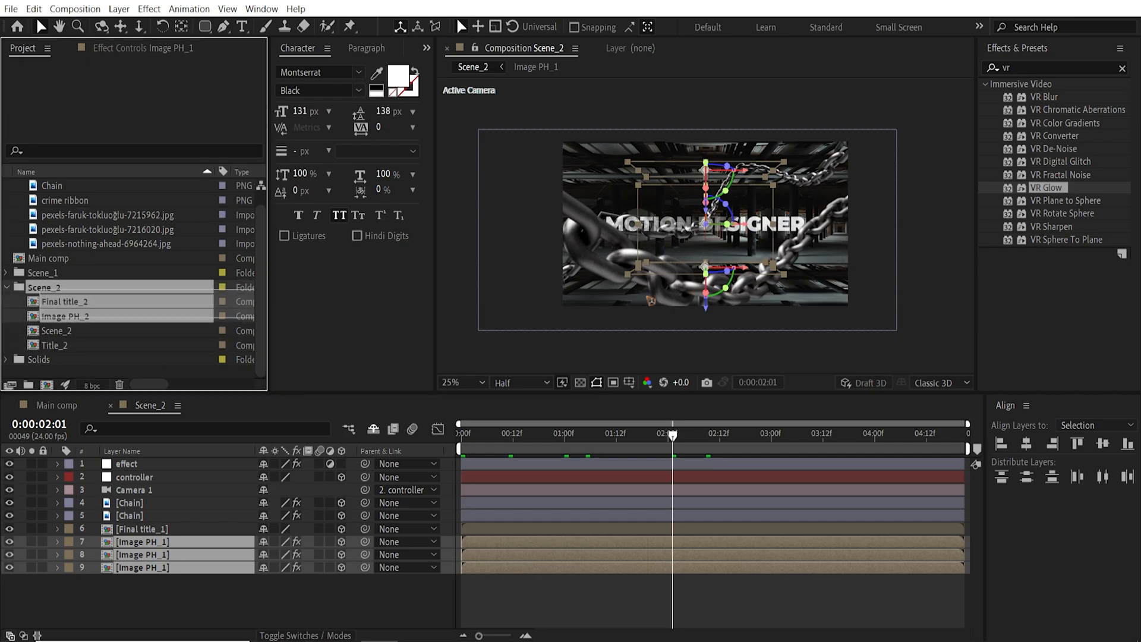
left_click(65, 316)
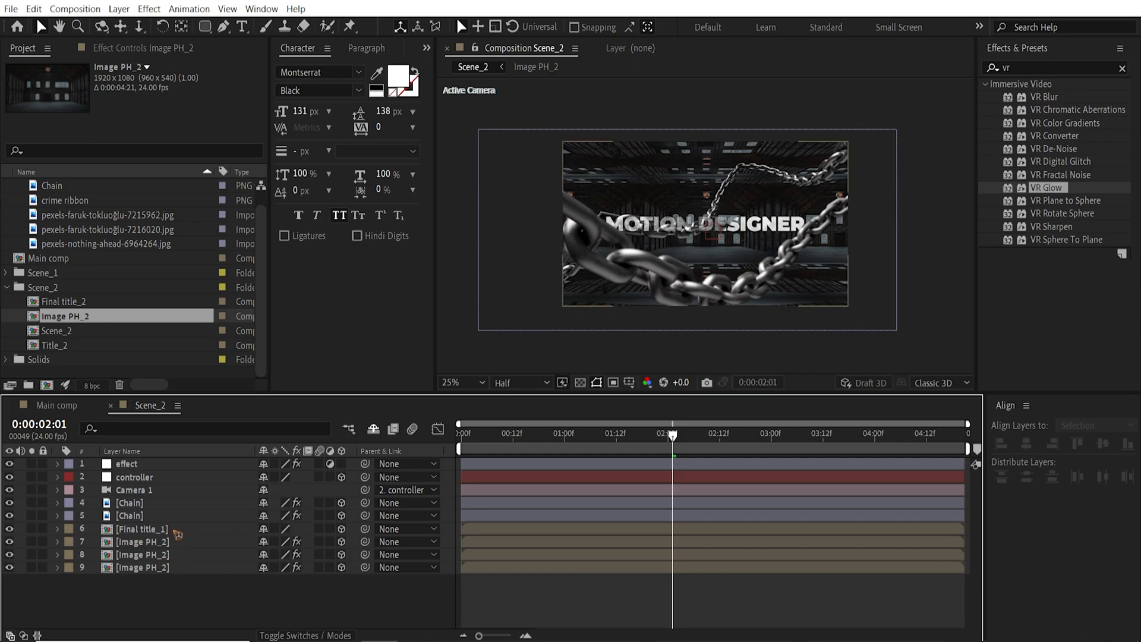
left_click(141, 528)
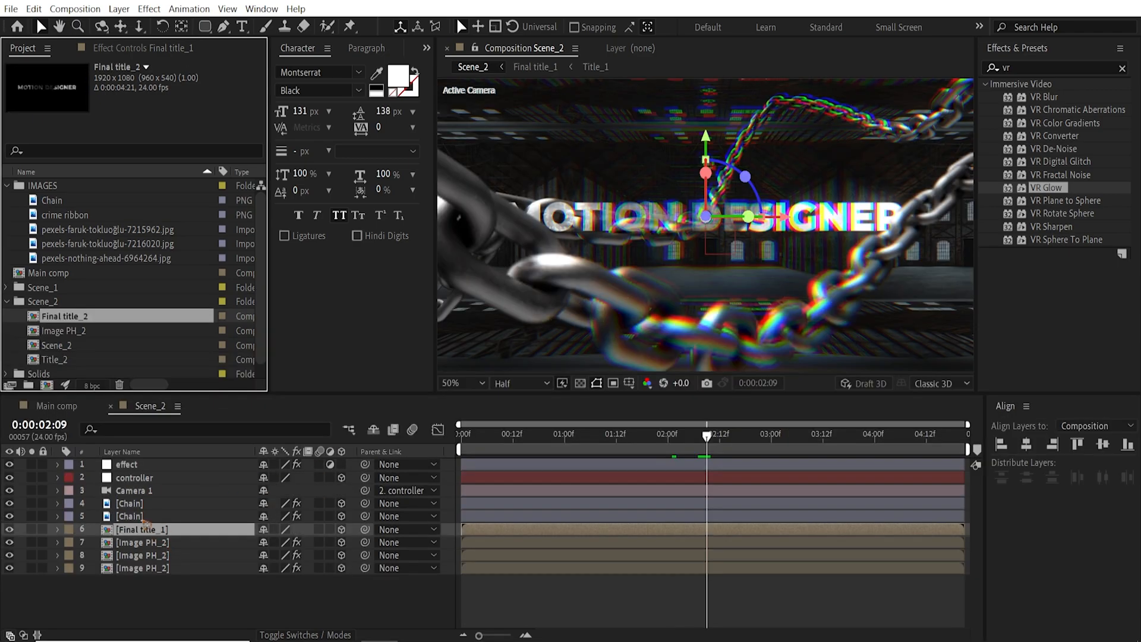
left_click(141, 542)
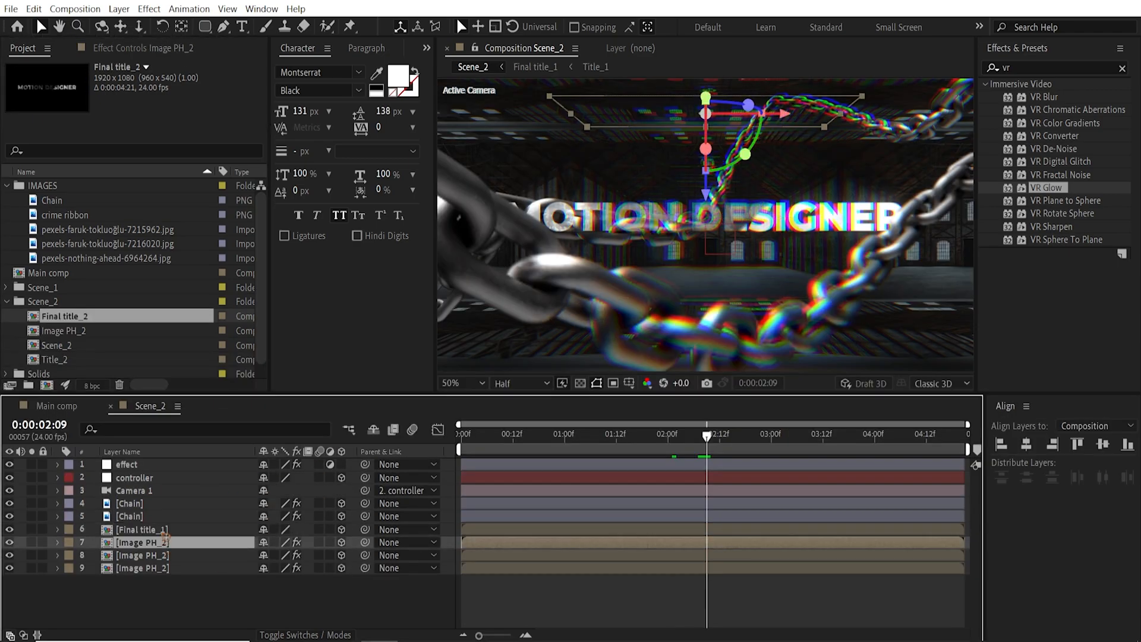
left_click(141, 529)
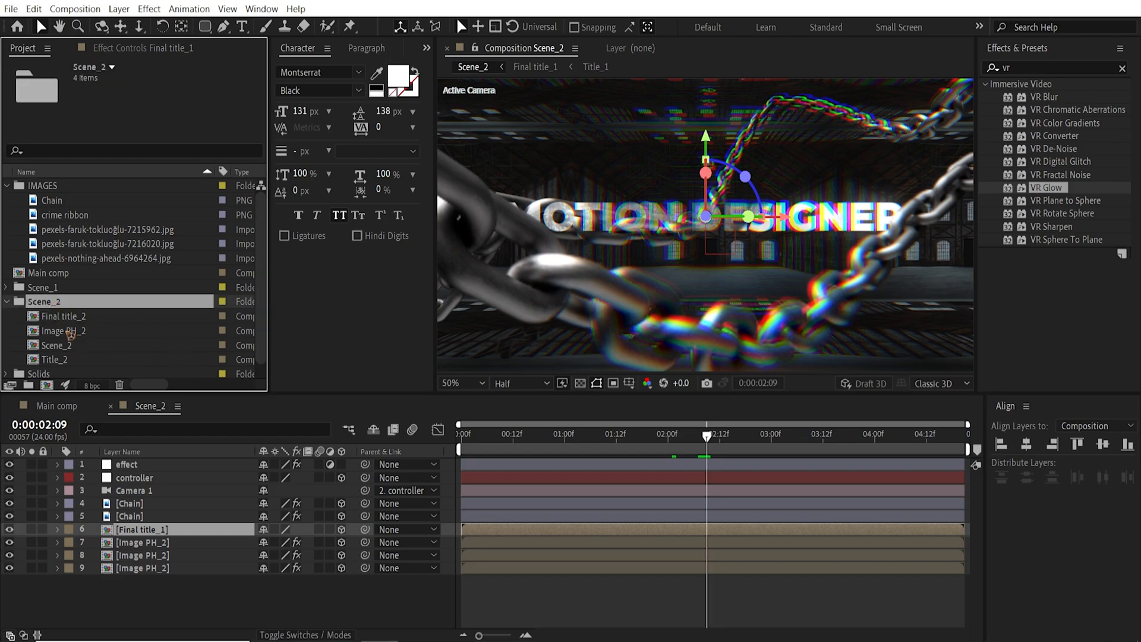
mouse_move(70, 334)
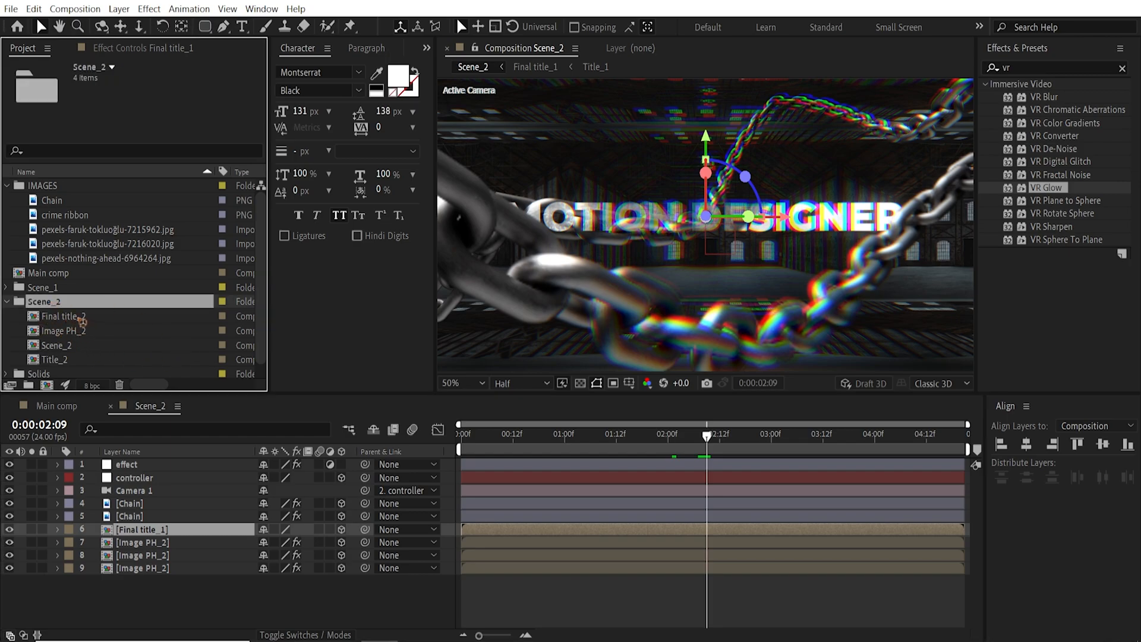
Edit Title_1's text to AFTER EFFECTS and swap Final title_2's title layer for Title_2.
double_click(64, 315)
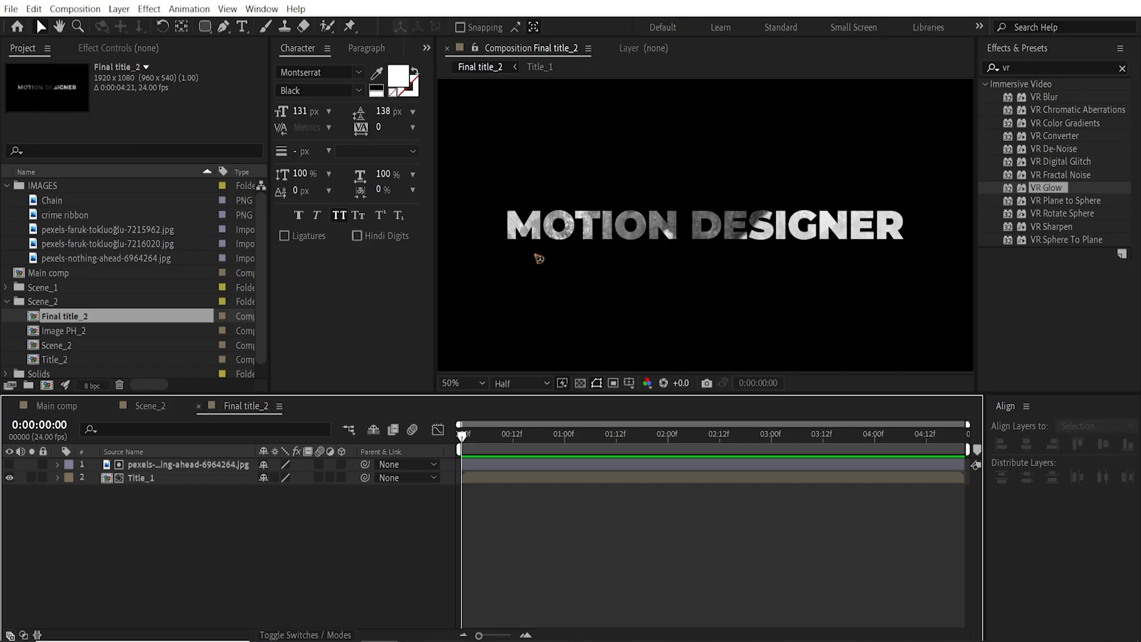
mouse_move(182, 487)
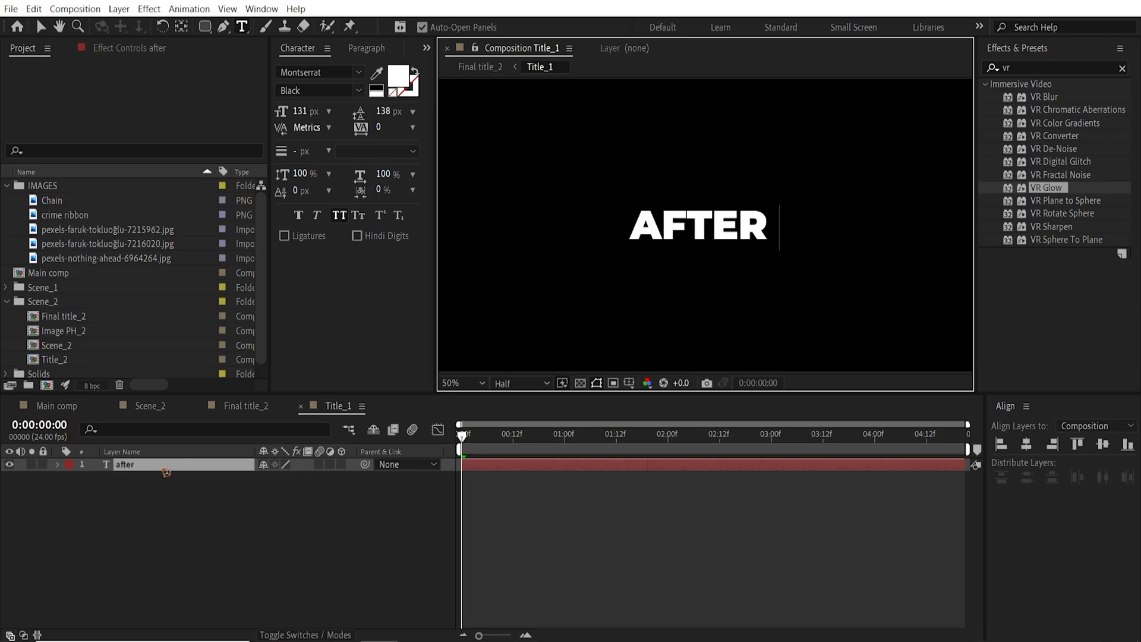
type("EFFECTS")
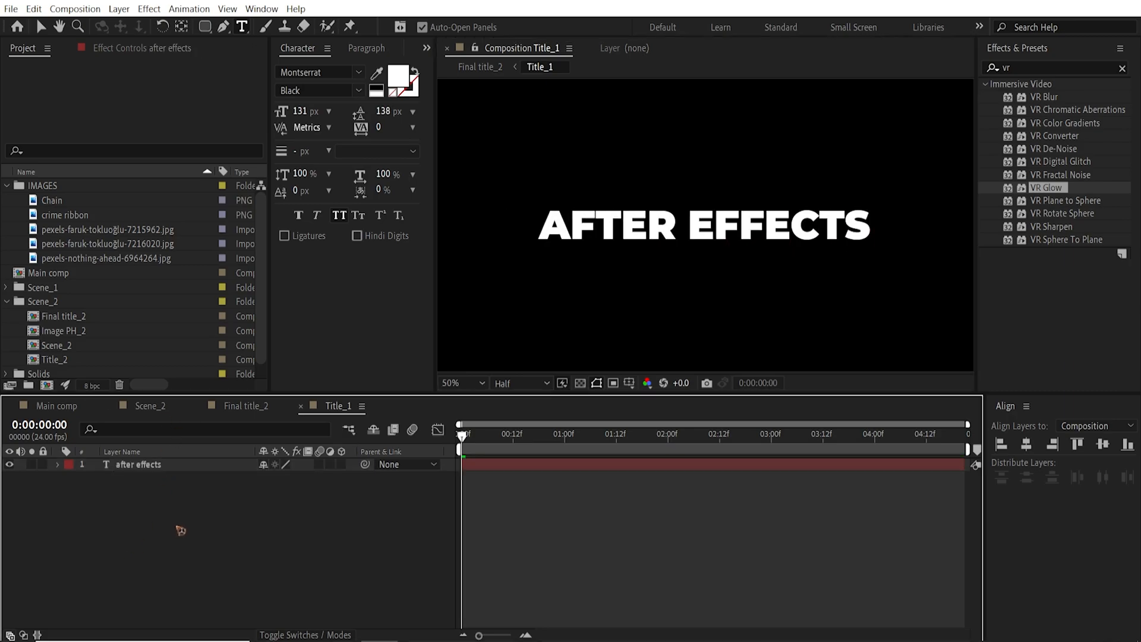
left_click(246, 405)
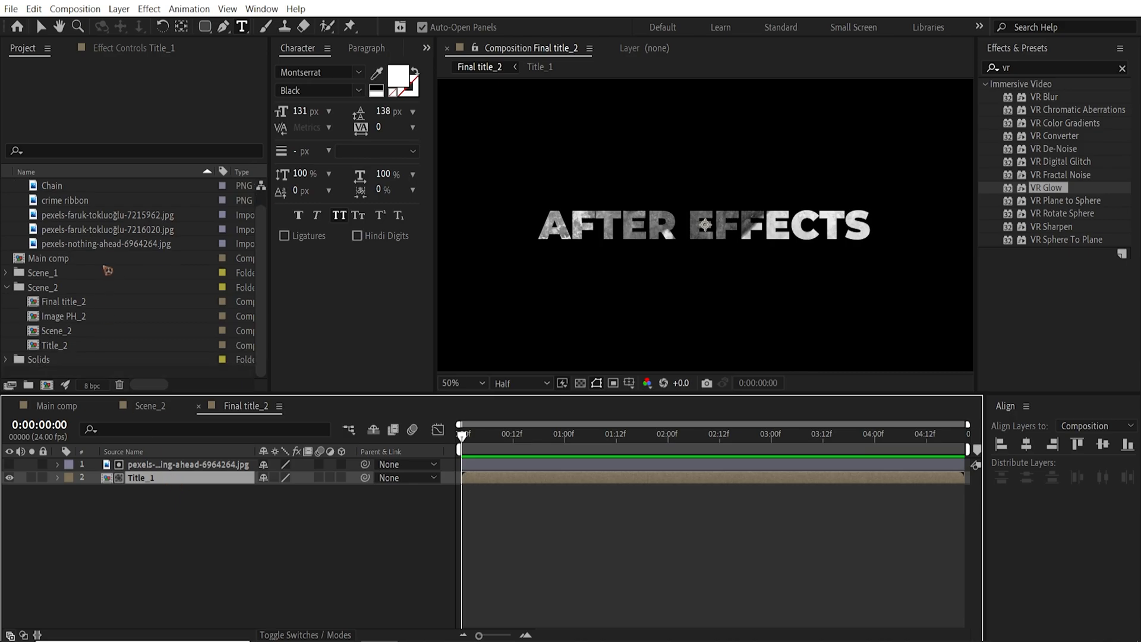
left_click(55, 344)
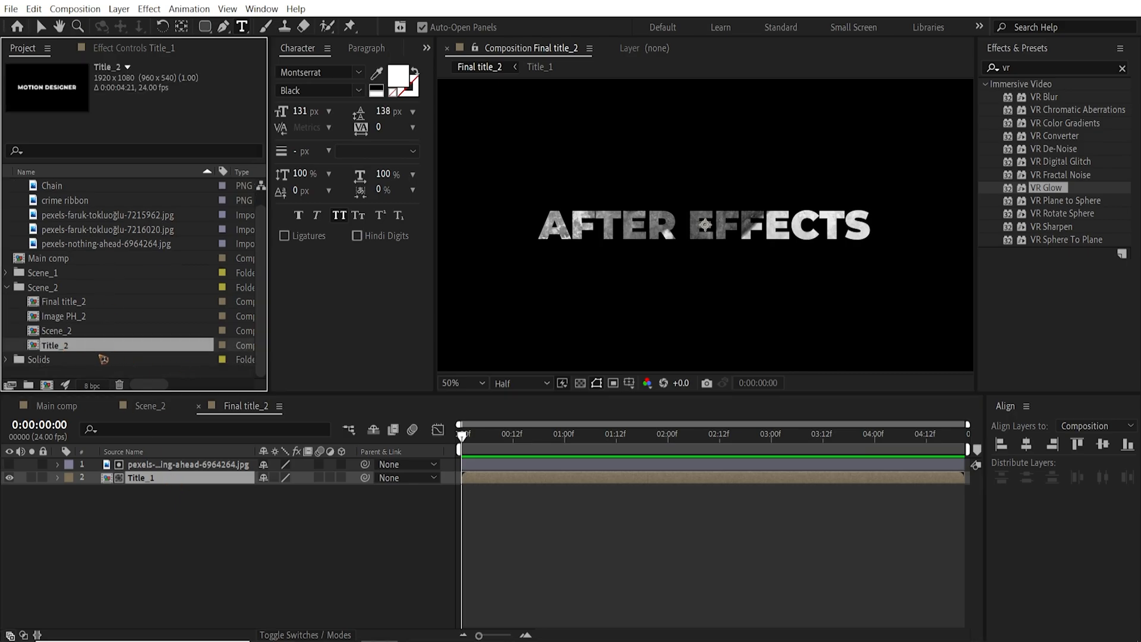
mouse_move(178, 366)
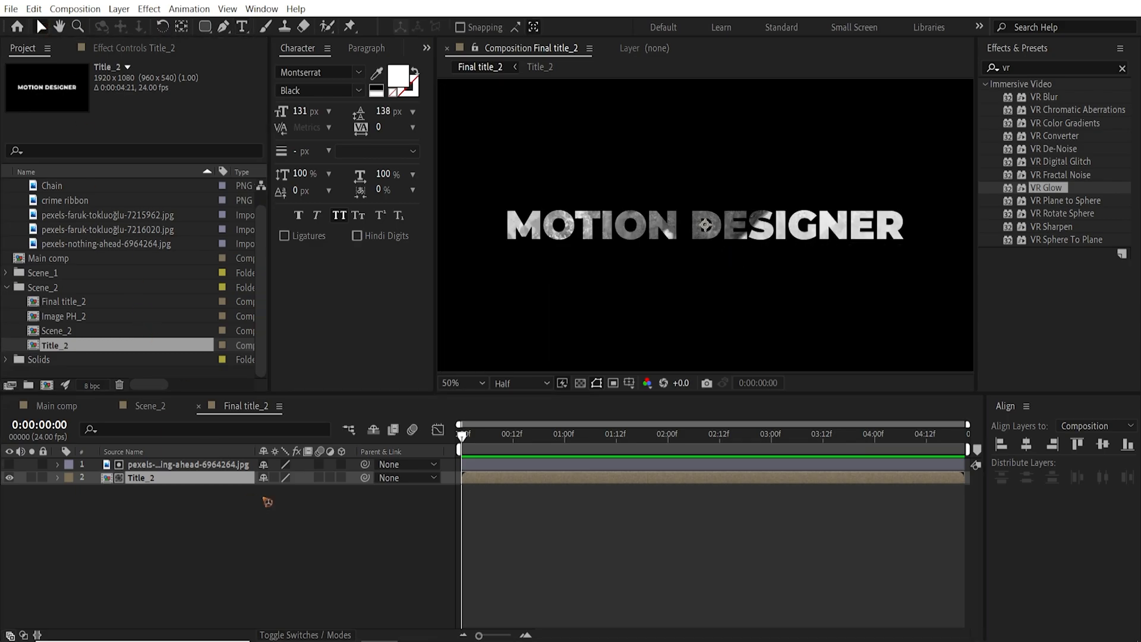
mouse_move(193, 485)
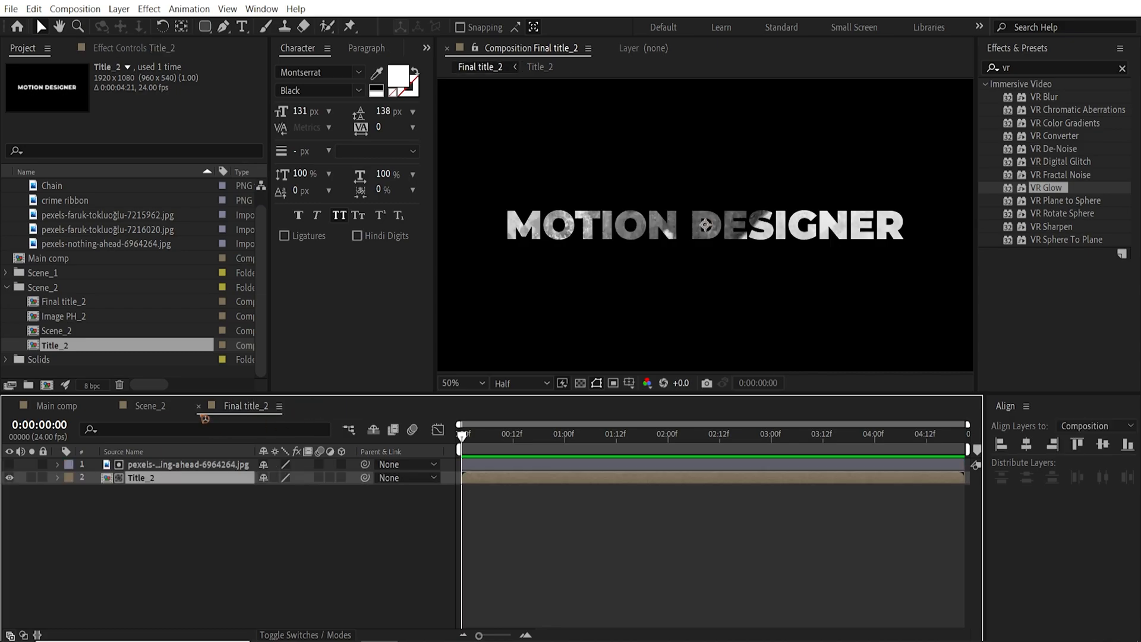
Replace Scene_2's Final title_1 layer with Final title_2, then return to Main comp.
left_click(150, 405)
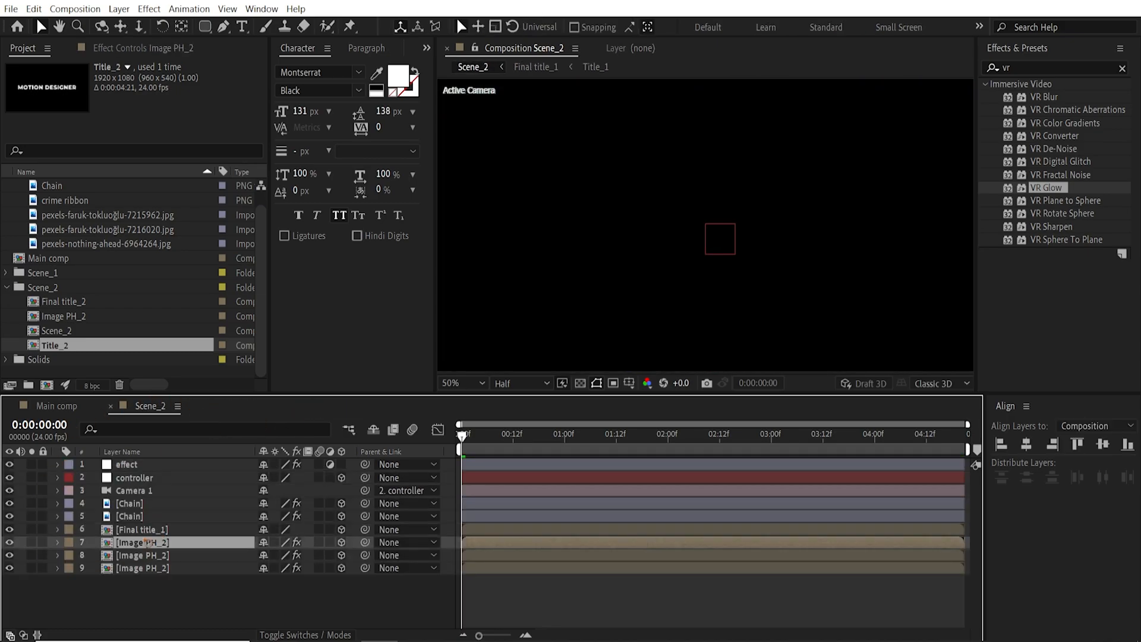
left_click(142, 528)
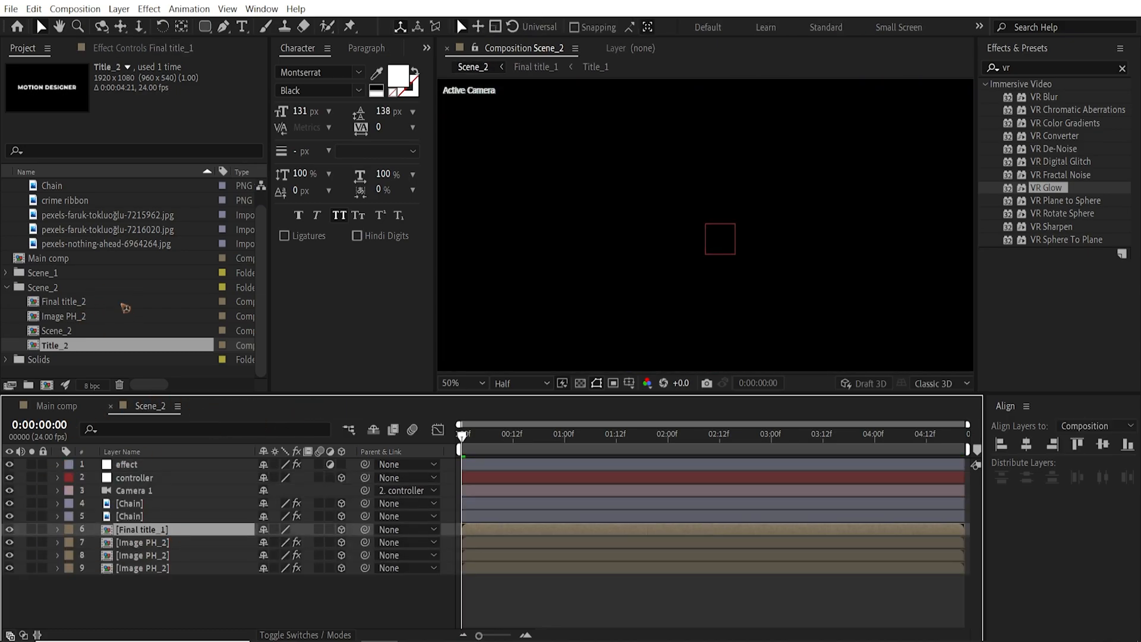
left_click(64, 301)
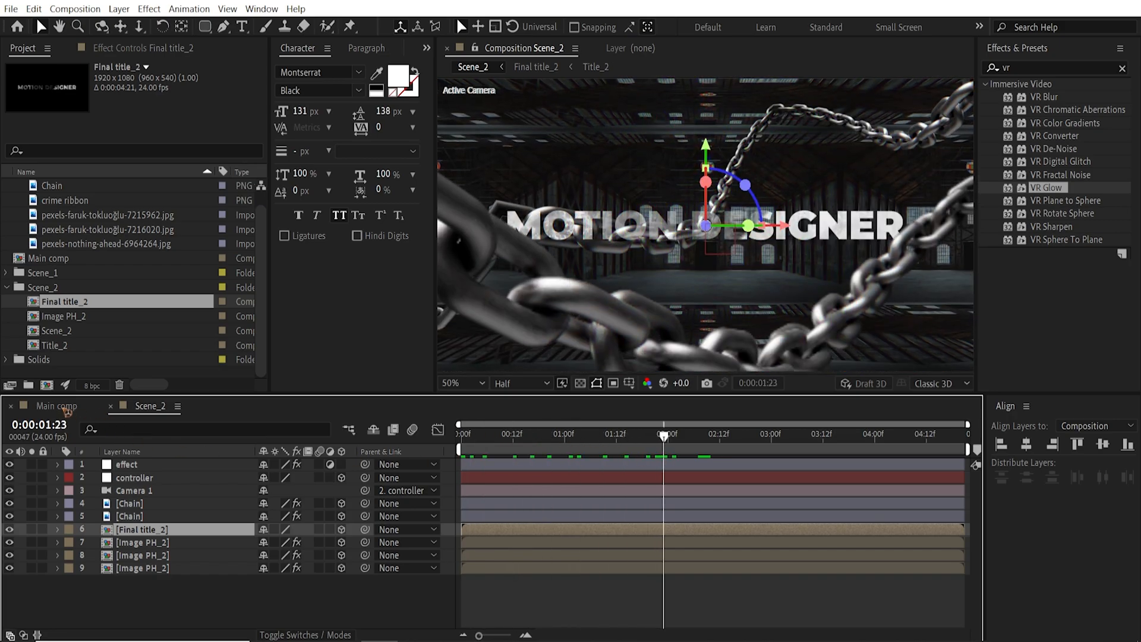
left_click(57, 405)
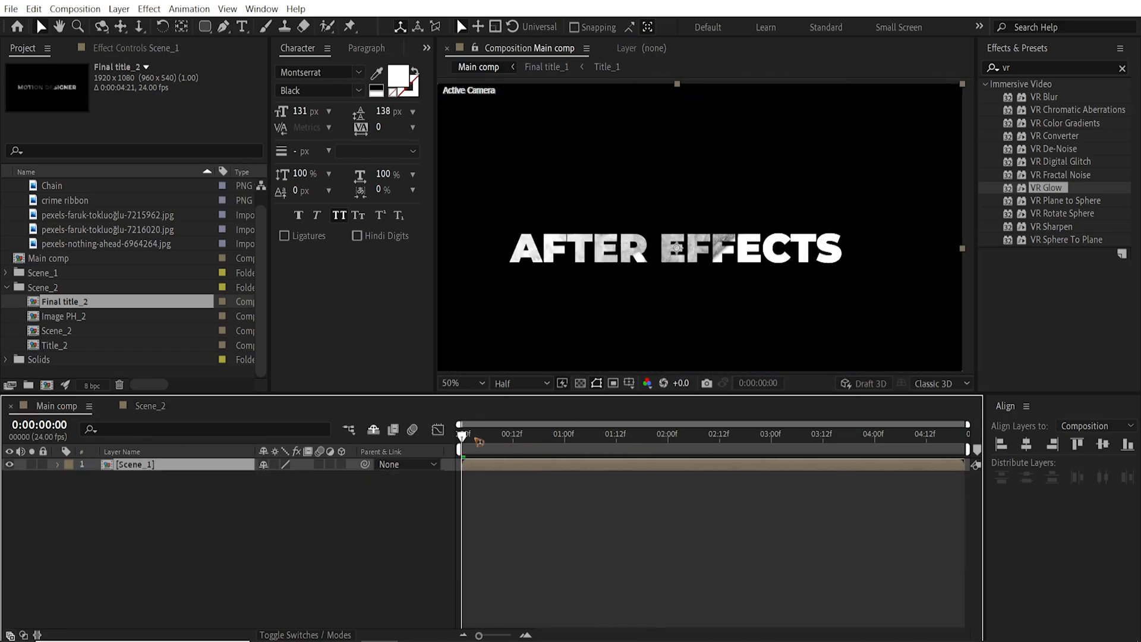
Preview Main comp and open Scene_1 showing its AFTER EFFECTS chain-corridor title.
left_click(617, 434)
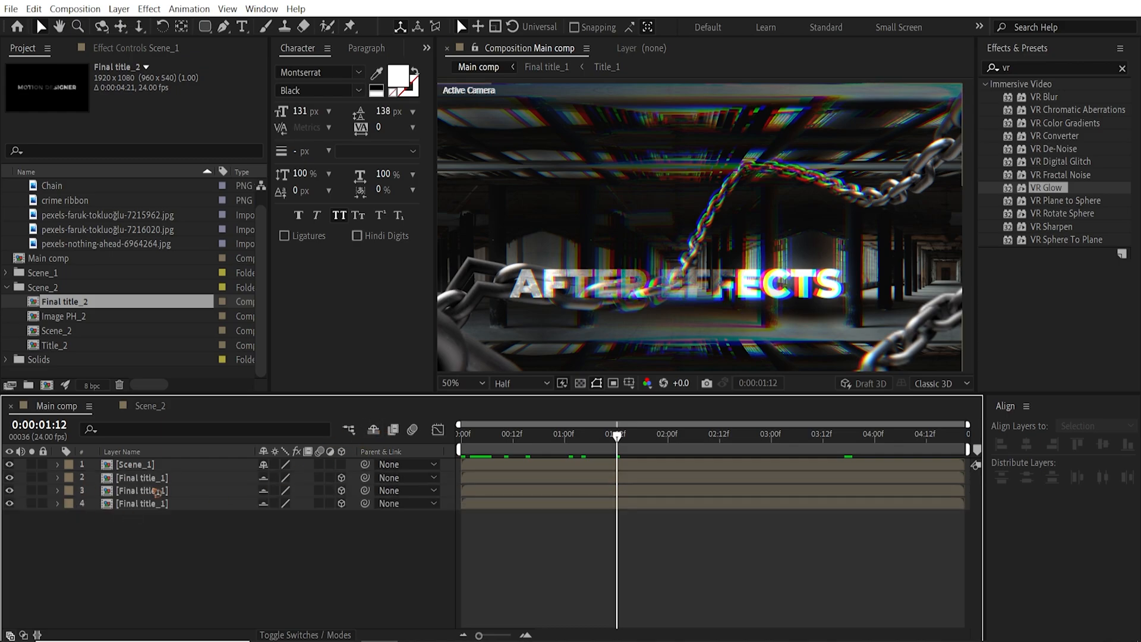
left_click(141, 490)
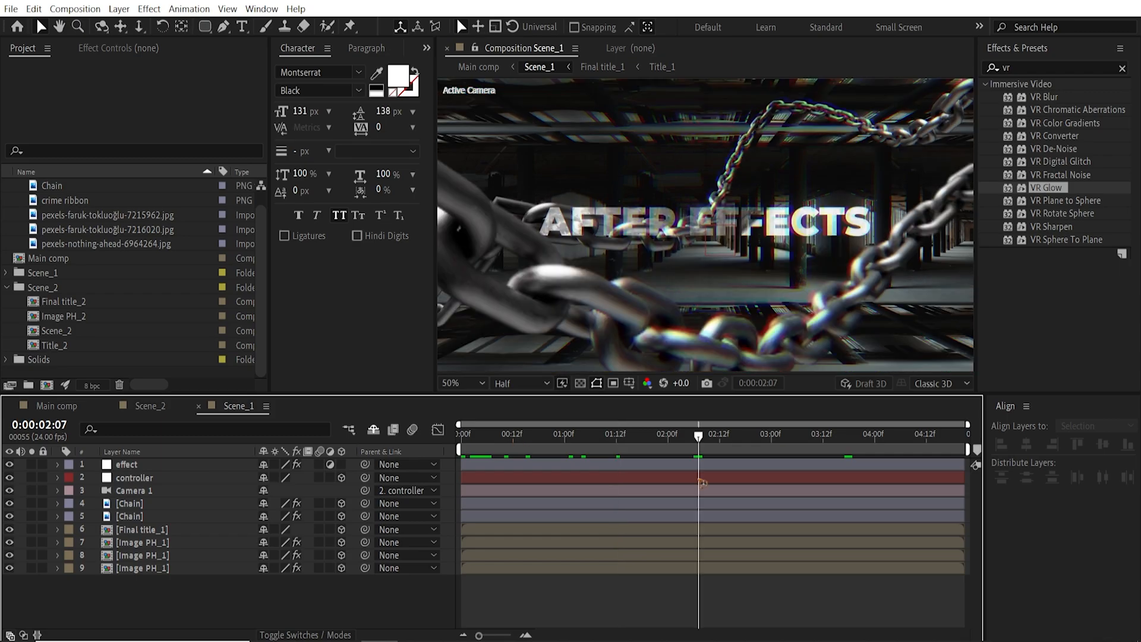
left_click(150, 405)
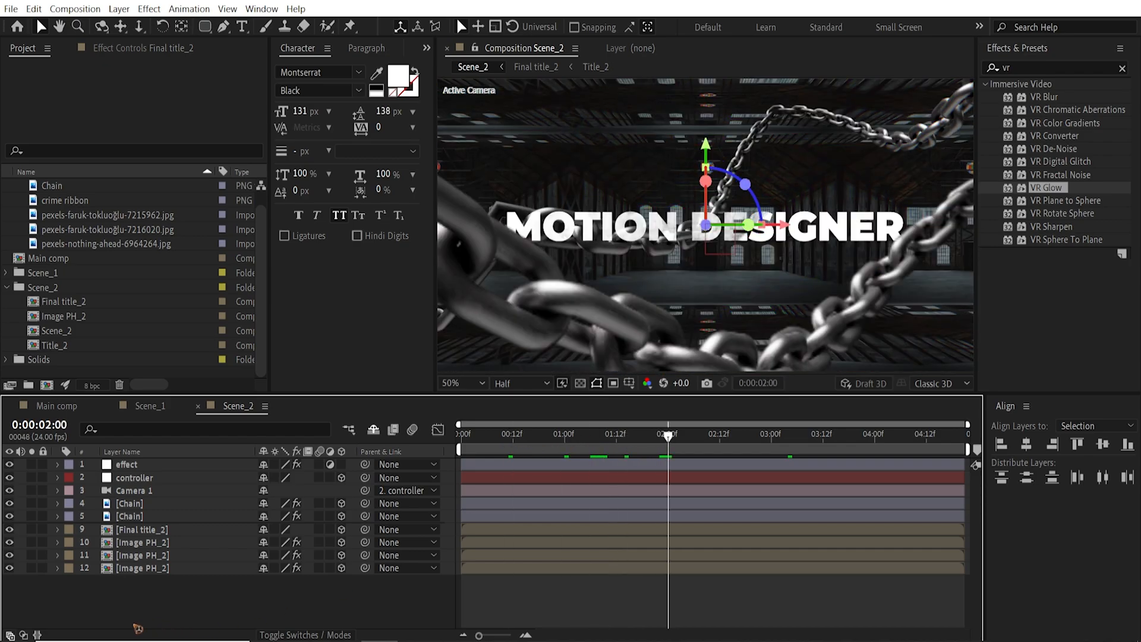
Flip Scene_2's Chain layers horizontally so its chains sweep differently from Scene_1.
left_click(128, 503)
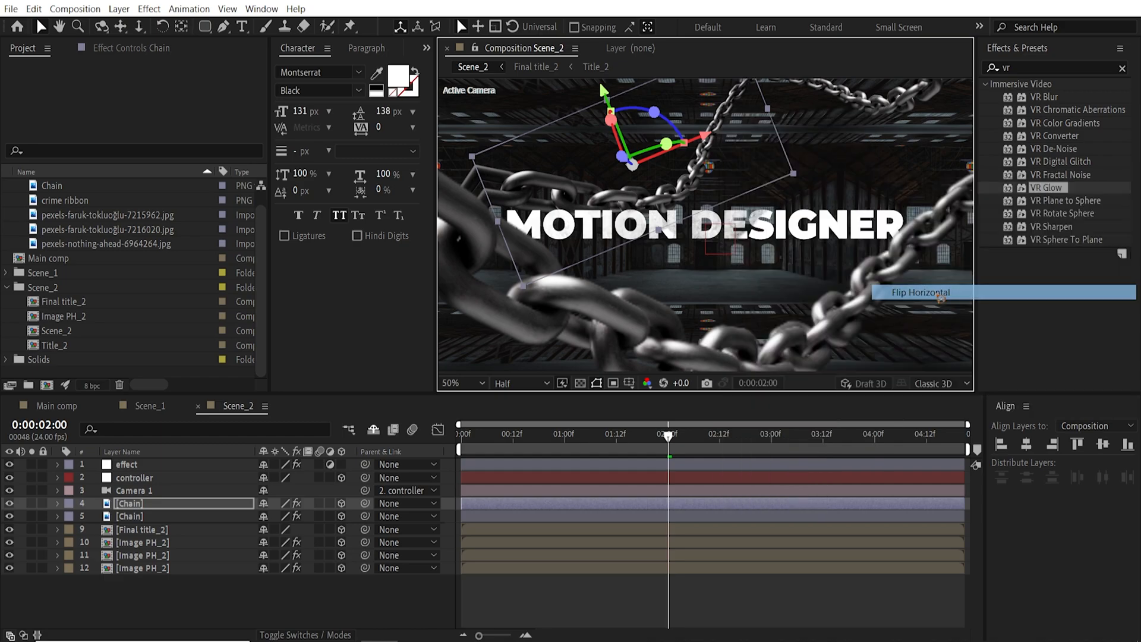
left_click(923, 292)
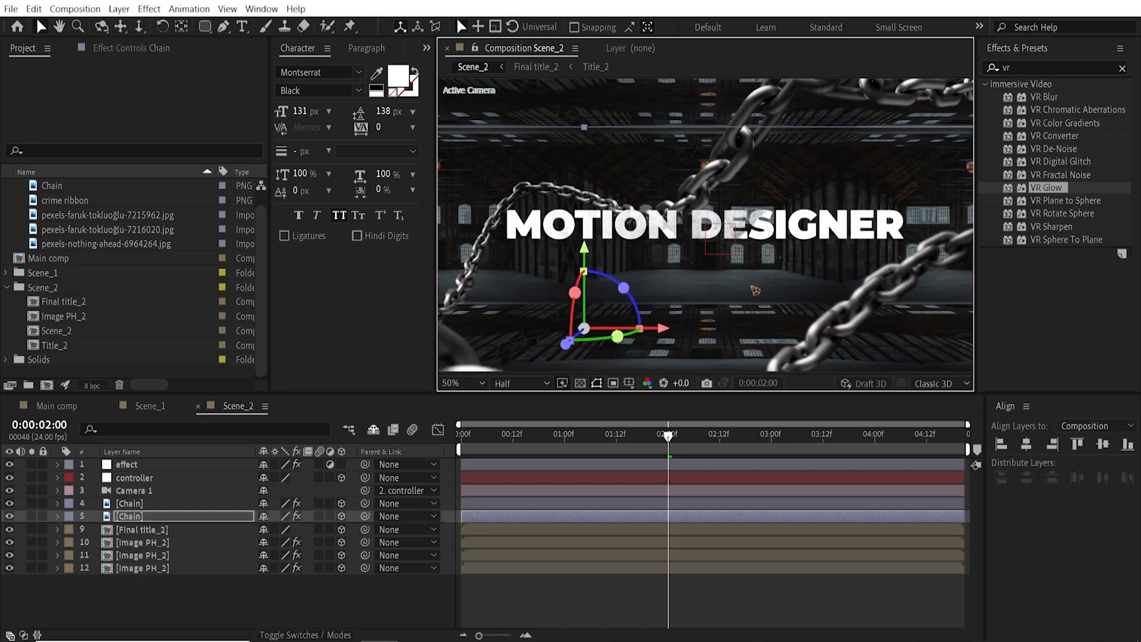
left_click(462, 384)
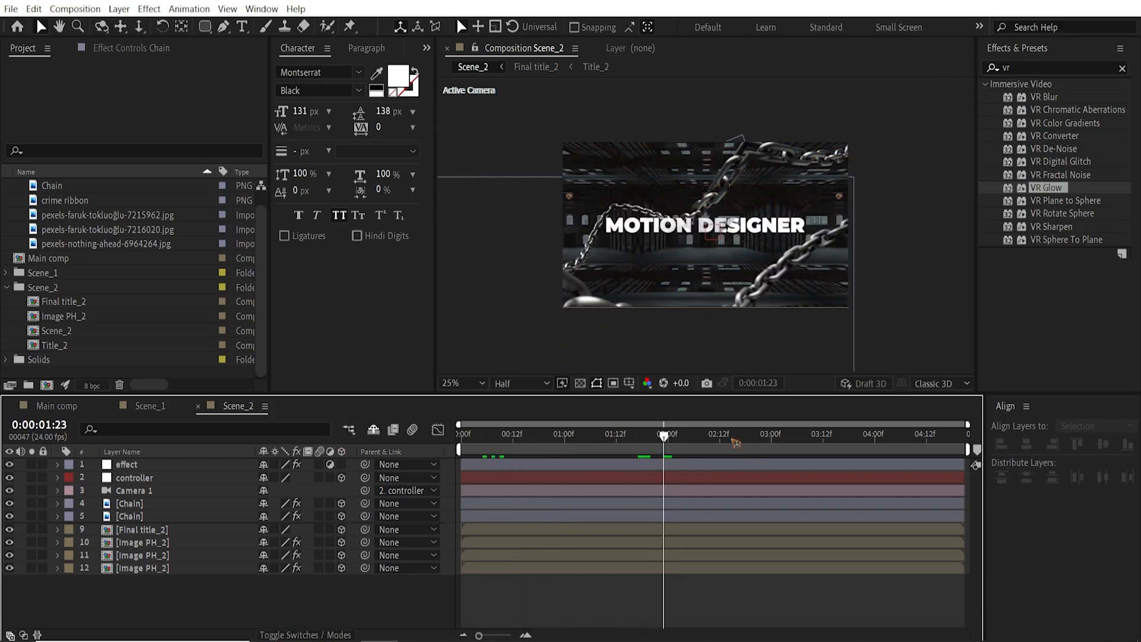
mouse_move(664, 449)
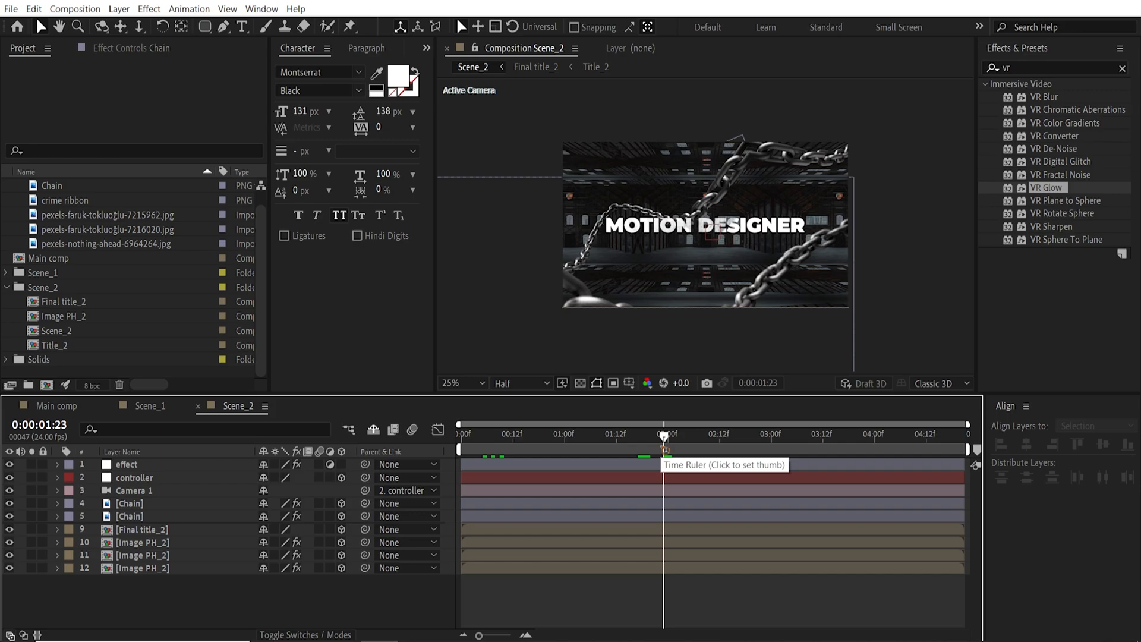
mouse_move(99, 440)
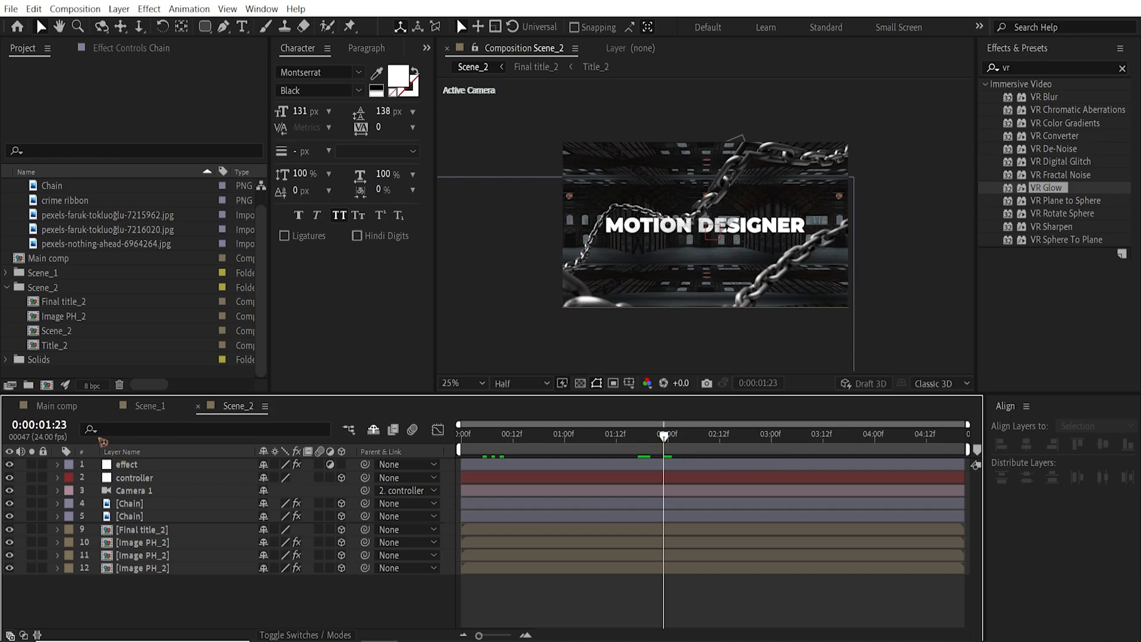
Extend Main comp's duration to roughly ten seconds in Composition Settings.
left_click(56, 406)
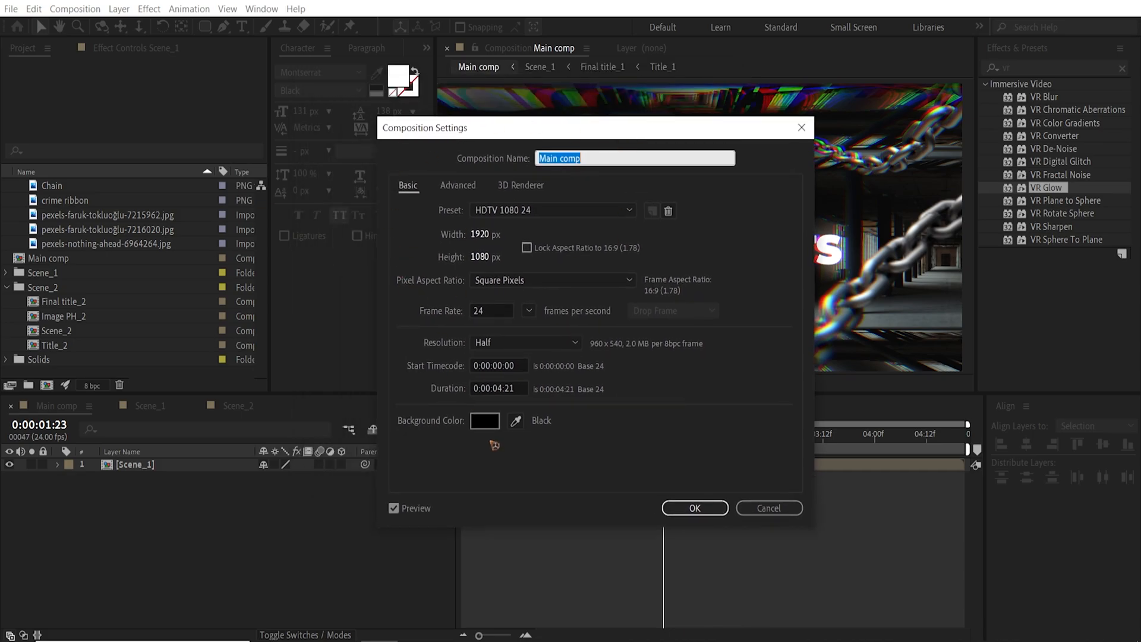
left_click(498, 387)
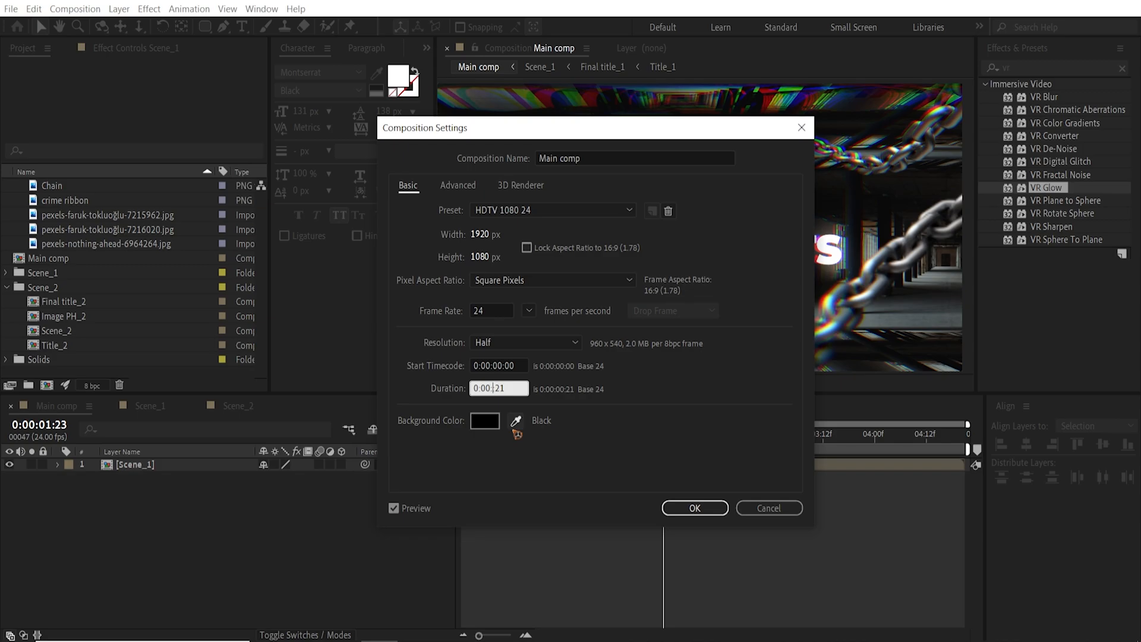
left_click(693, 507)
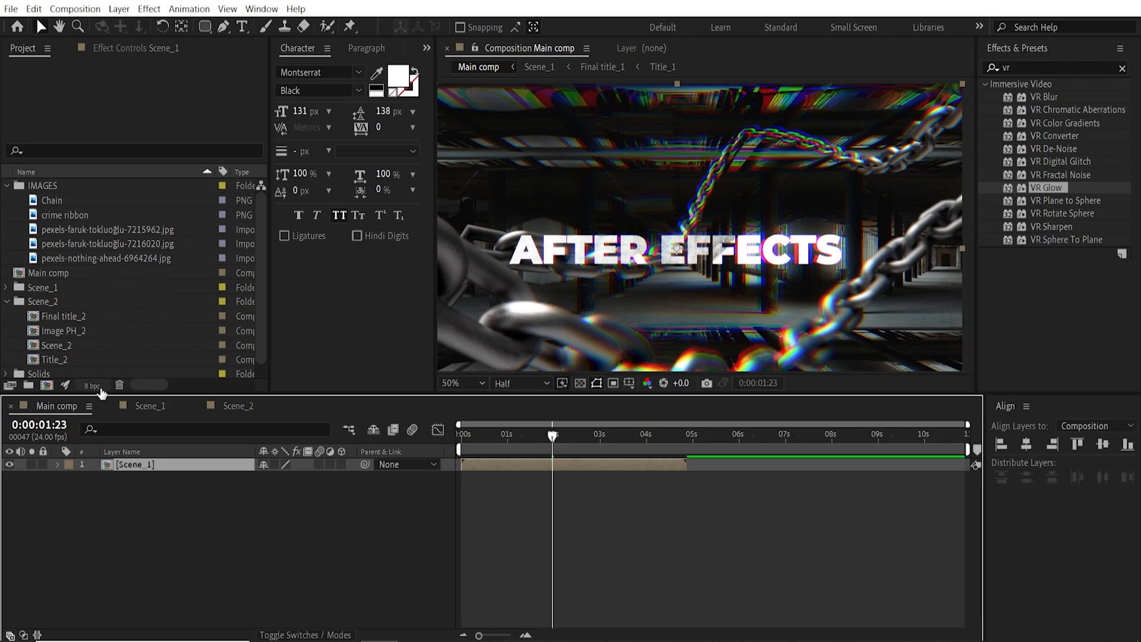
Place Scene_2 above Scene_1 in Main comp, starting around 3 seconds to overlap Scene_1's end.
left_click(59, 345)
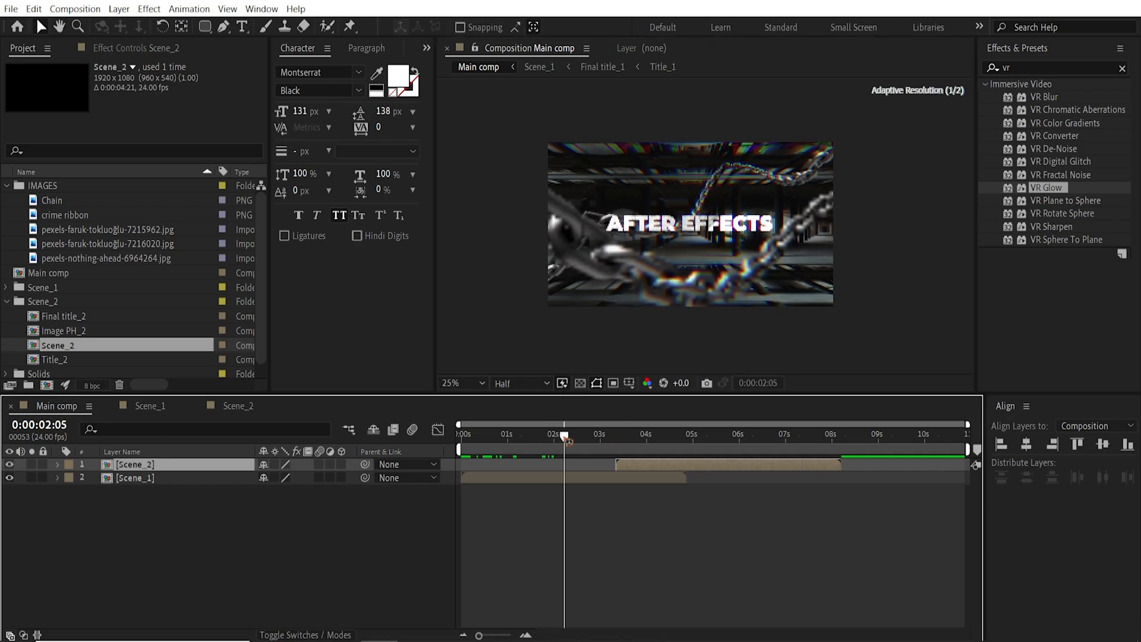
left_click(606, 434)
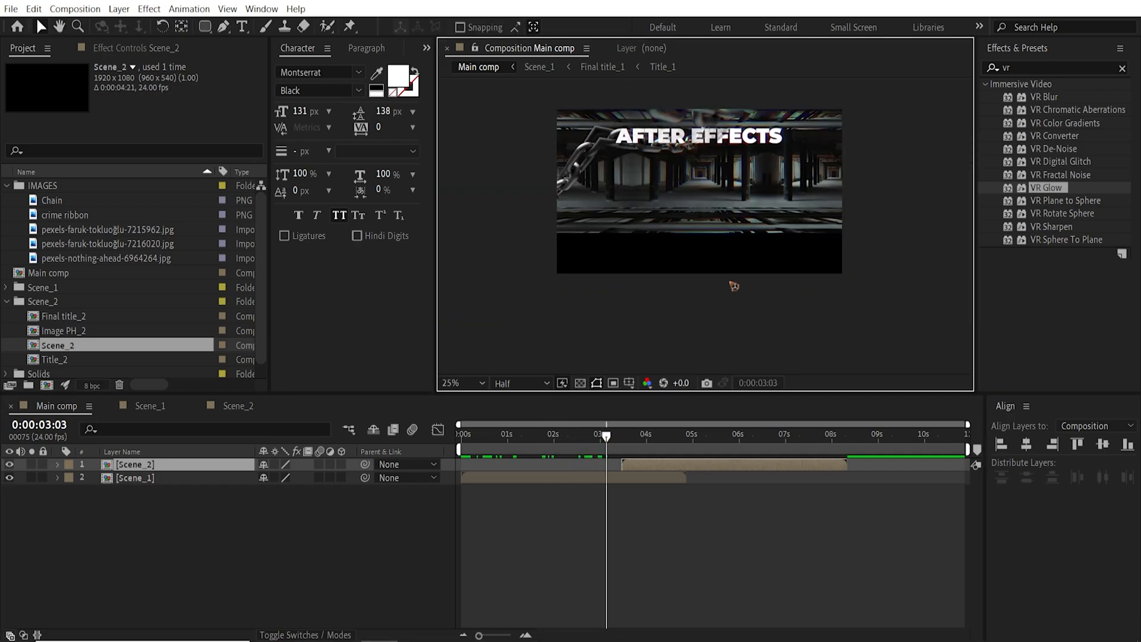
left_click(580, 382)
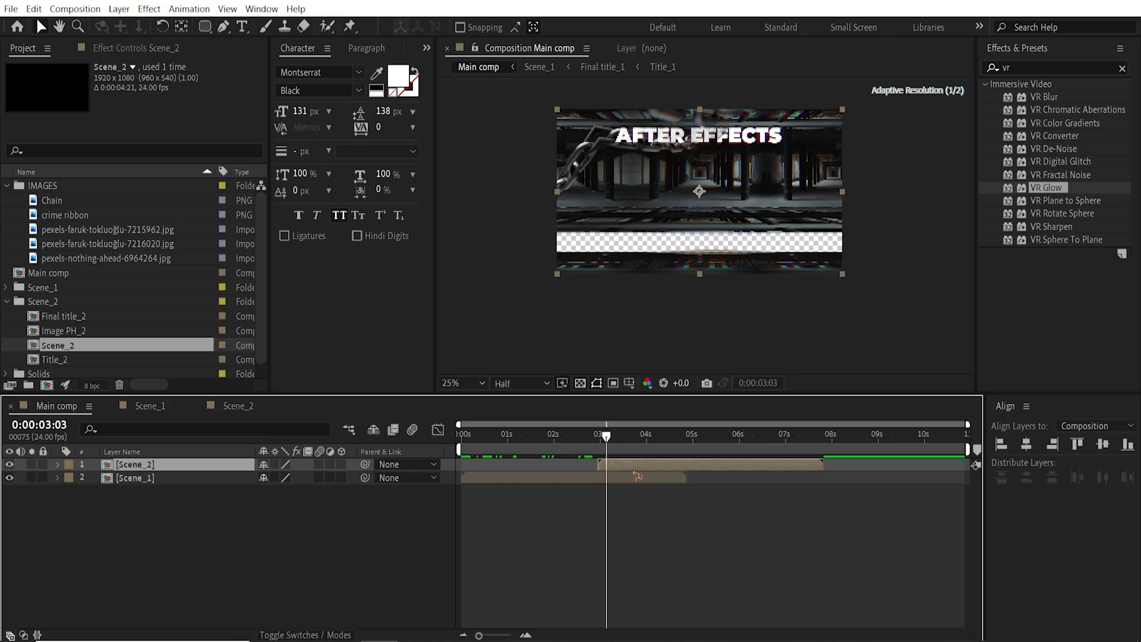
left_click(462, 382)
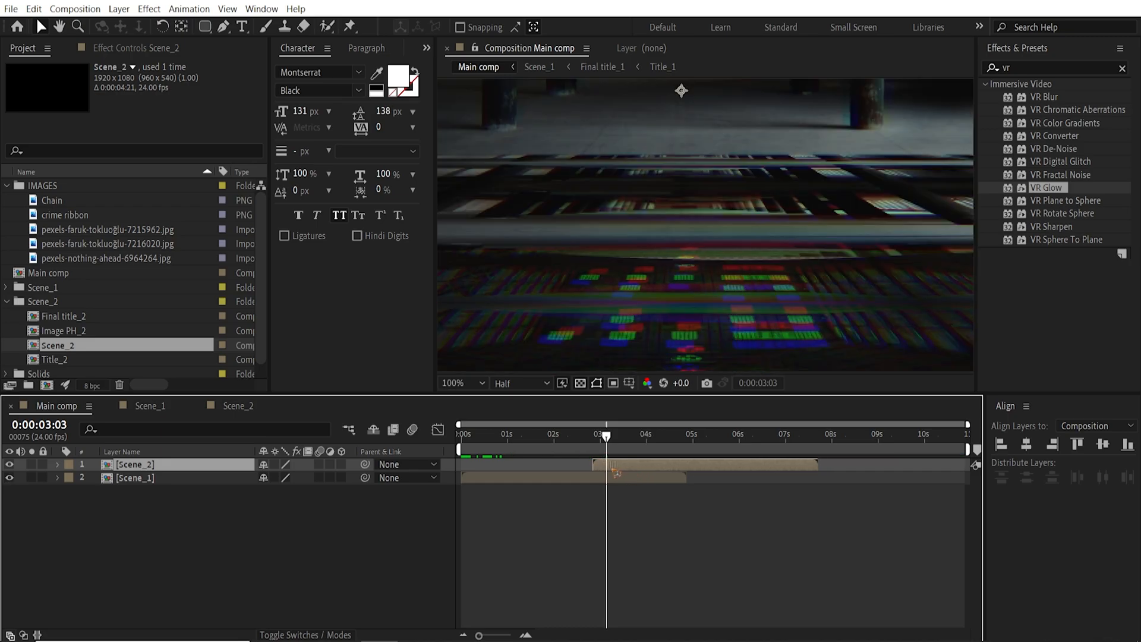
left_click(460, 382)
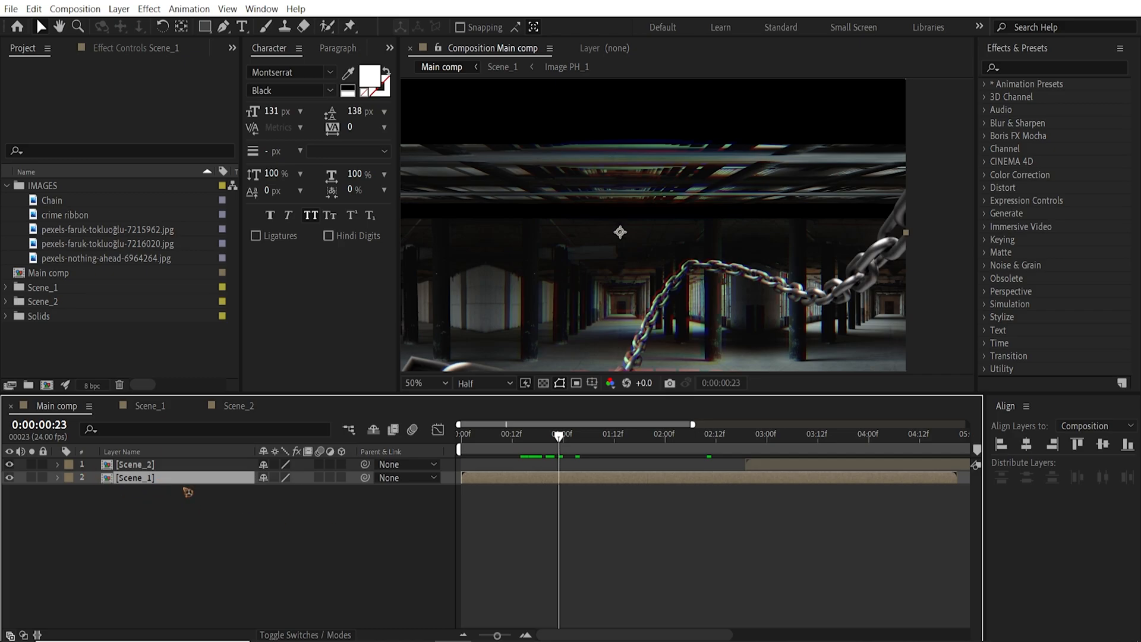
Switch through Scene_1 into Scene_2 to reach its chain and image layers for motion blur.
left_click(150, 405)
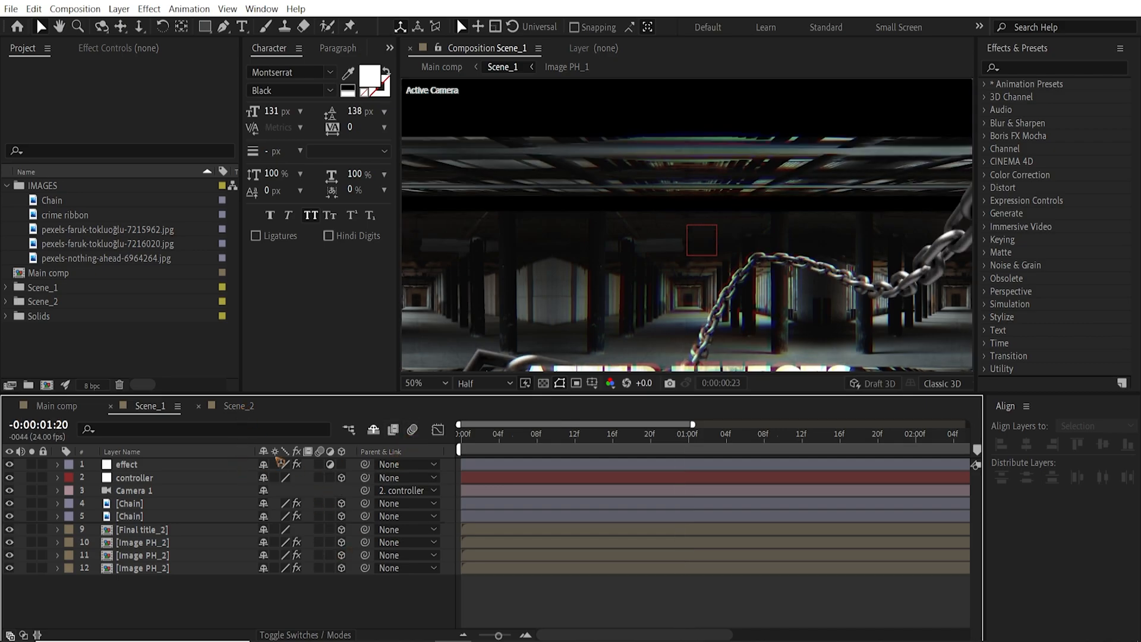
left_click(238, 405)
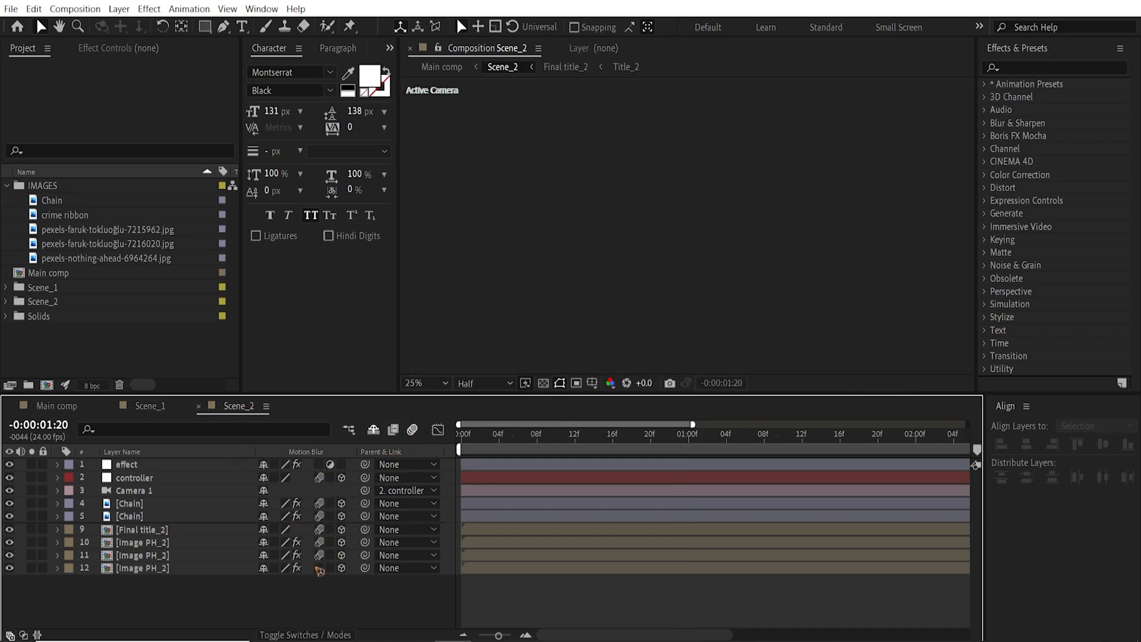